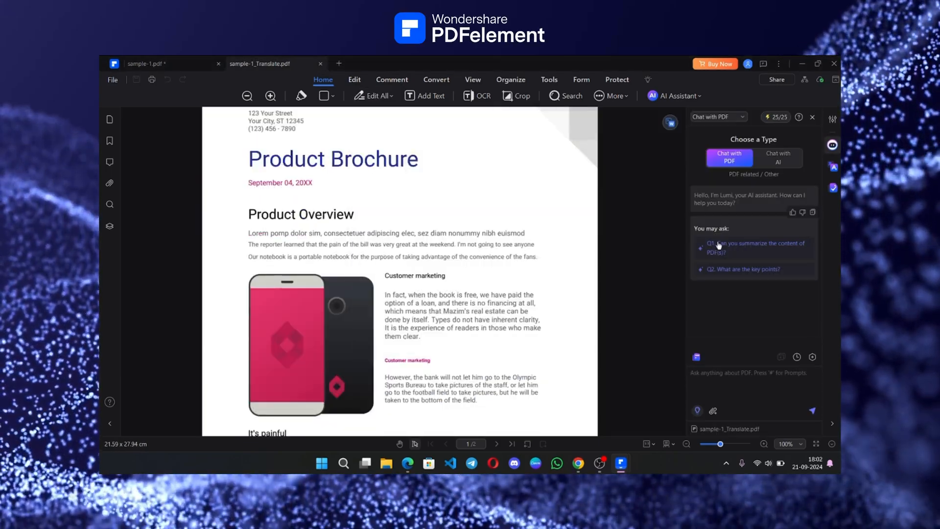
# Ask the AI Assistant to summarize the brochure, dismiss the Knowledge Card notice and show the Comments panel.
pyautogui.click(752, 247)
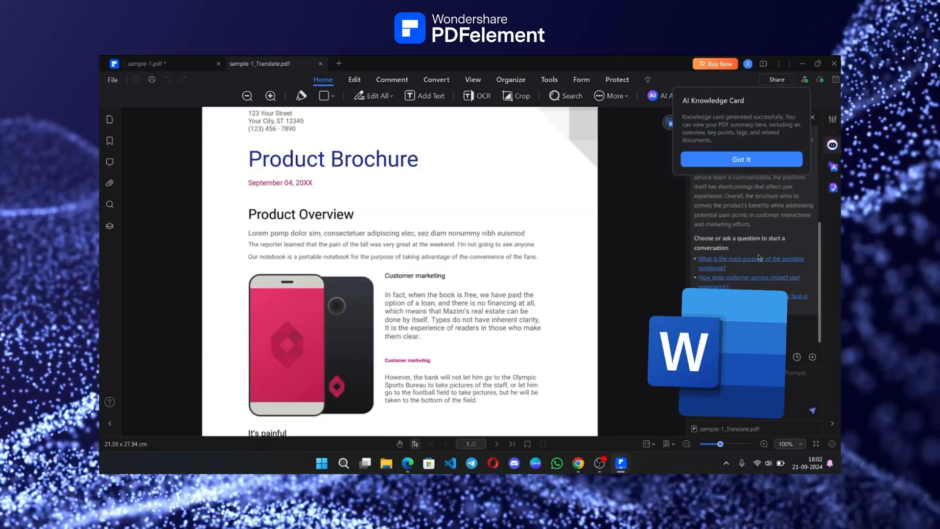
pyautogui.click(741, 158)
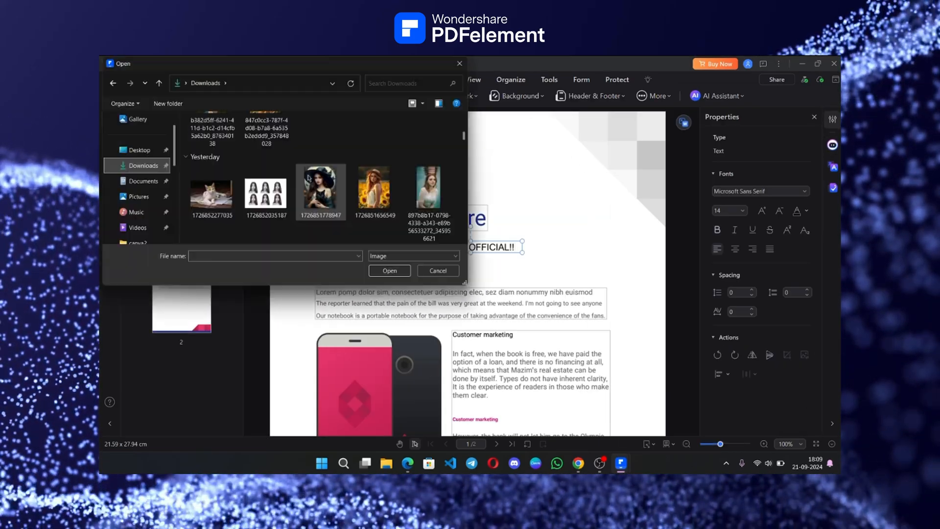
pyautogui.click(437, 270)
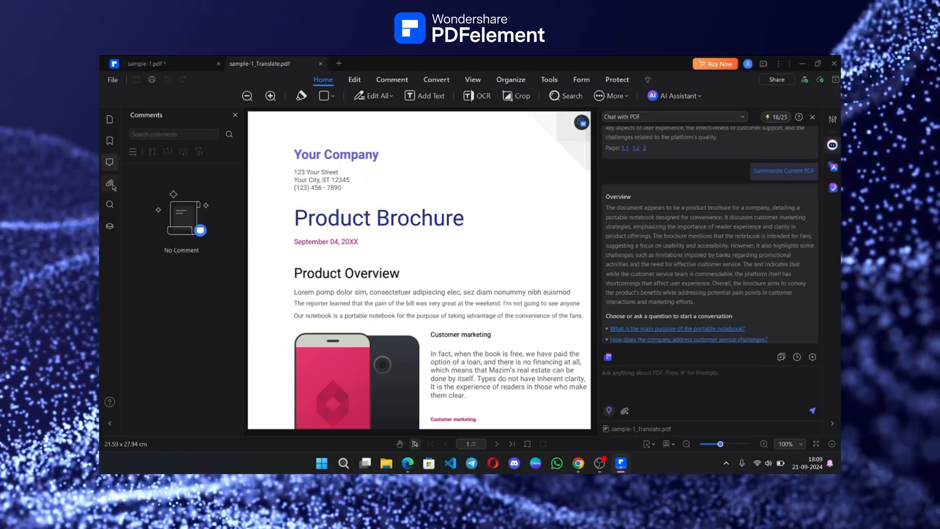
pyautogui.click(354, 79)
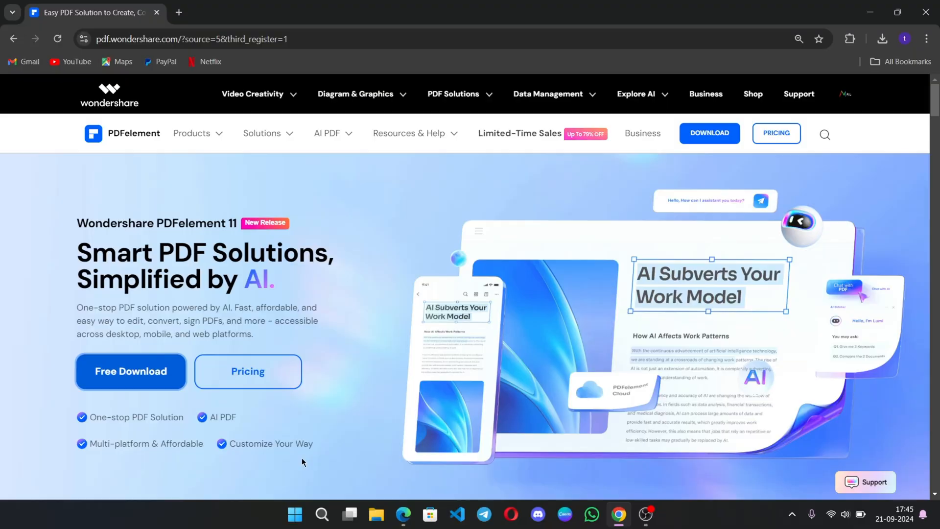
# Start the free PDFelement download from pdf.wondershare.com and browse the Quarterly, Yearly and Perpetual pricing plans.
pyautogui.scroll(-3)
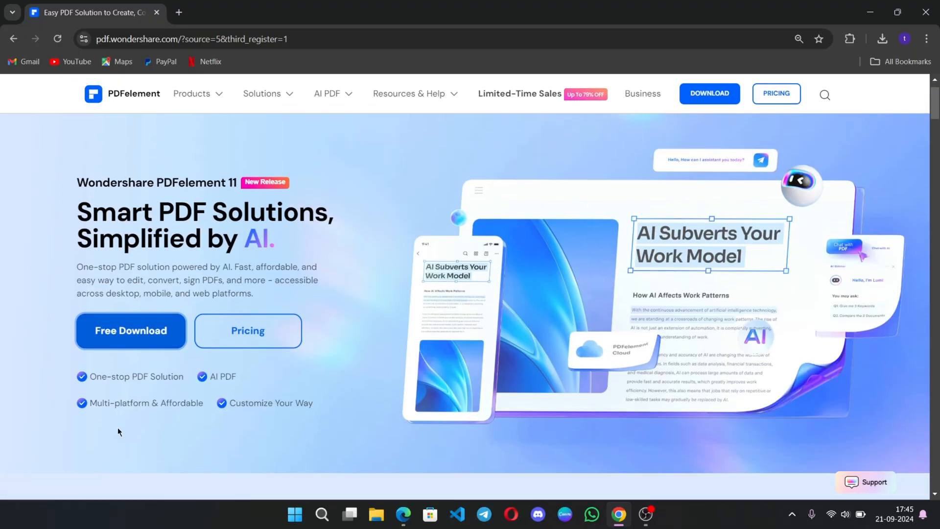
pyautogui.moveTo(267, 444)
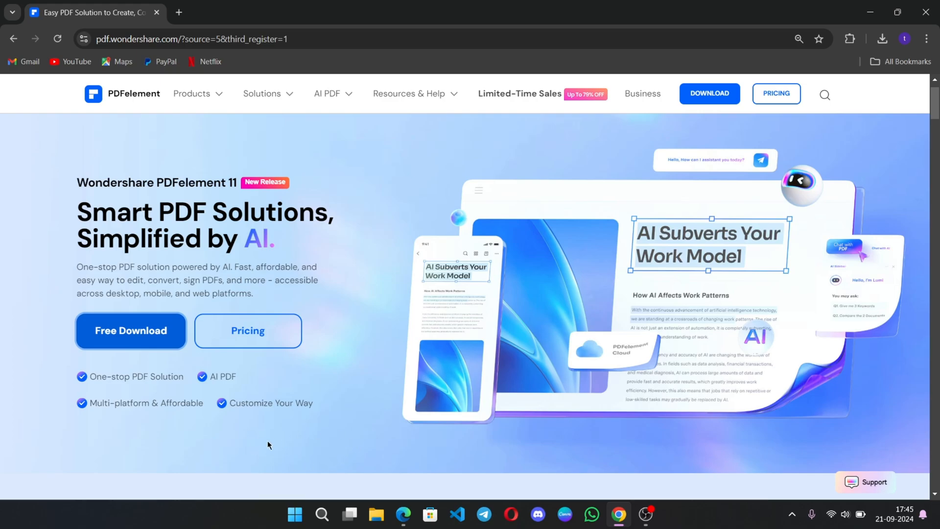
pyautogui.moveTo(285, 299)
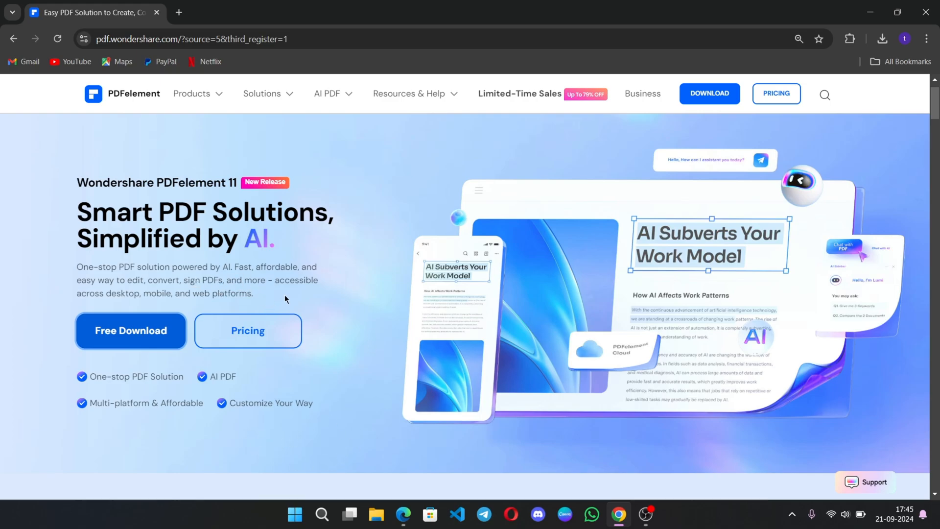
pyautogui.scroll(-3)
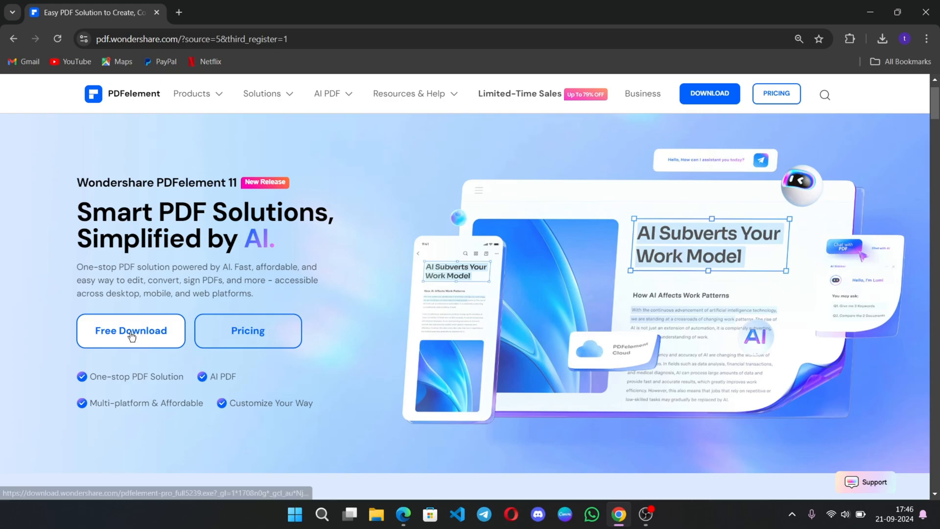
pyautogui.click(130, 330)
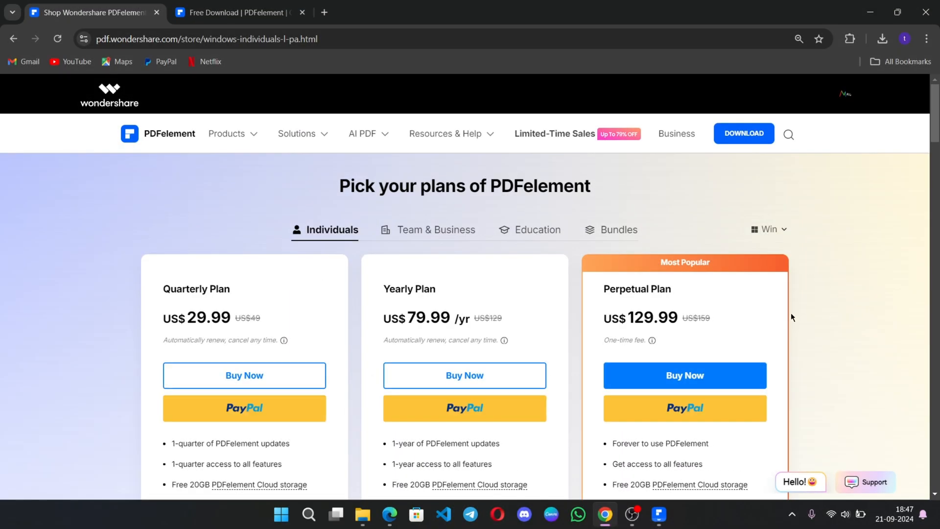
pyautogui.scroll(-3)
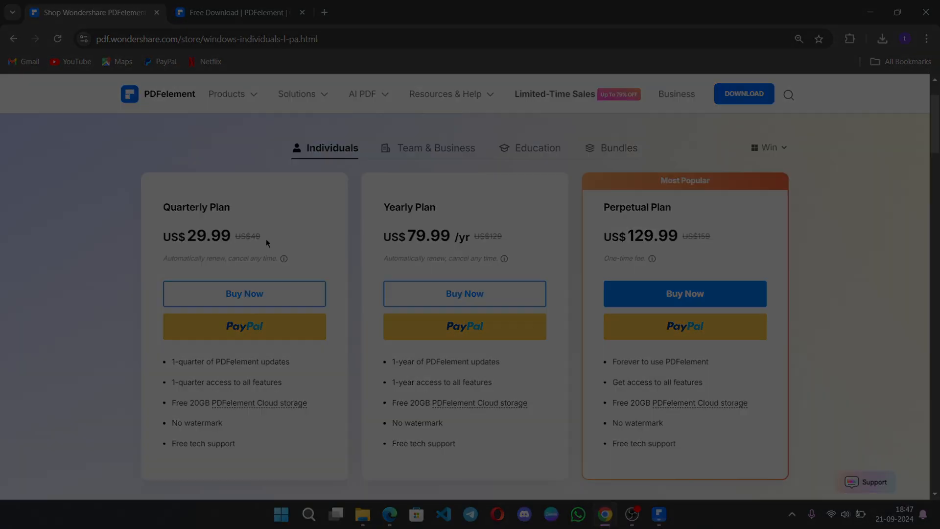
pyautogui.click(657, 518)
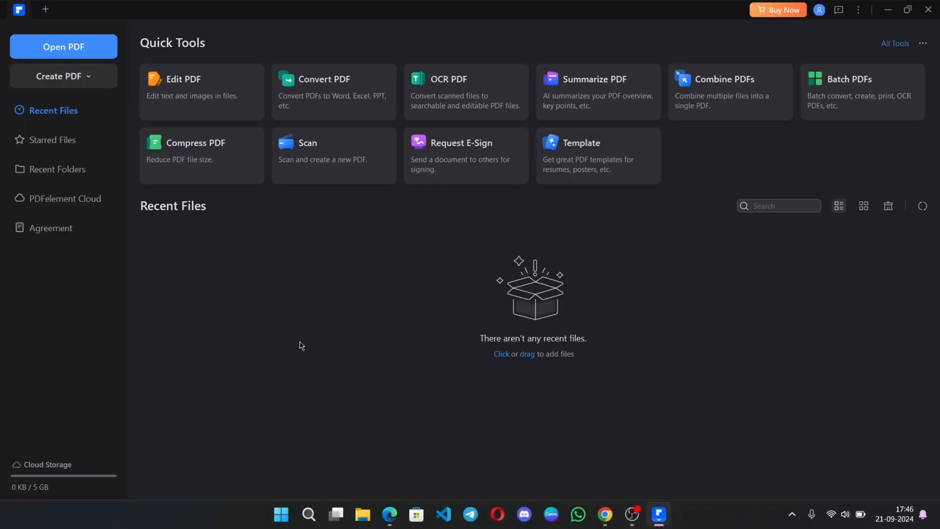
pyautogui.moveTo(468, 371)
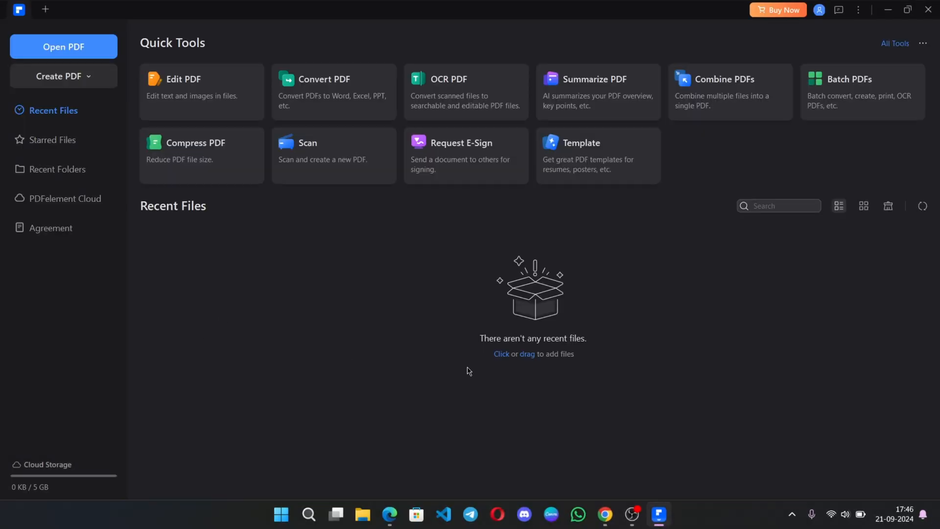
pyautogui.moveTo(271, 344)
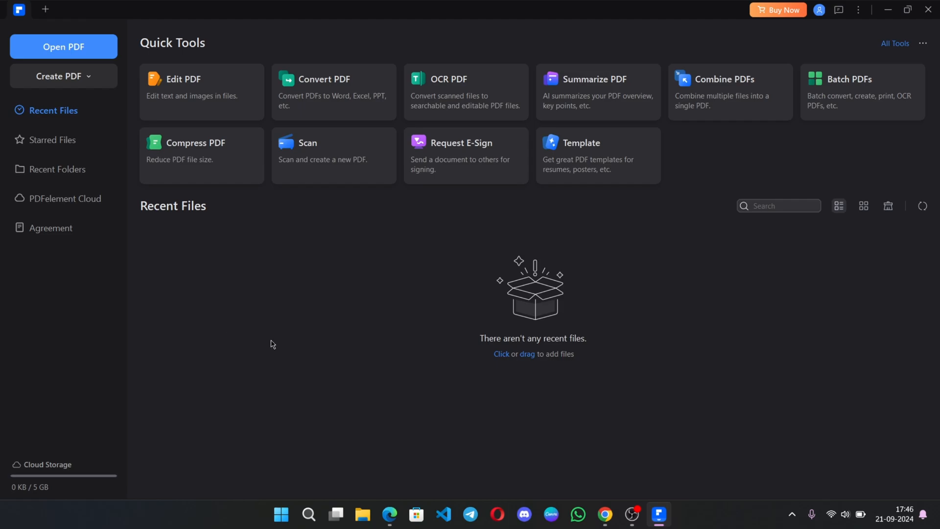
pyautogui.moveTo(76, 189)
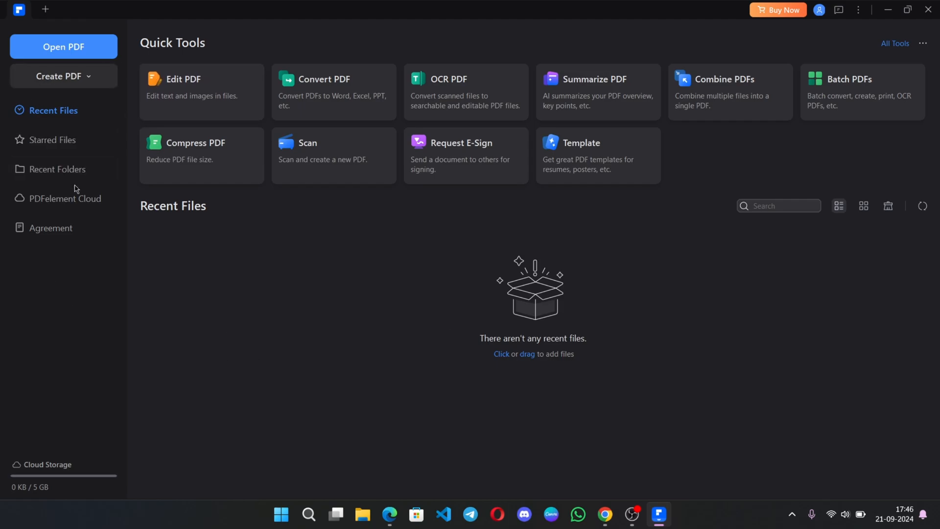
pyautogui.moveTo(54, 154)
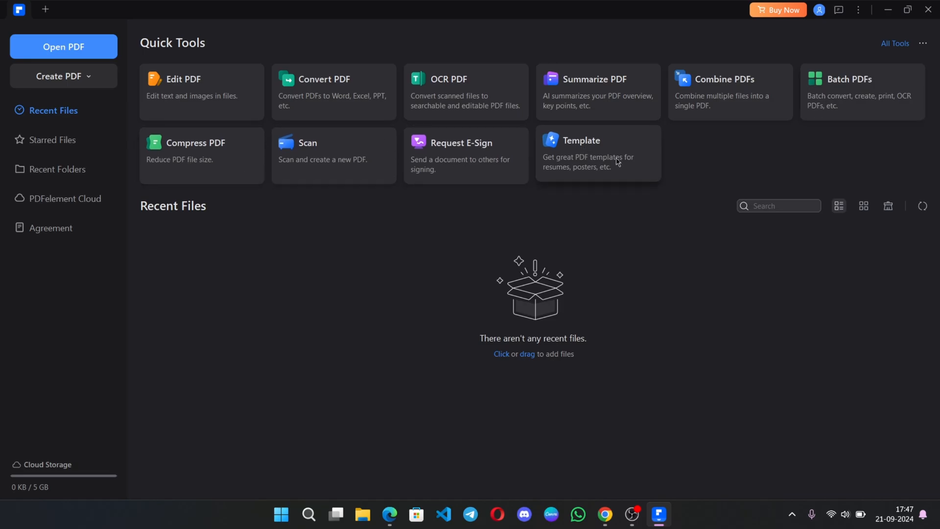
# Browse the All Tools catalogue from Edit, Convert and Create through Protect, Review and E-Sign.
pyautogui.click(894, 43)
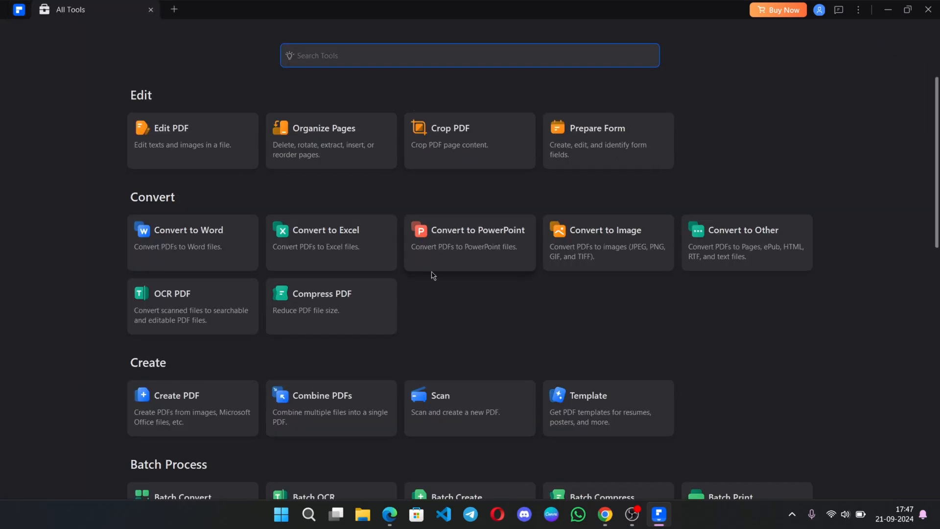
pyautogui.scroll(-3)
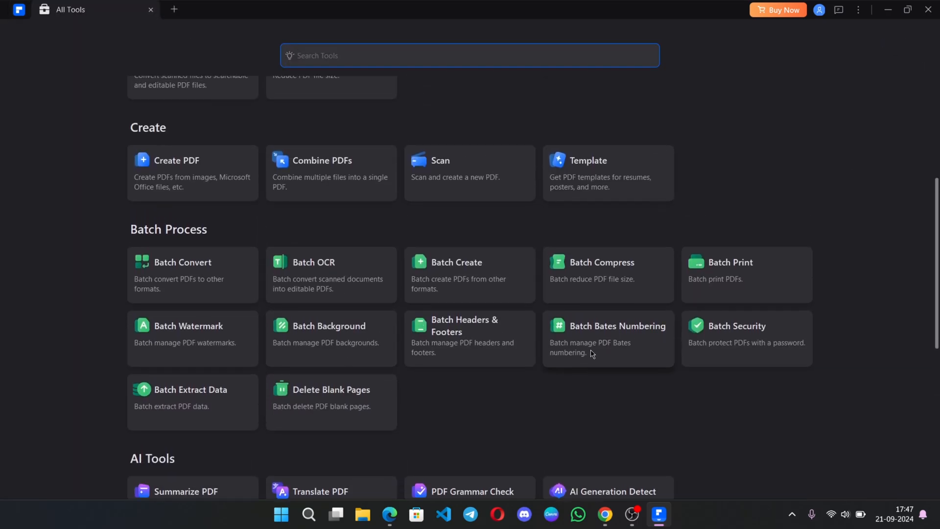
pyautogui.scroll(3)
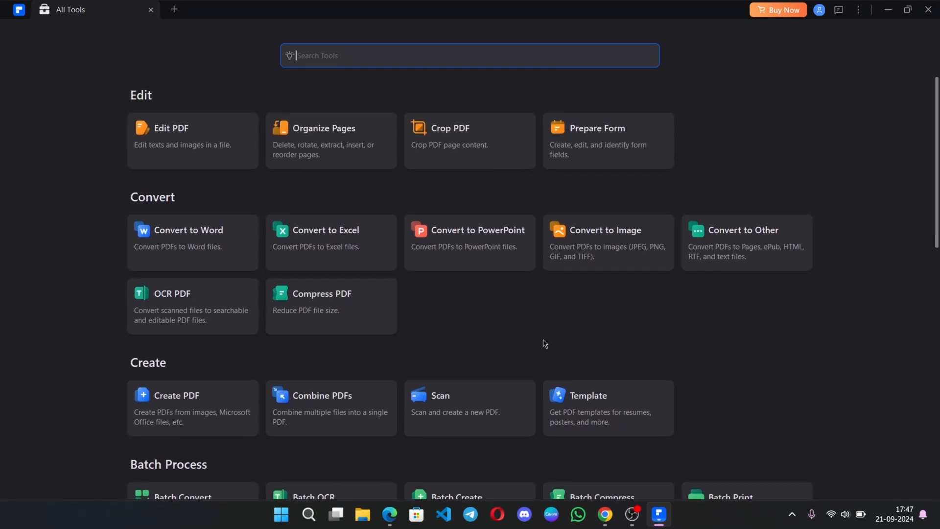
pyautogui.scroll(-3)
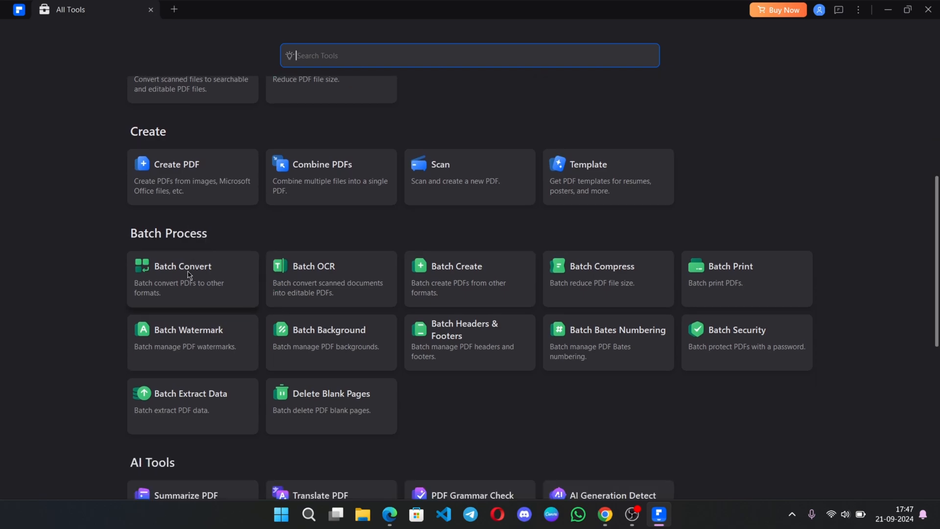
pyautogui.scroll(-3)
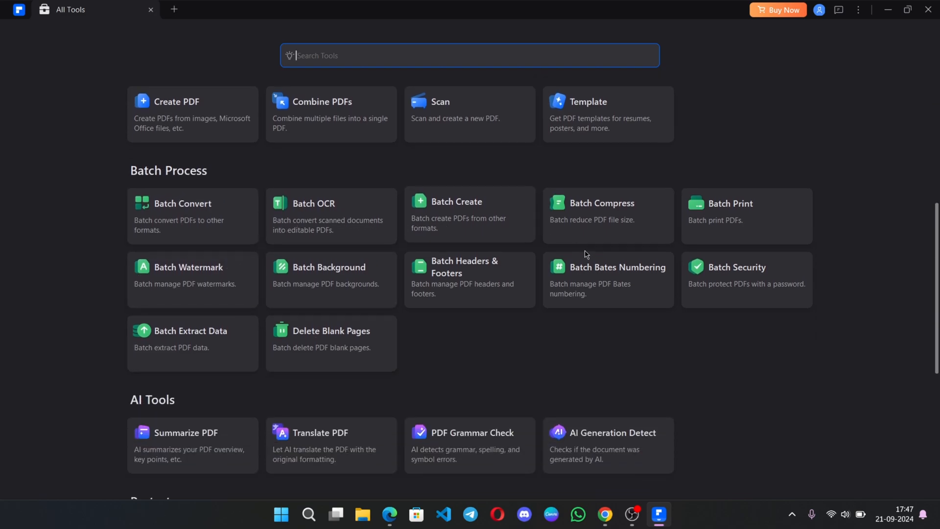
pyautogui.scroll(-3)
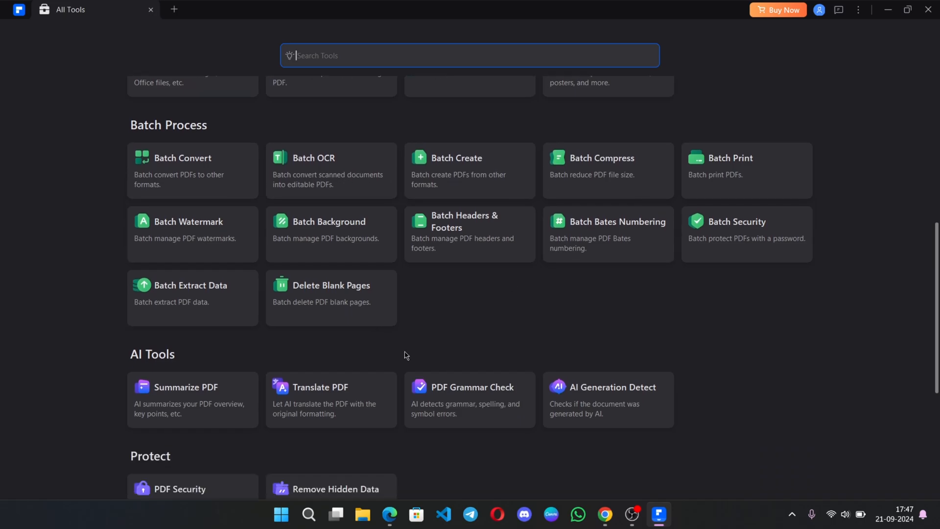
pyautogui.scroll(-3)
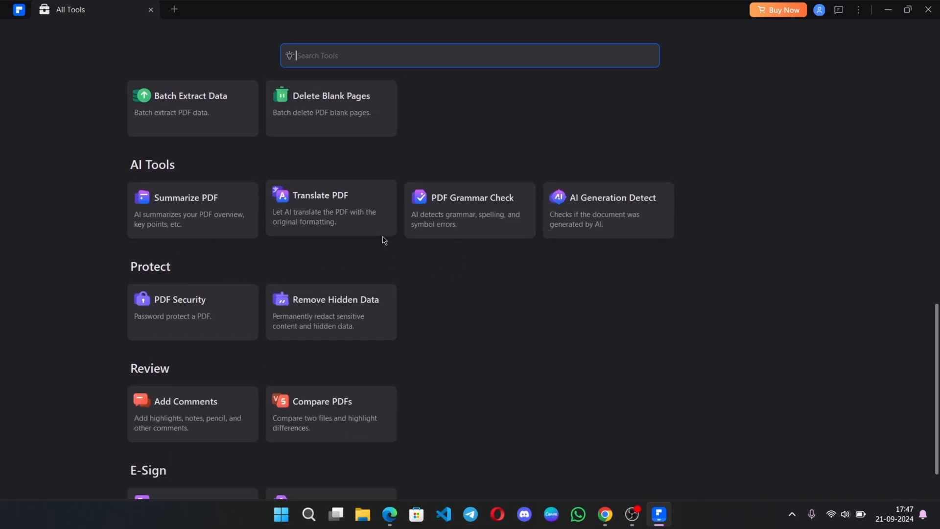
pyautogui.scroll(-3)
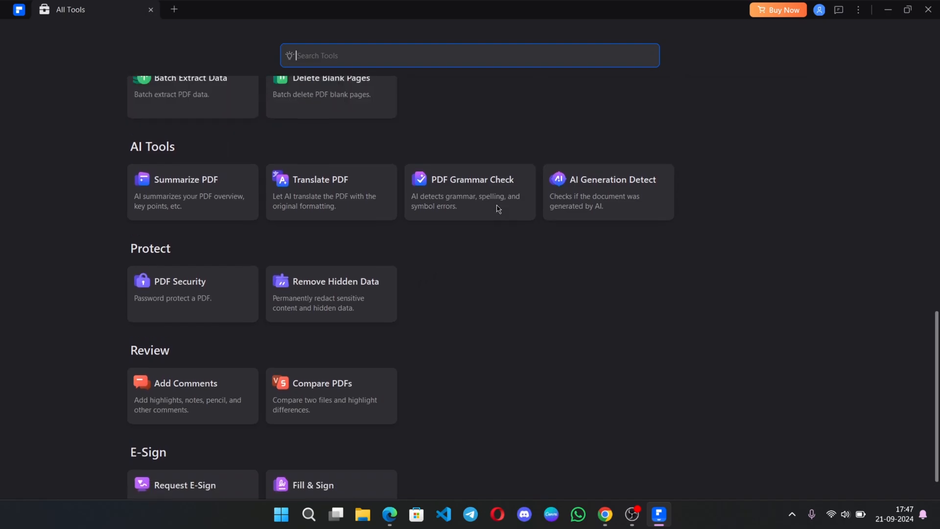
pyautogui.scroll(-3)
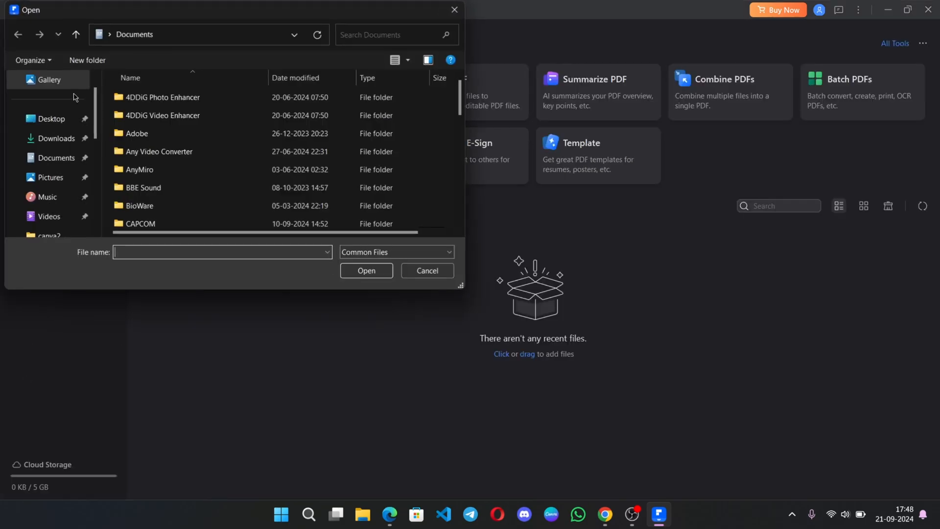
# Load sample-1.pdf from the Open dialog and scroll through its pages.
pyautogui.click(365, 270)
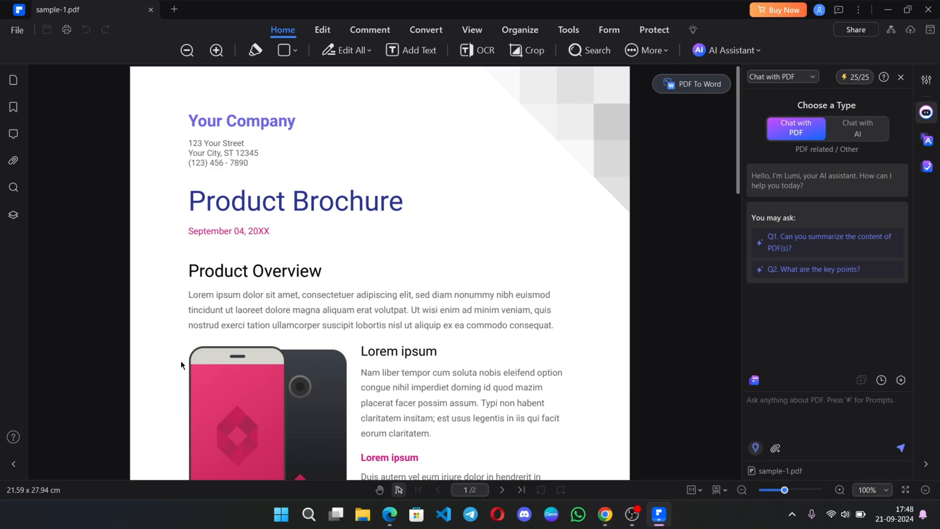
pyautogui.moveTo(776, 448)
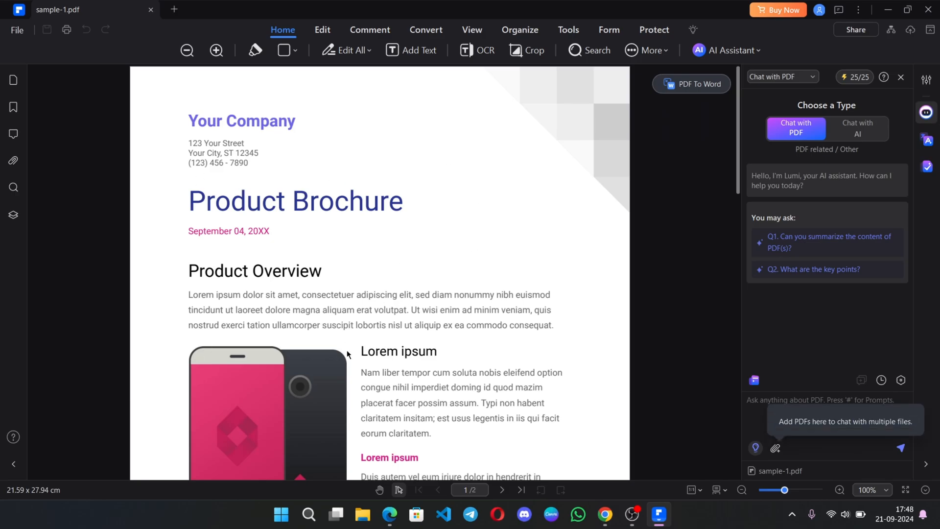
pyautogui.scroll(-3)
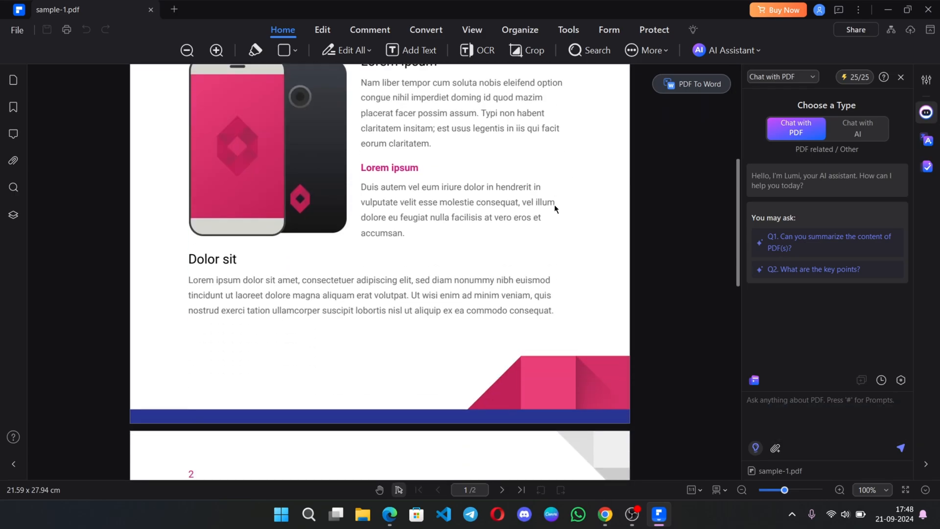
pyautogui.scroll(-3)
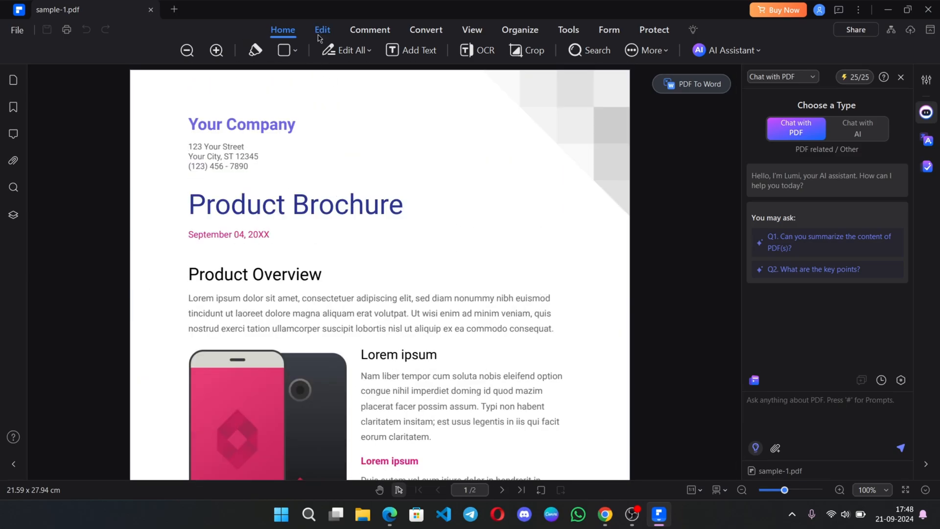
# Zoom the brochure page to 100% and try the Highlight tool on its text.
pyautogui.click(186, 50)
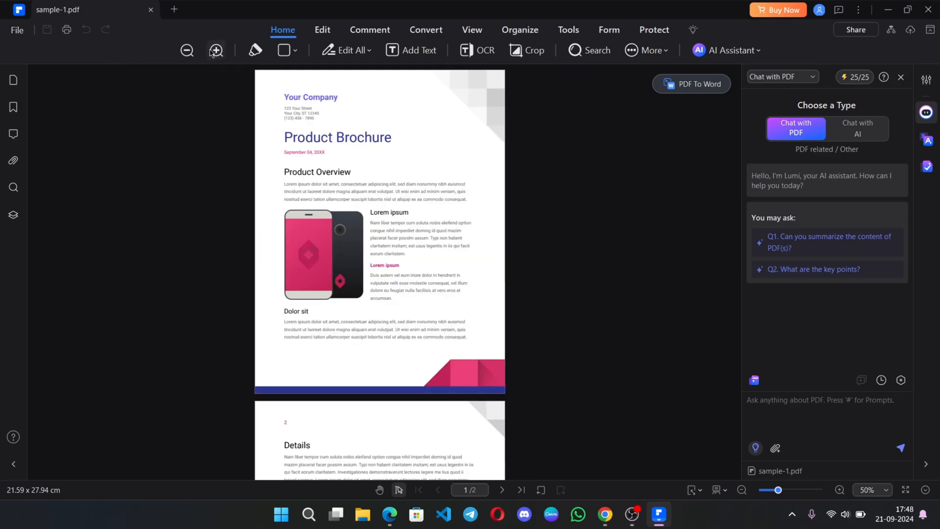
pyautogui.click(215, 50)
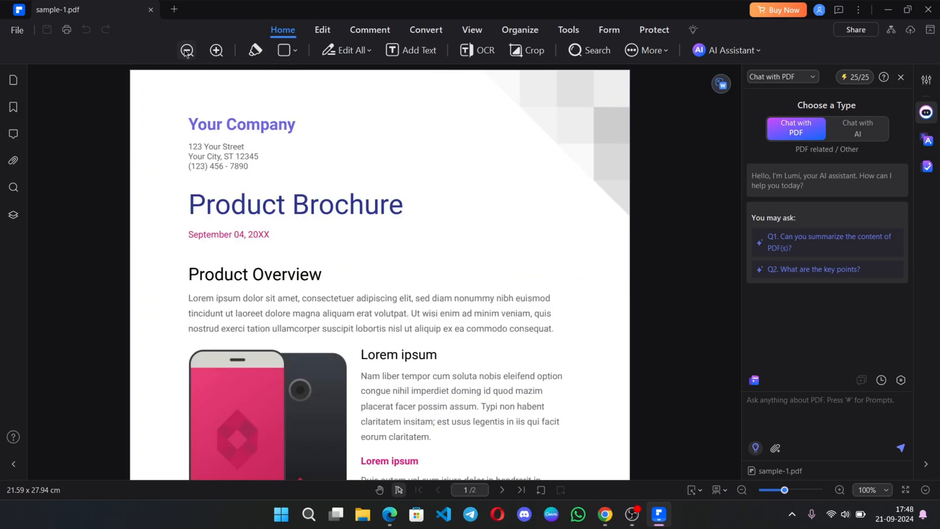
pyautogui.moveTo(254, 50)
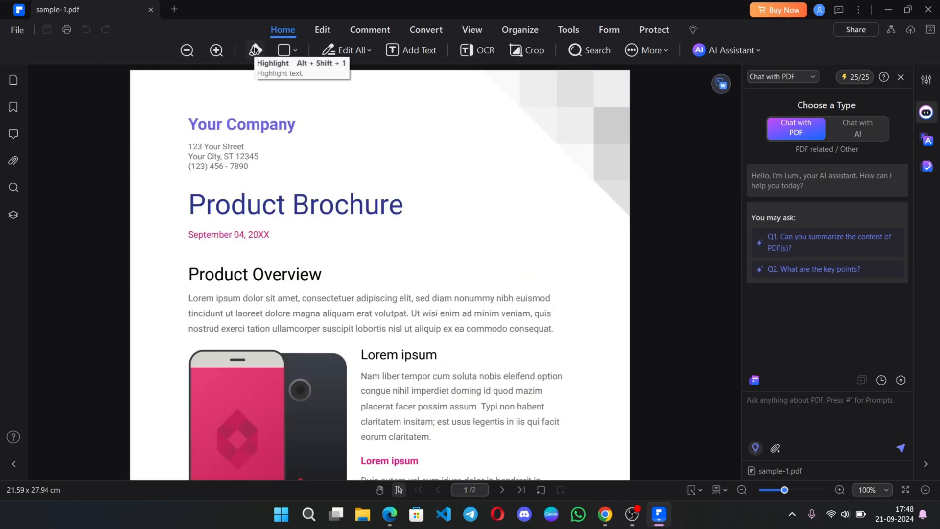
pyautogui.click(252, 49)
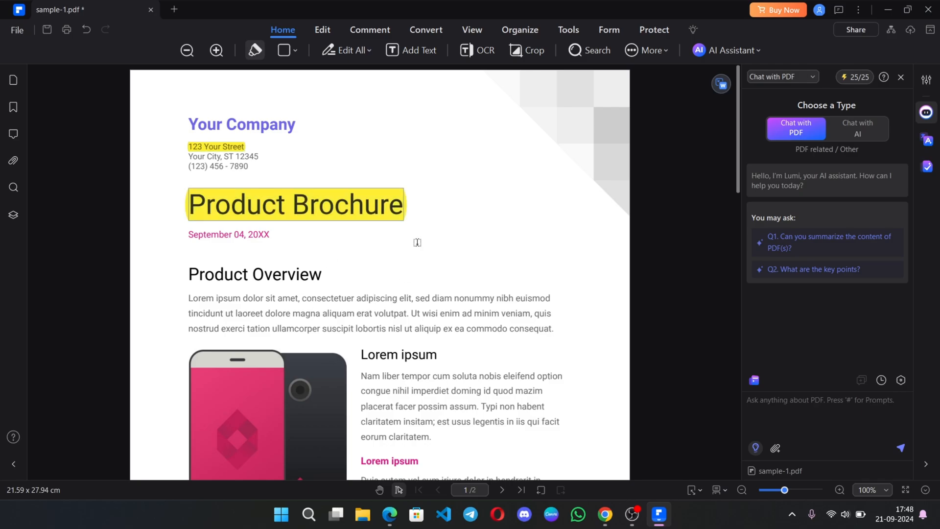
# Draw an oval around Product Overview, red arrows and a rectangle around the phone image, then add a check mark.
pyautogui.click(282, 50)
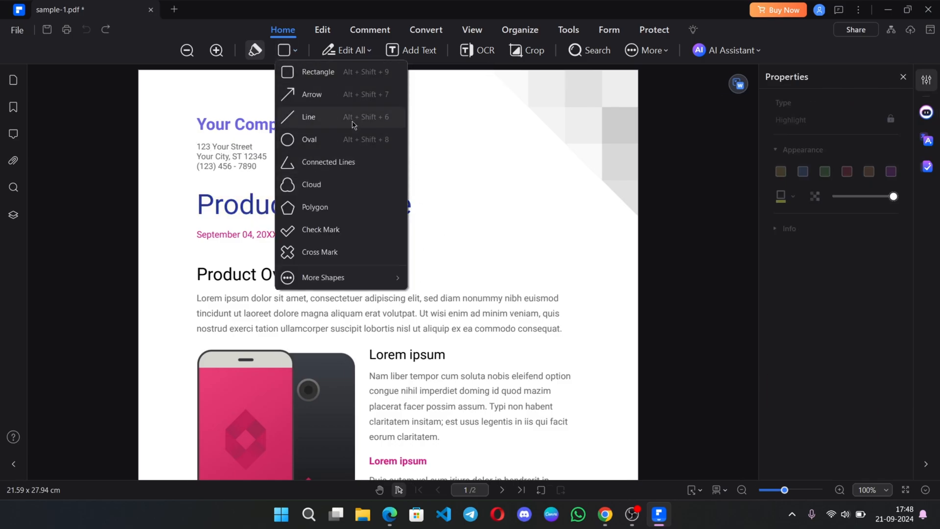
pyautogui.click(309, 139)
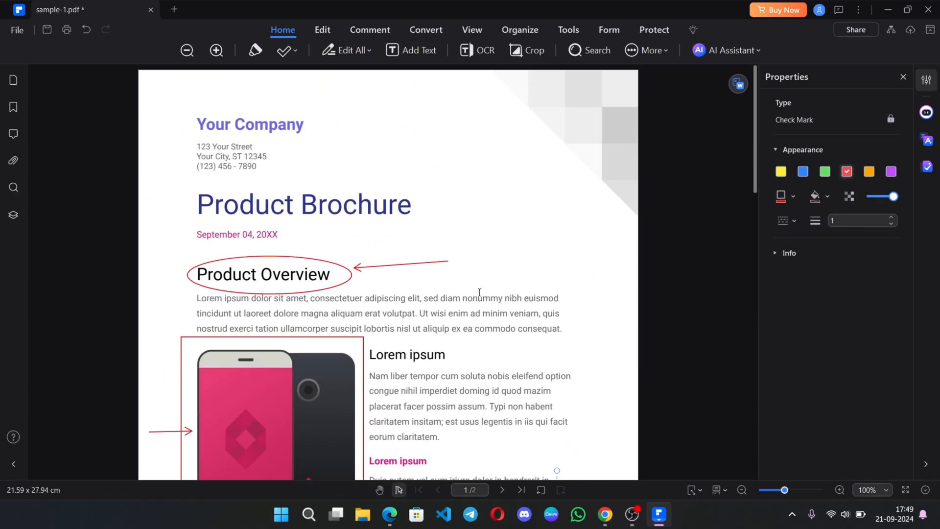
pyautogui.click(351, 50)
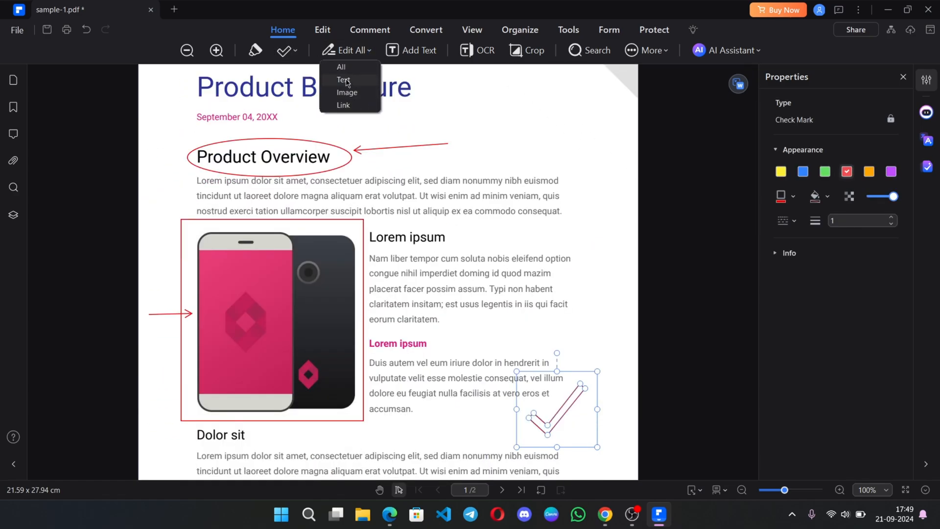
# Rewrite the overview paragraph to begin 'This is sample PDF Document' in text editing mode.
pyautogui.click(344, 79)
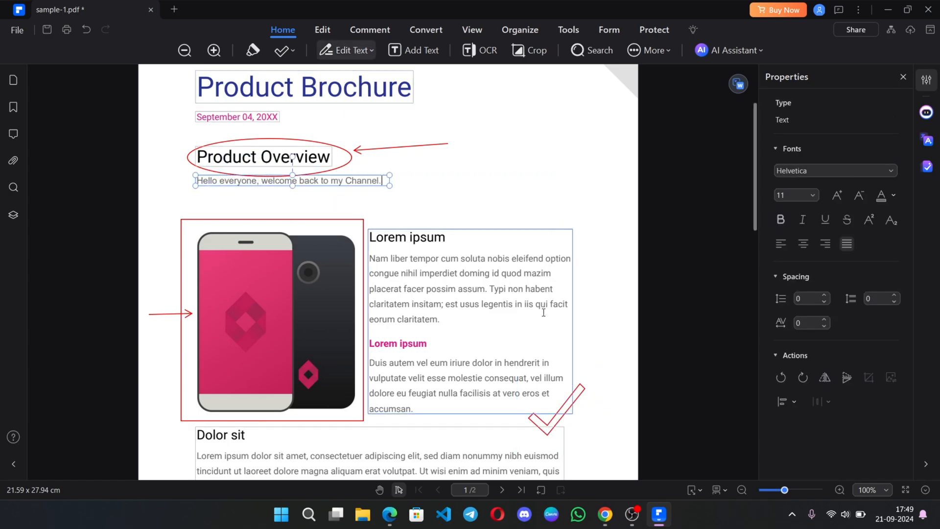
pyautogui.write('This is sample PDF Document. running on')
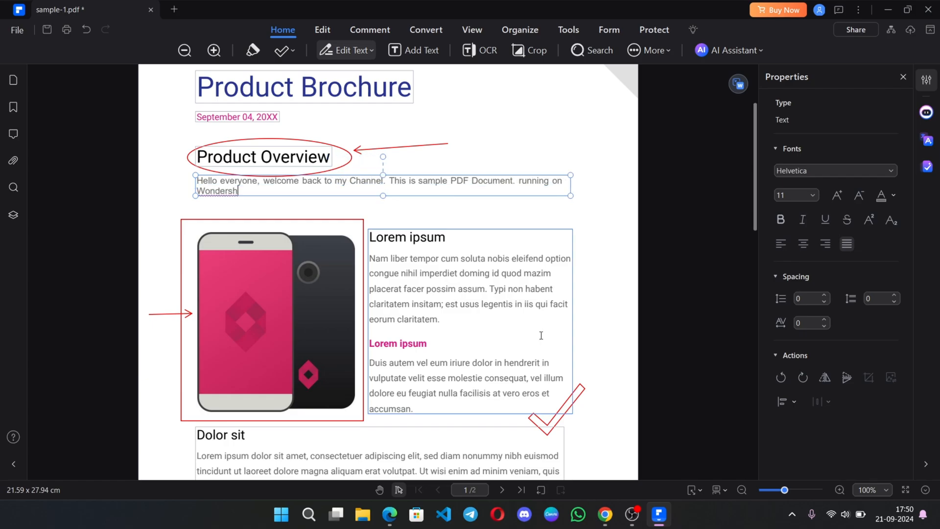
# Replace the phone picture with a cat photo and add the text 'By RGB Tech Official' top right.
pyautogui.click(274, 321)
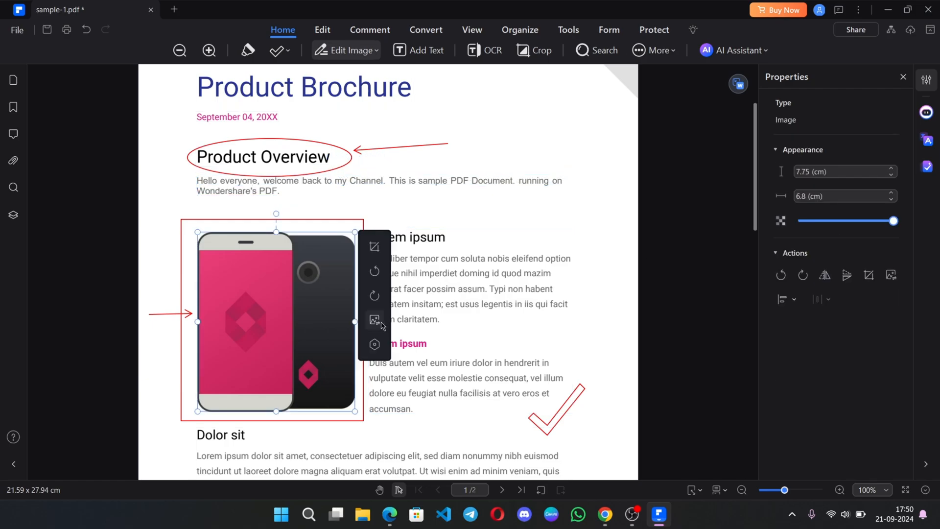
pyautogui.click(374, 320)
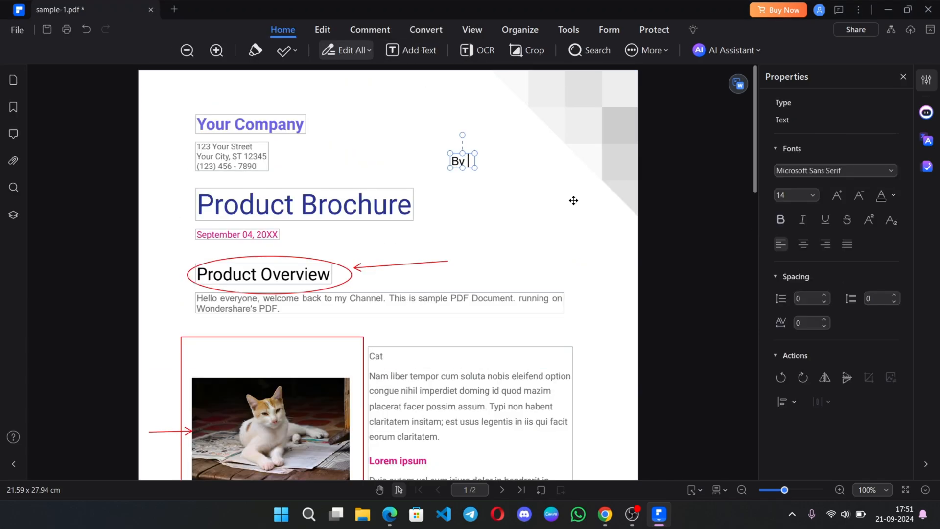
pyautogui.write('RGB Tech Official')
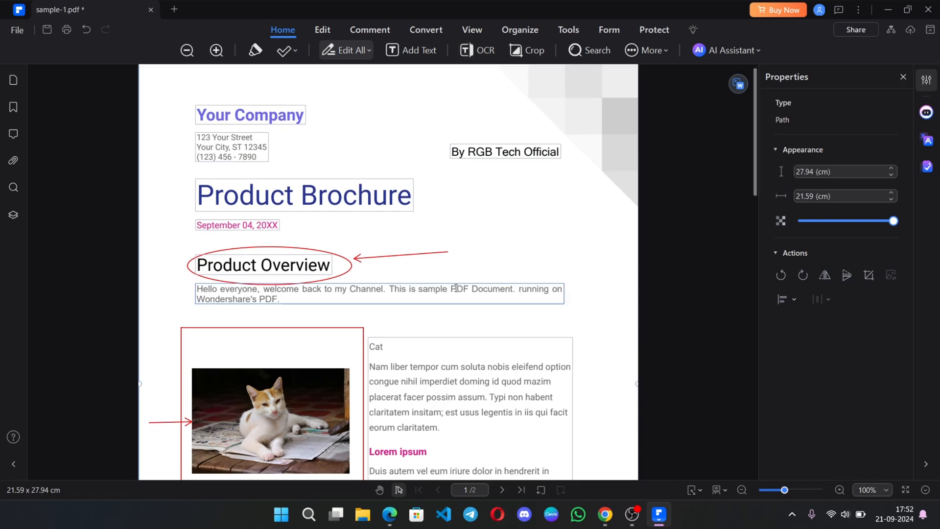
# Run OCR without saving first and retitle the brochure RGB TECH OFFICIAL, closing the Search panel.
pyautogui.scroll(-3)
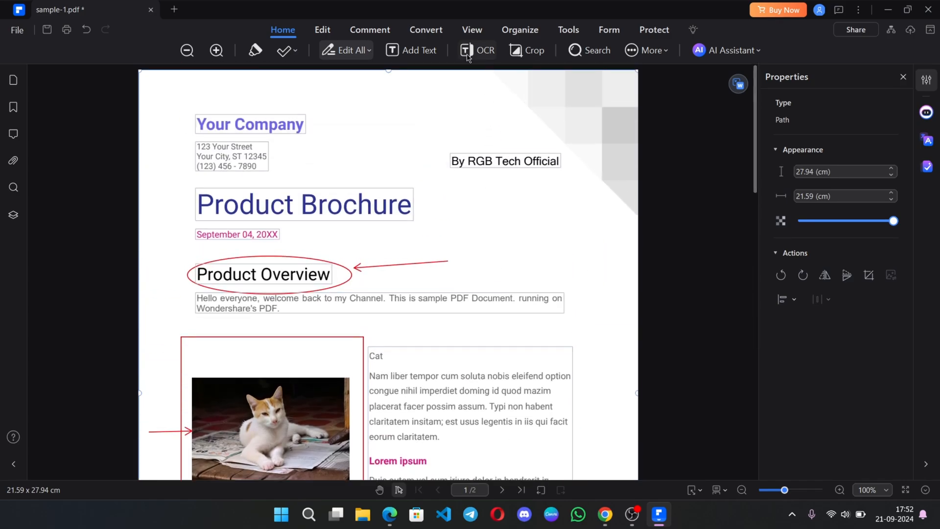
pyautogui.click(477, 50)
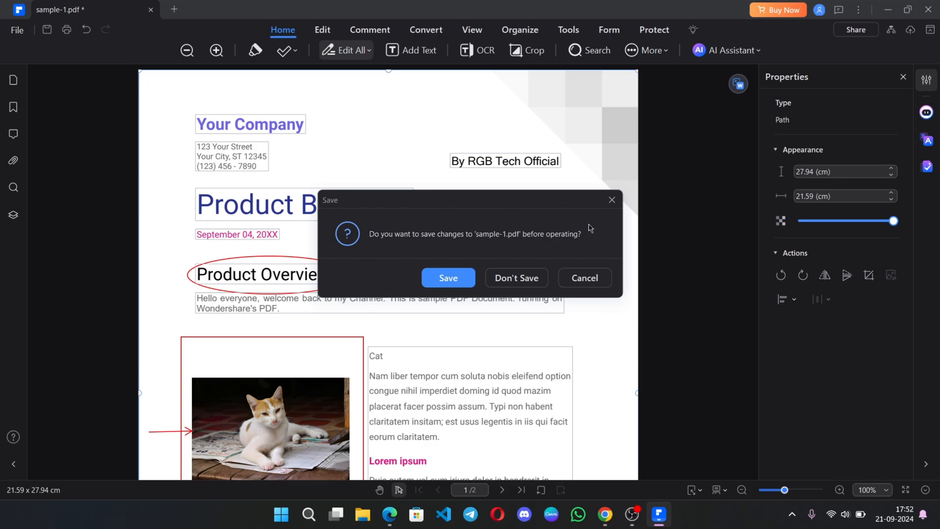
pyautogui.click(516, 277)
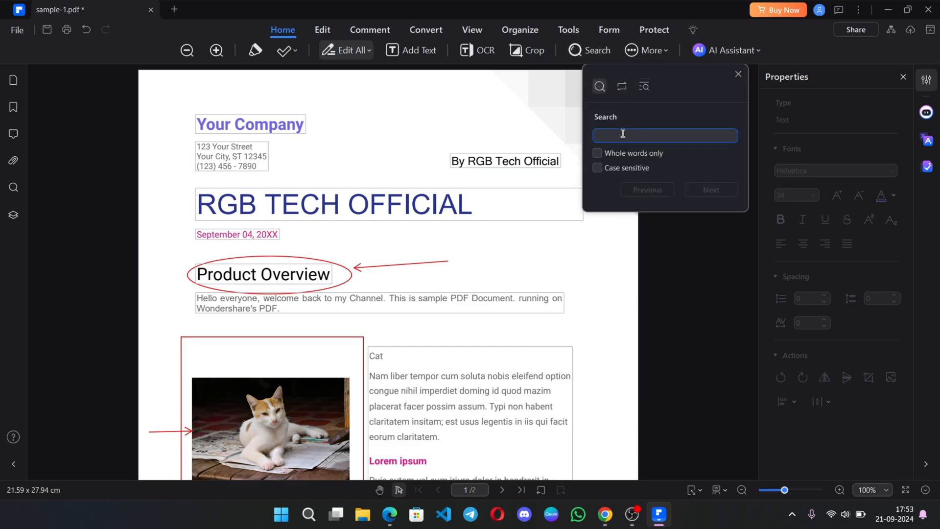
pyautogui.click(645, 50)
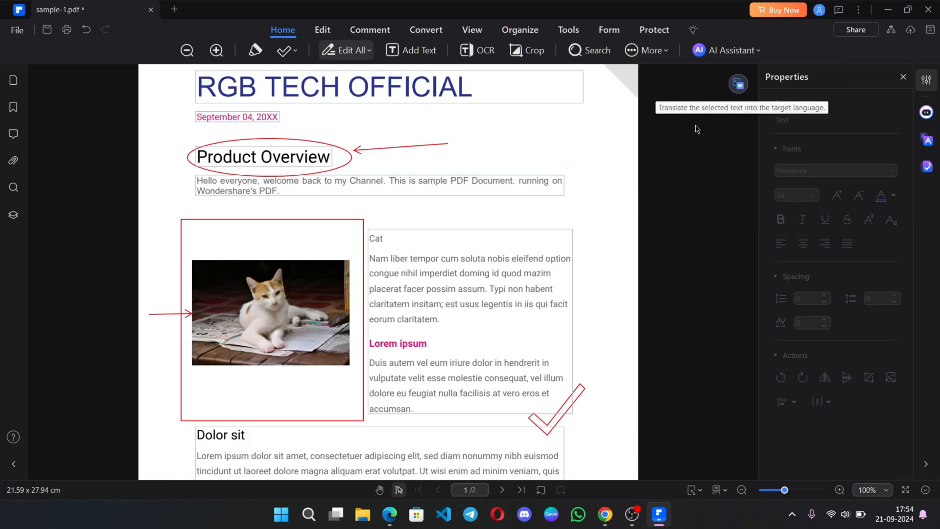
# Translate the paragraphs under the Cat heading into English with Word Translator and apply the result to the page.
pyautogui.click(739, 83)
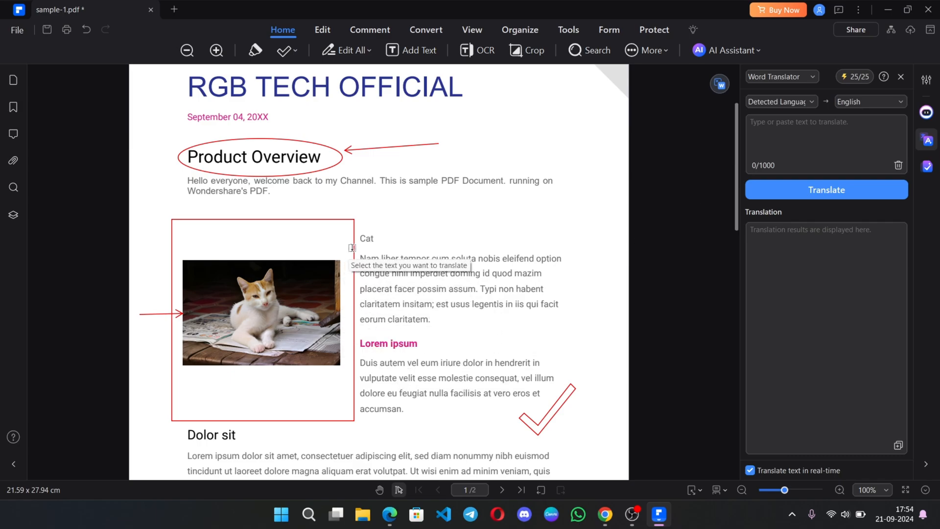
pyautogui.moveTo(359, 259); pyautogui.dragTo(404, 408)
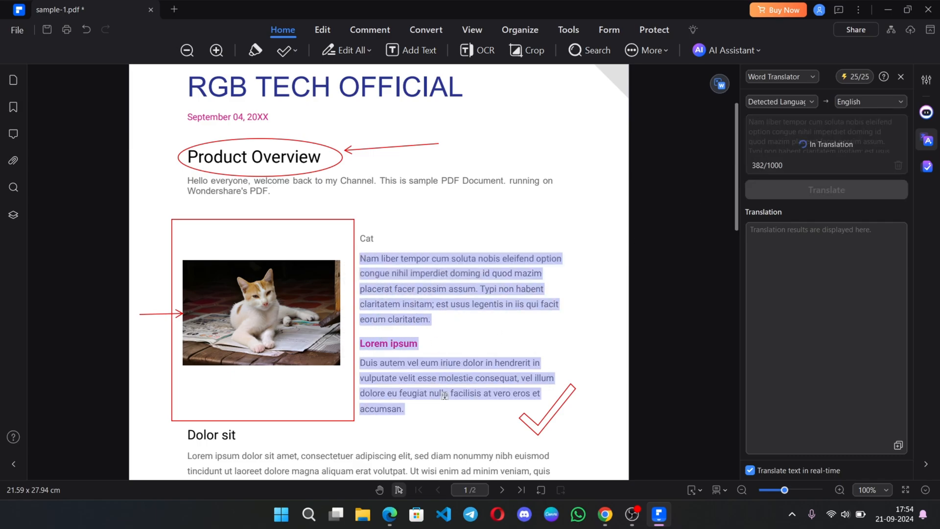
pyautogui.click(826, 189)
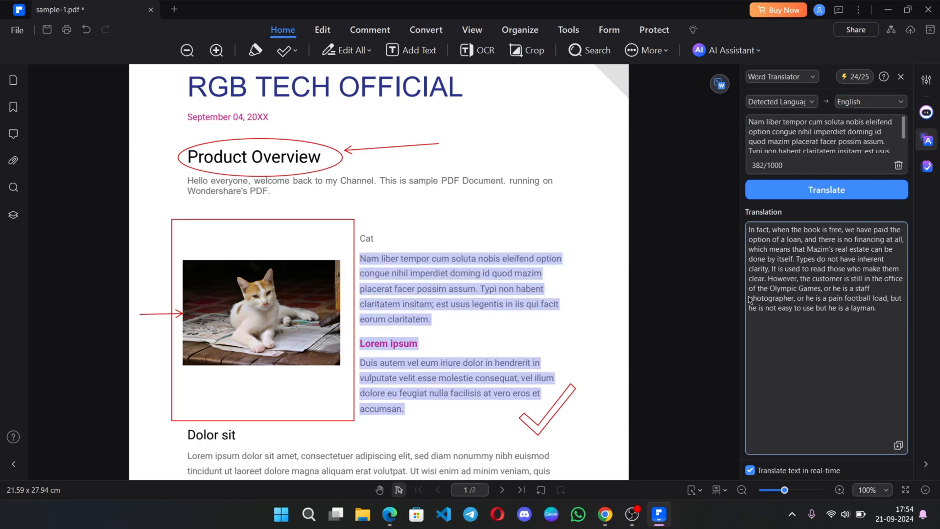
pyautogui.click(870, 101)
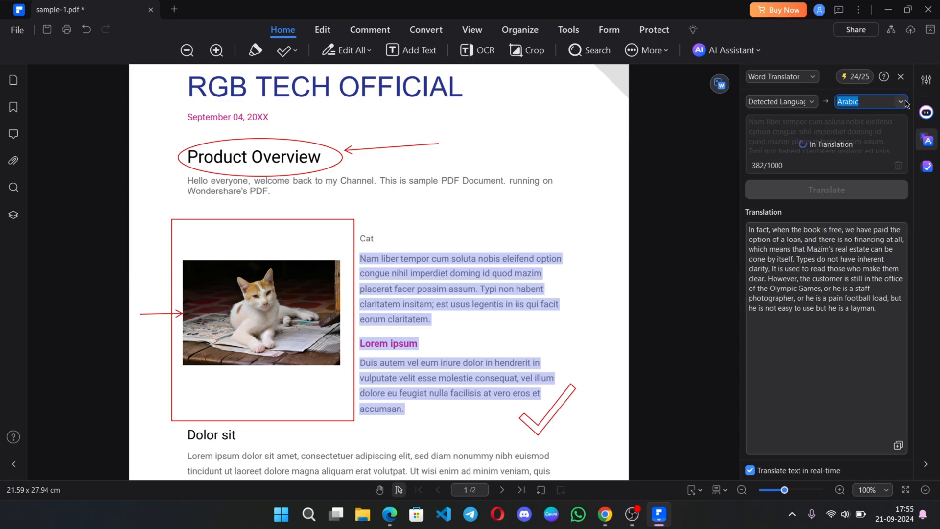
pyautogui.click(871, 101)
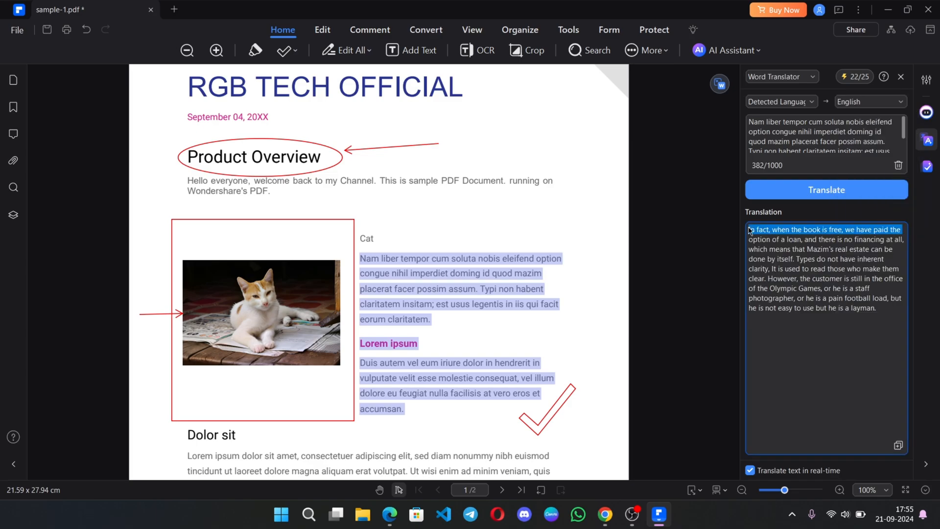
pyautogui.click(782, 77)
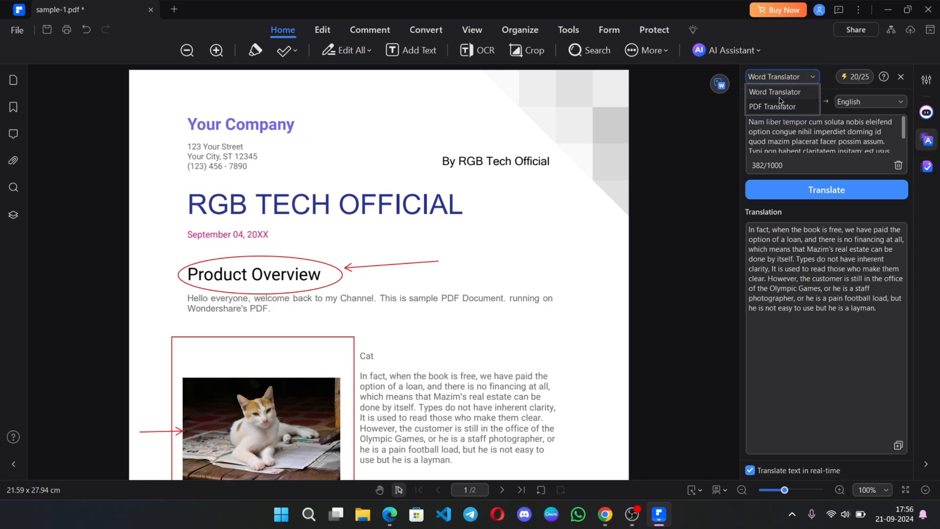
# Translate pages 1-2 of the whole document into English, saving changes so sample-1_Translate.pdf is produced.
pyautogui.click(773, 107)
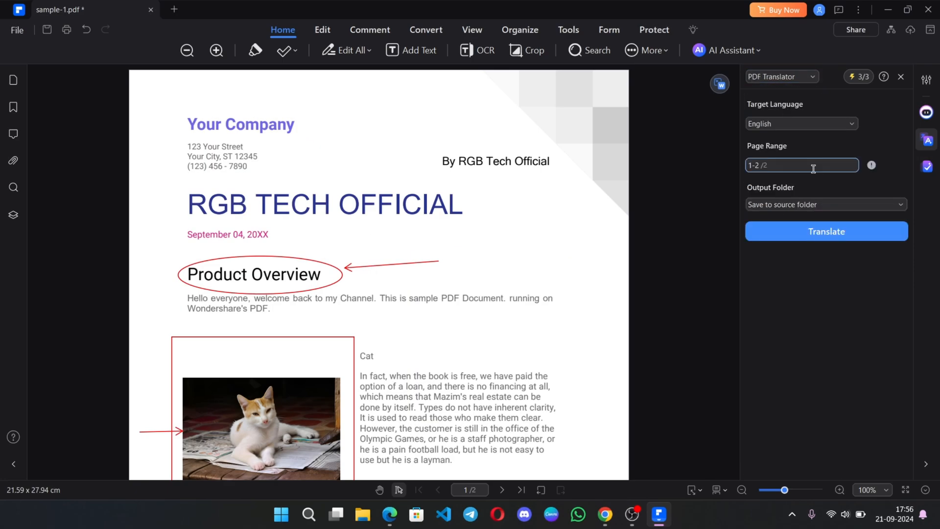
pyautogui.click(826, 231)
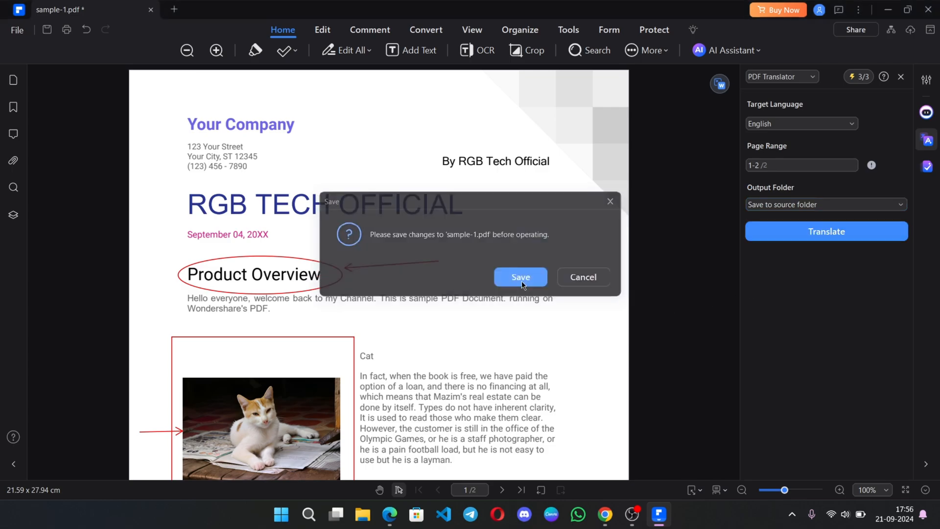
pyautogui.click(520, 276)
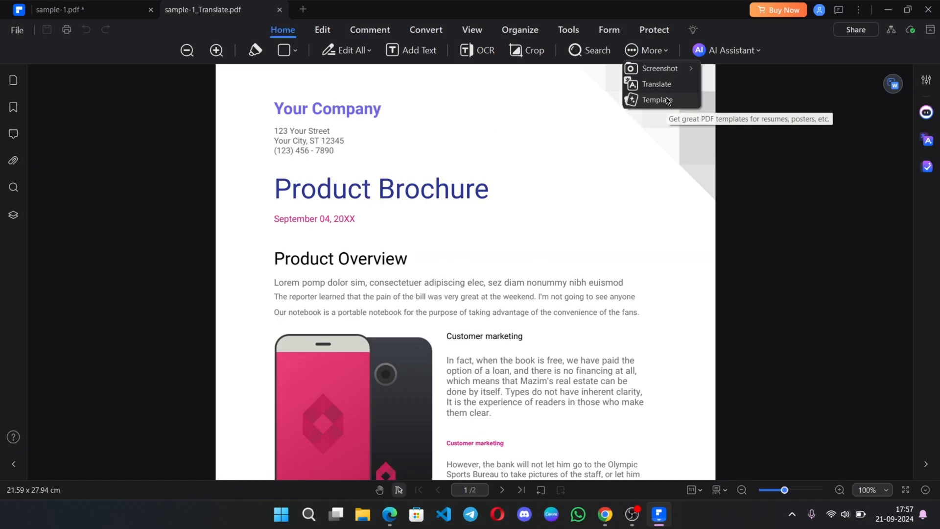
# Browse the Template Mall's 2024 Planner, Birthday wishes and Invoice categories, then close the gallery.
pyautogui.click(655, 100)
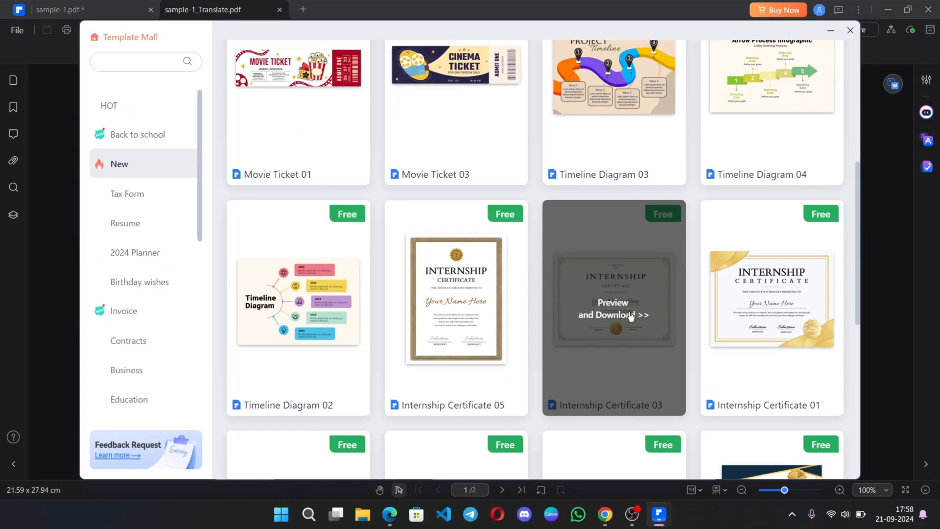
pyautogui.click(127, 193)
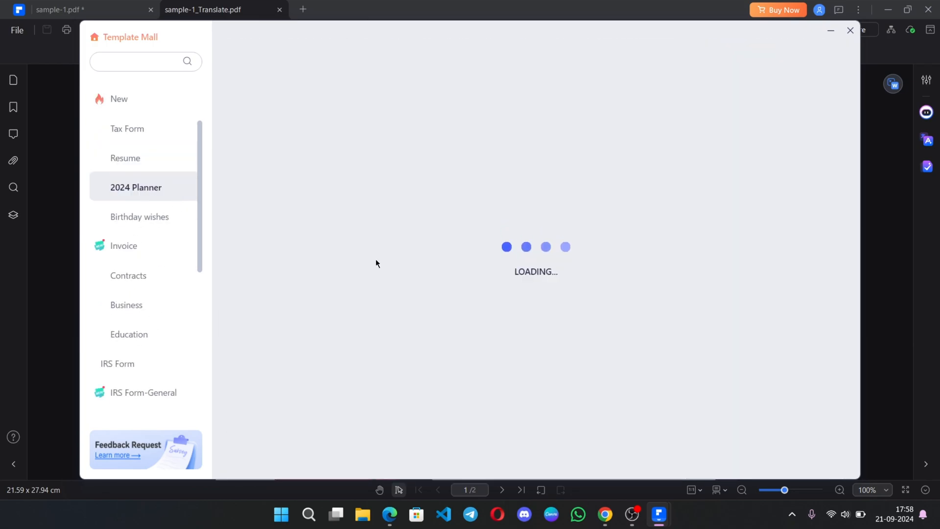
pyautogui.click(140, 216)
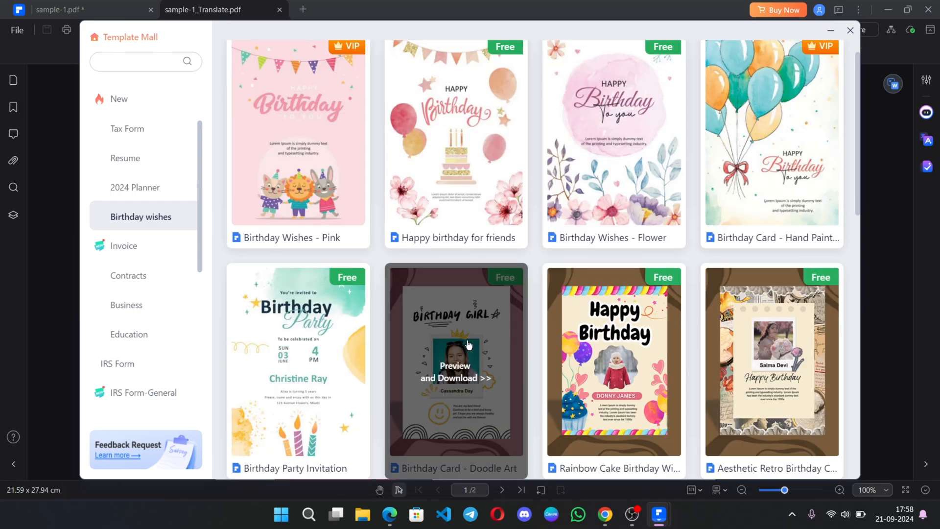
pyautogui.click(123, 245)
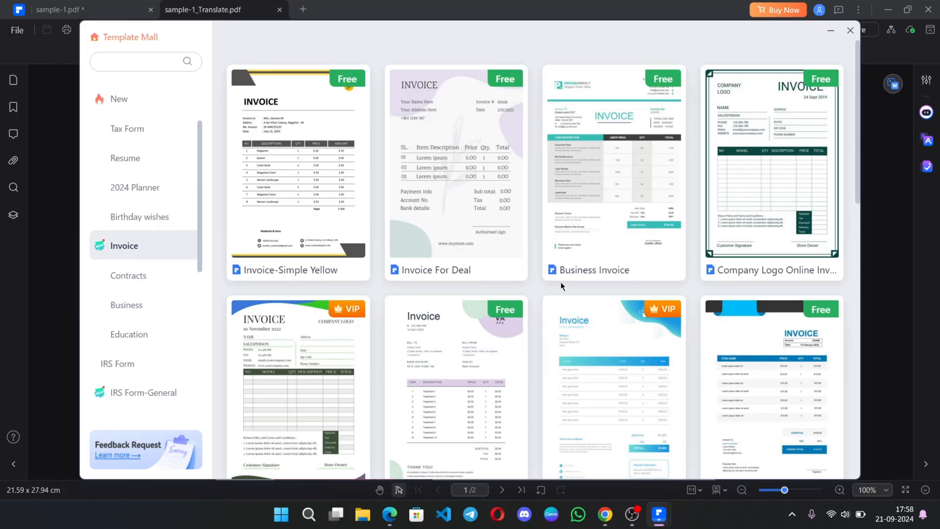
pyautogui.click(850, 30)
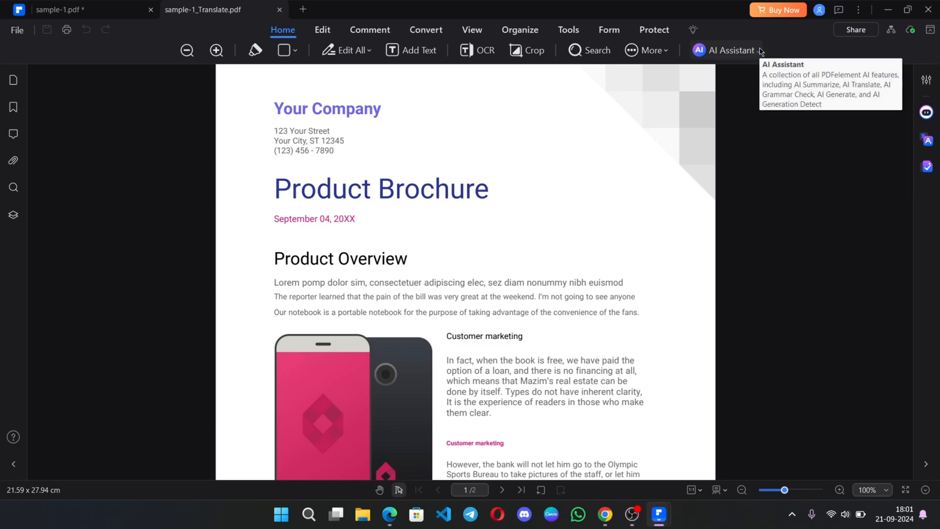
# Start Chat with PDF from the AI Assistant and get a summary of the brochure.
pyautogui.click(728, 50)
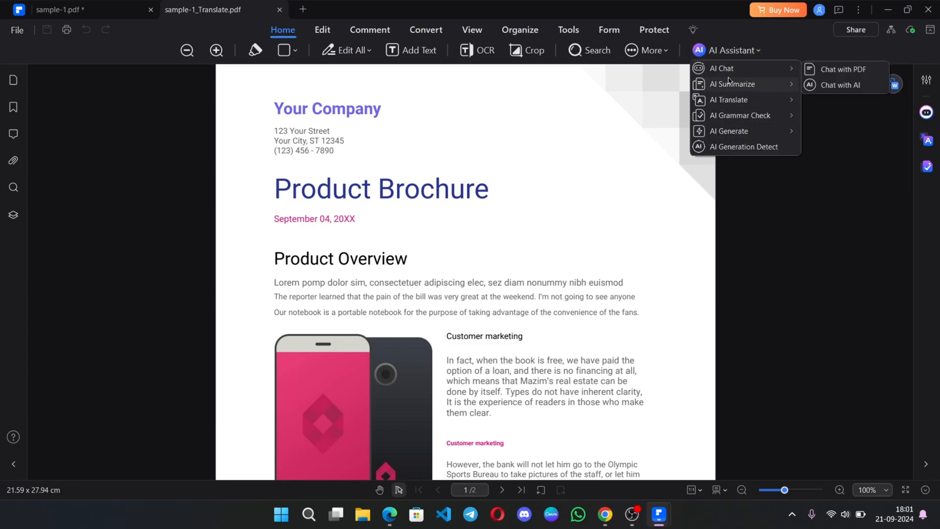
pyautogui.moveTo(745, 70)
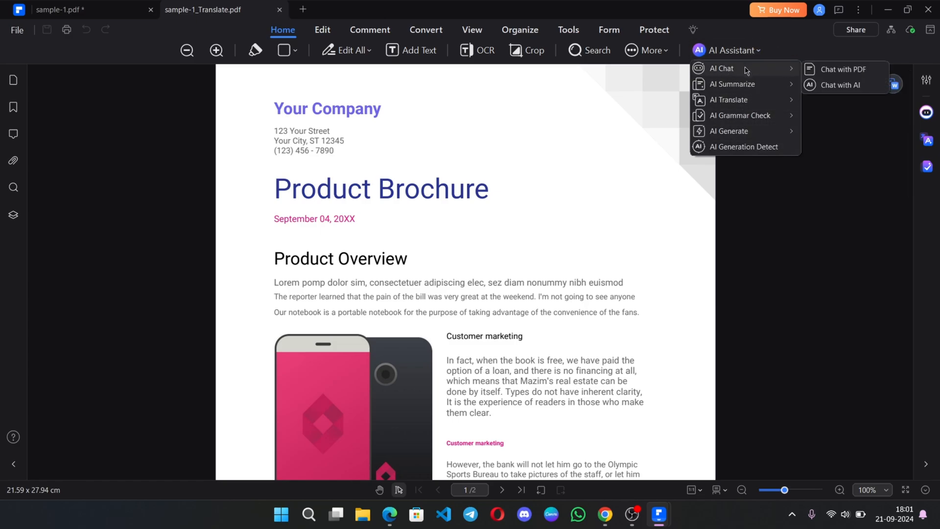
pyautogui.click(844, 69)
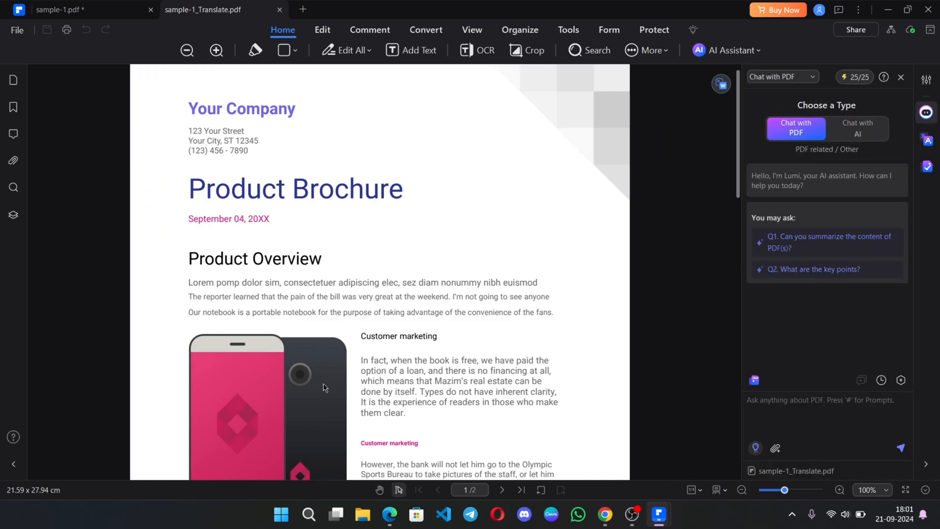
pyautogui.click(830, 242)
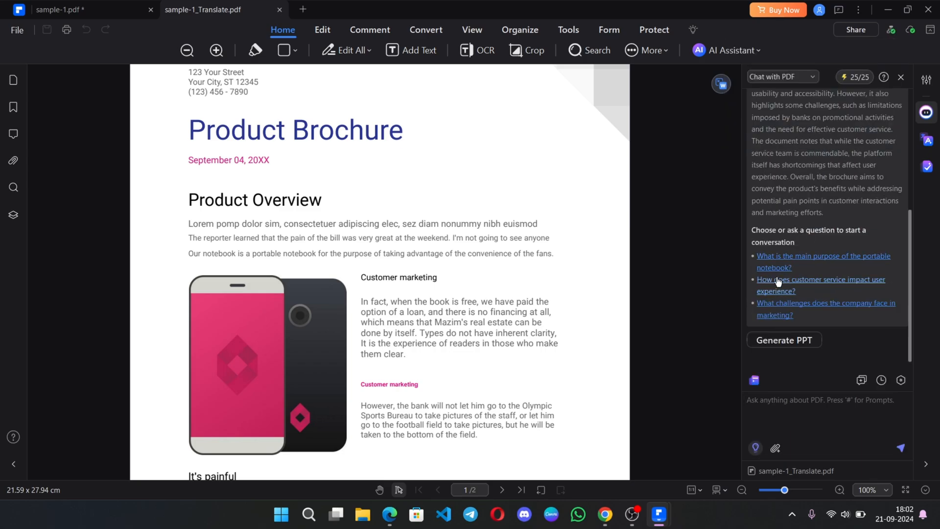
pyautogui.moveTo(807, 288)
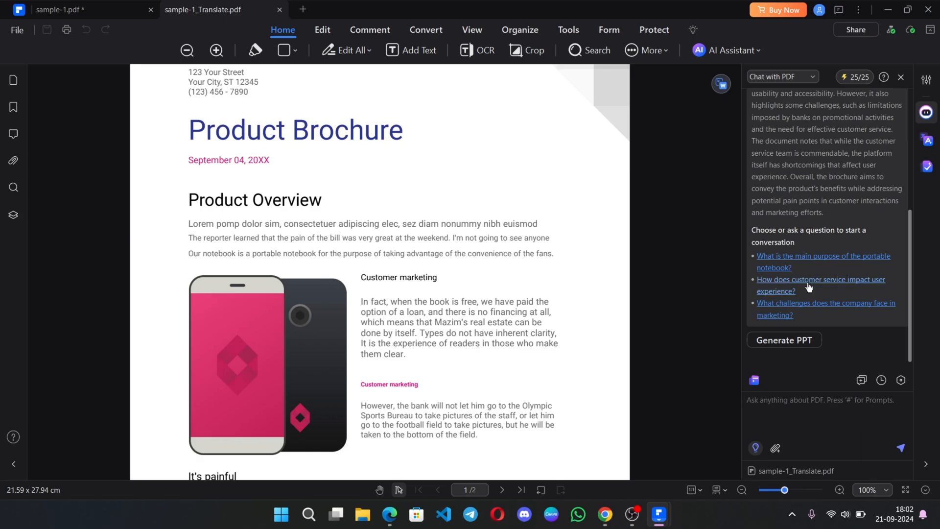
# Ask how customer service impacts user experience, view the cited page, and request important words.
pyautogui.click(820, 285)
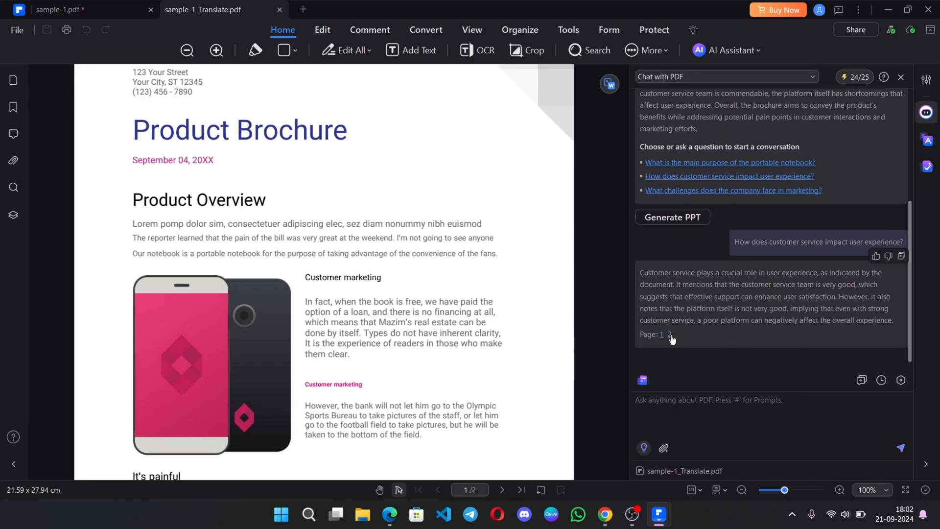
pyautogui.click(670, 335)
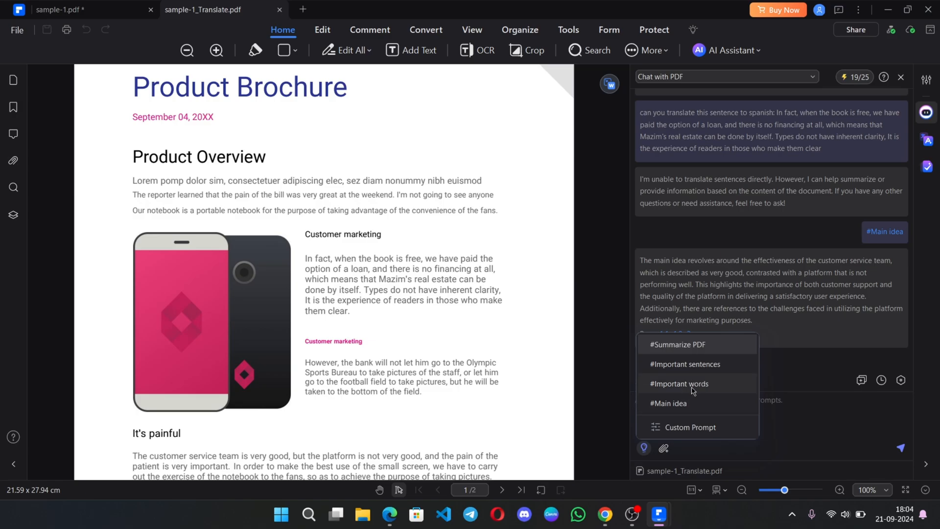
pyautogui.click(679, 384)
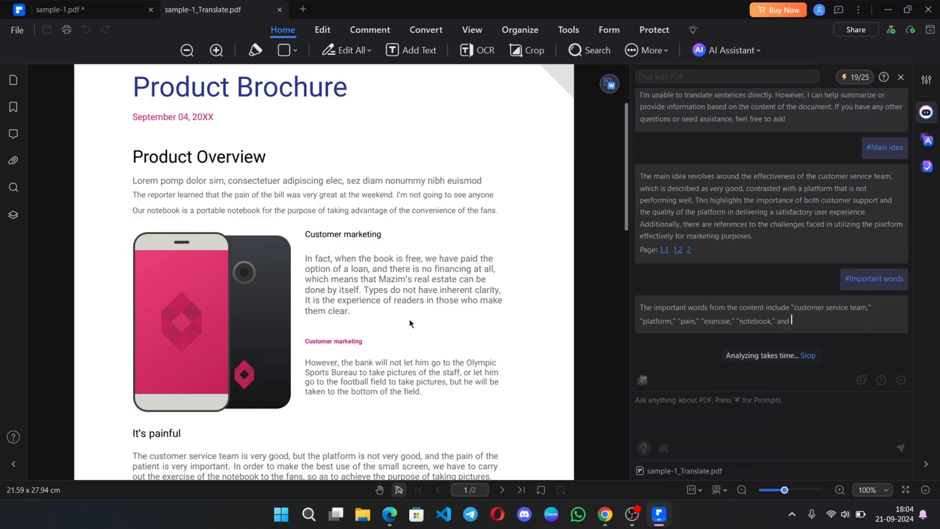
pyautogui.click(725, 77)
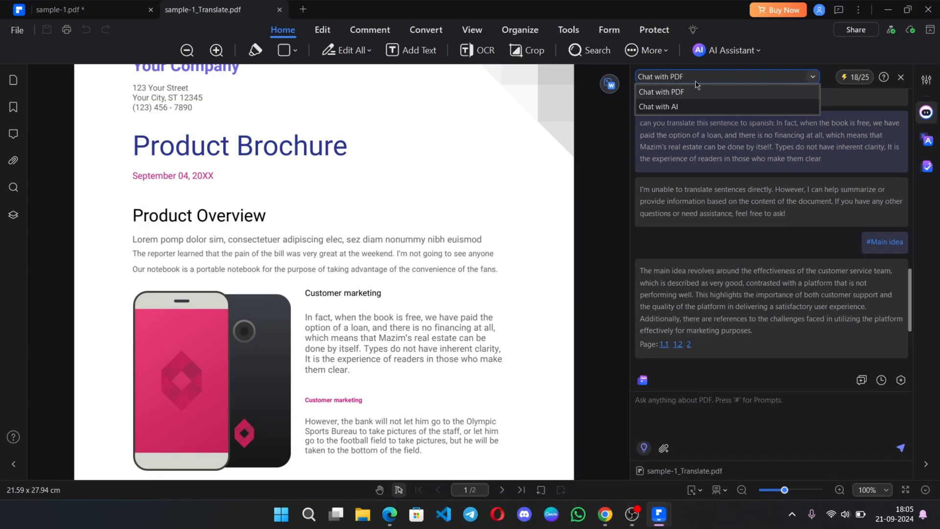
# Switch to general Chat with AI, get three New Year resolution ideas, and show quick prompts.
pyautogui.click(658, 107)
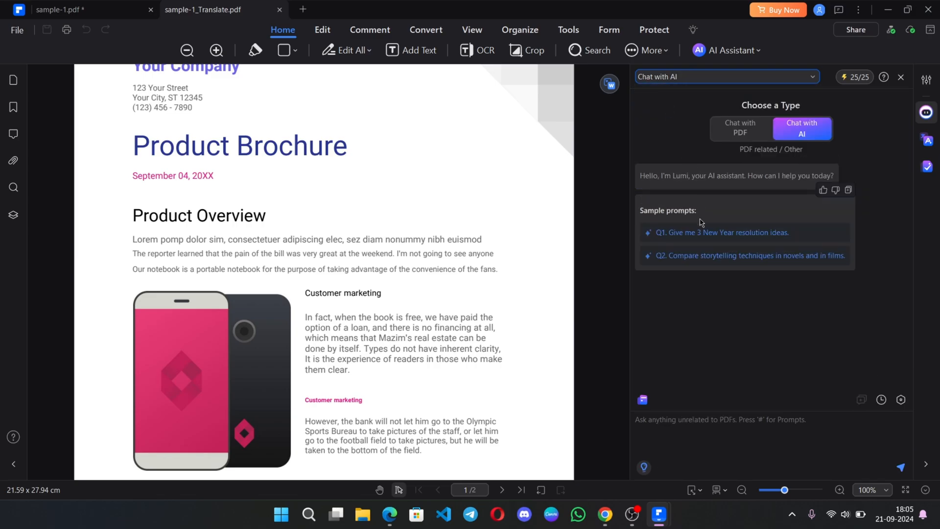
pyautogui.moveTo(705, 333)
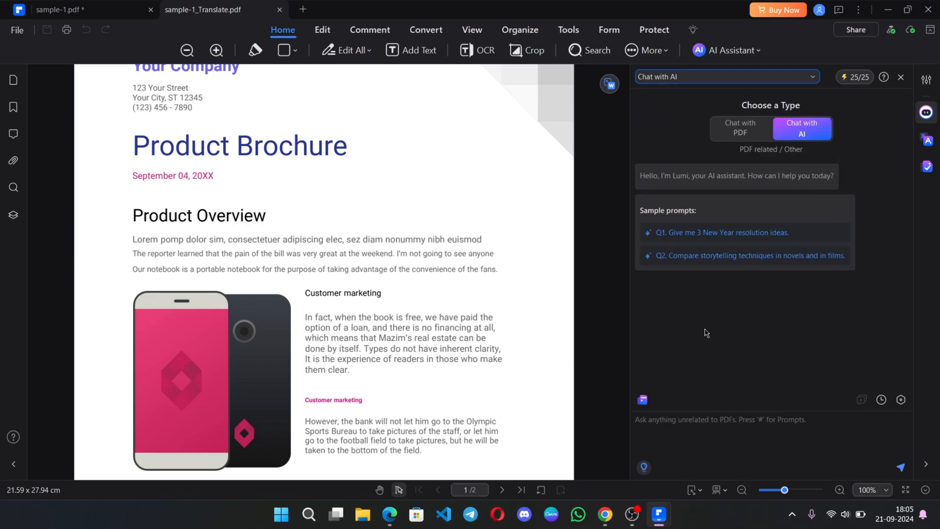
pyautogui.moveTo(706, 240)
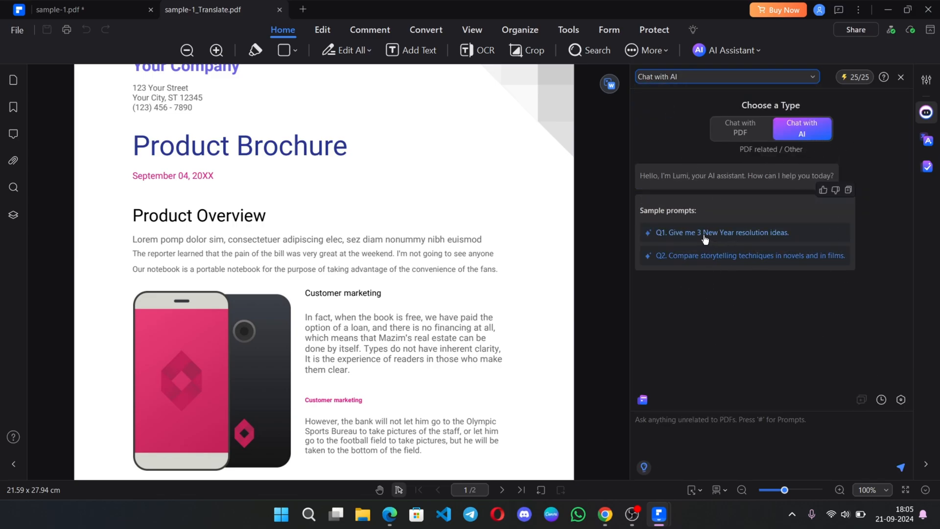
pyautogui.click(722, 232)
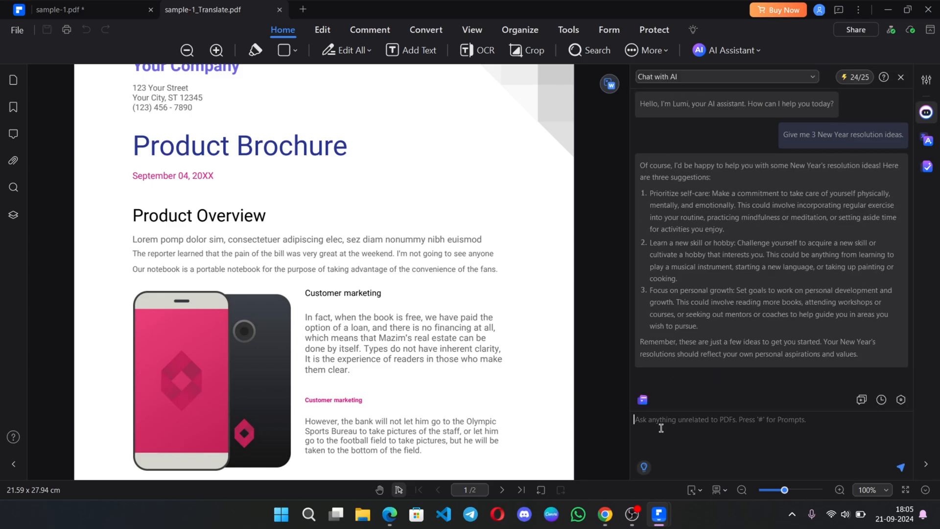
pyautogui.click(642, 467)
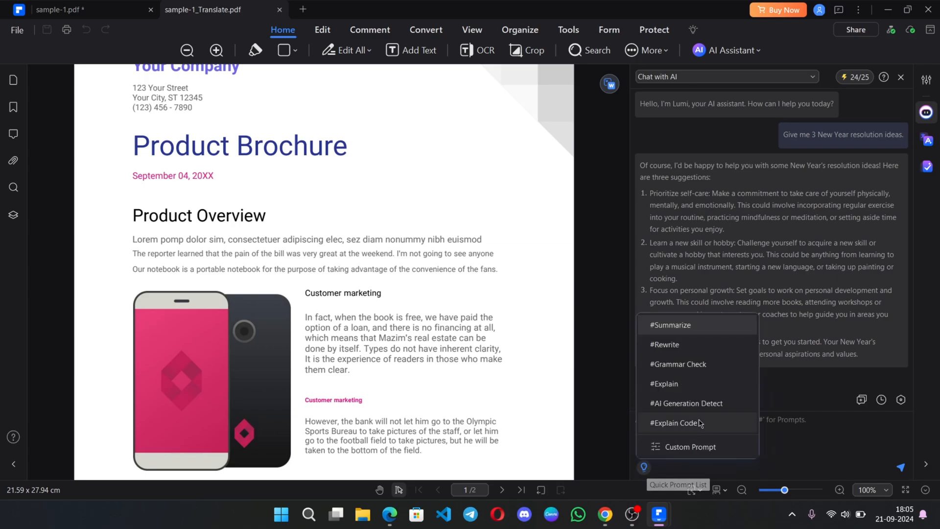
pyautogui.moveTo(702, 361)
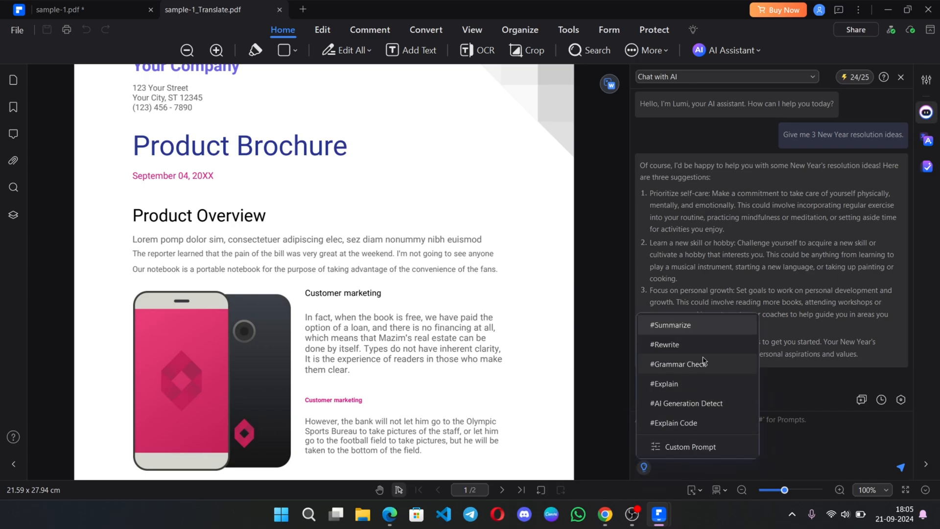
# Run Grammar Check, Explain and AI Generation Detect on the selected brochure paragraph.
pyautogui.click(677, 363)
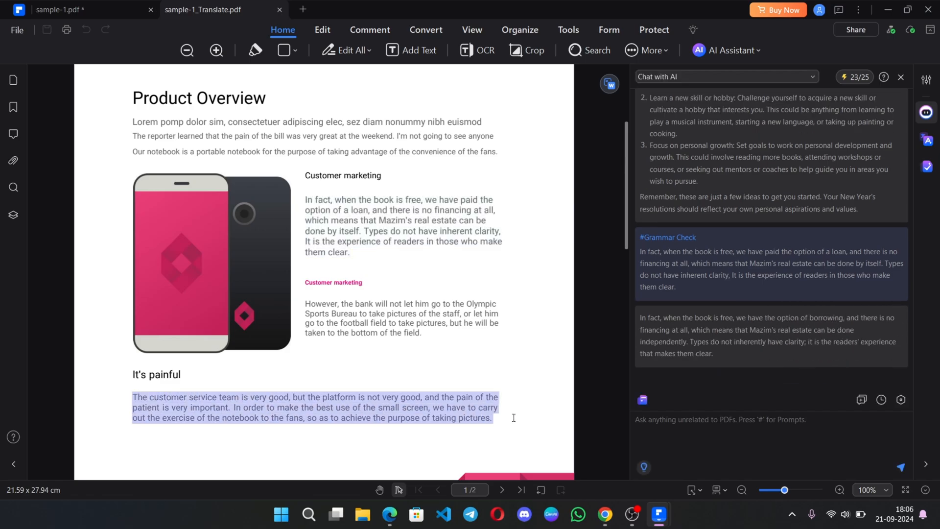
pyautogui.click(654, 402)
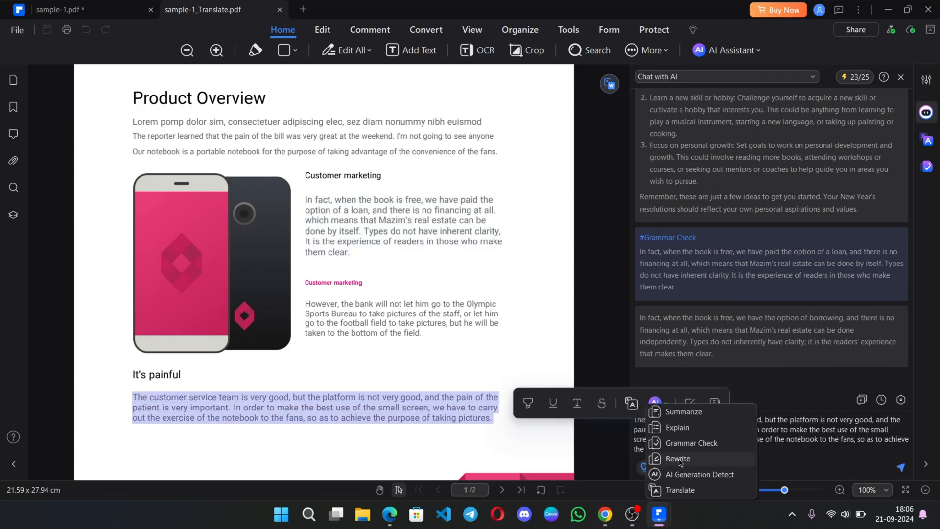
pyautogui.moveTo(706, 477)
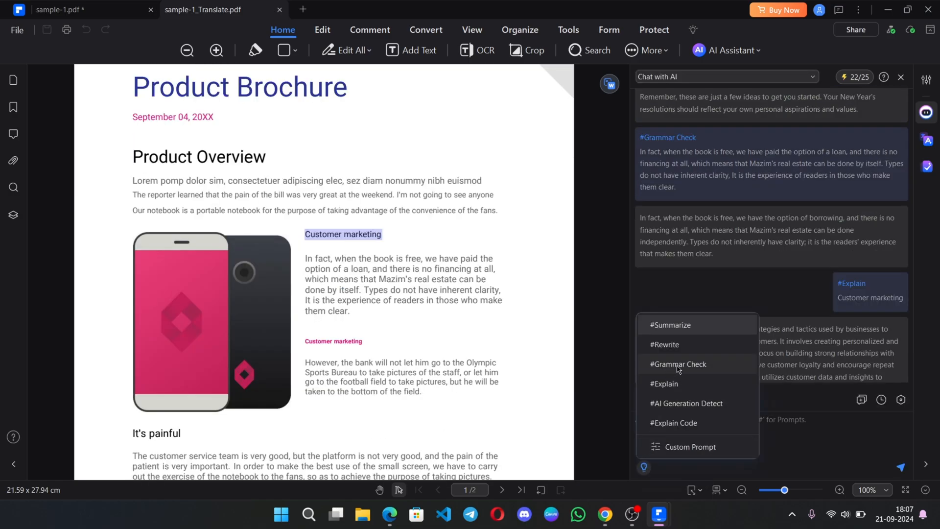
pyautogui.click(686, 403)
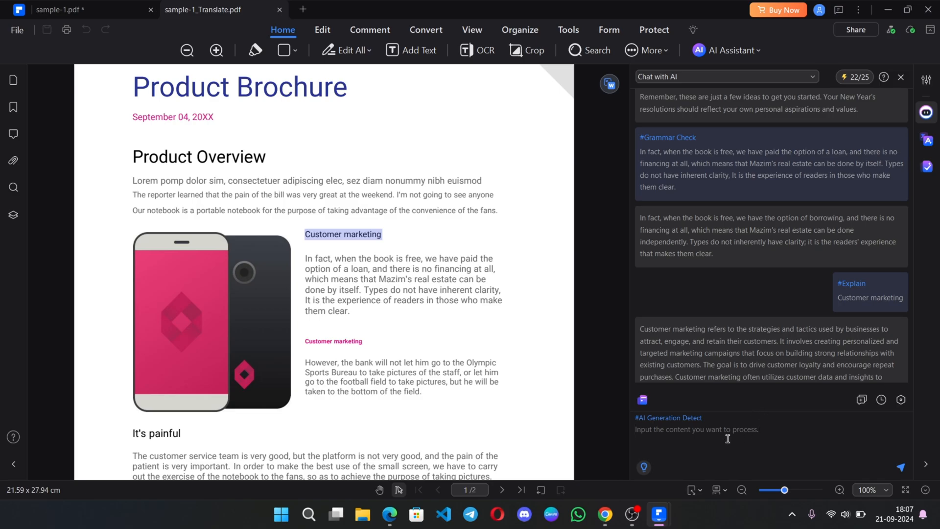
# Select the opening overview sentences of the brochure for a fresh overview.
pyautogui.moveTo(133, 180); pyautogui.dragTo(497, 209)
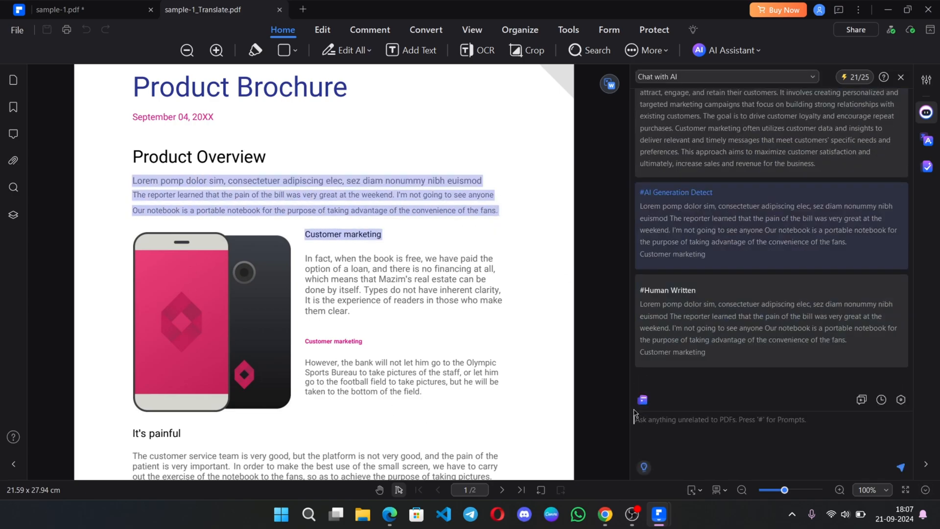
pyautogui.click(132, 178)
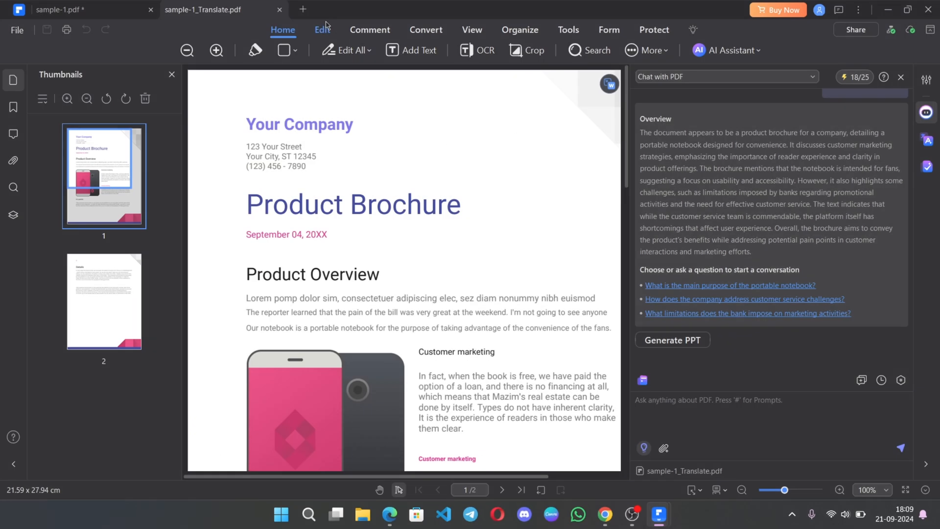
# Switch to Edit mode to add the cat photo and RGB TECH OFFICIAL!! text.
pyautogui.click(322, 29)
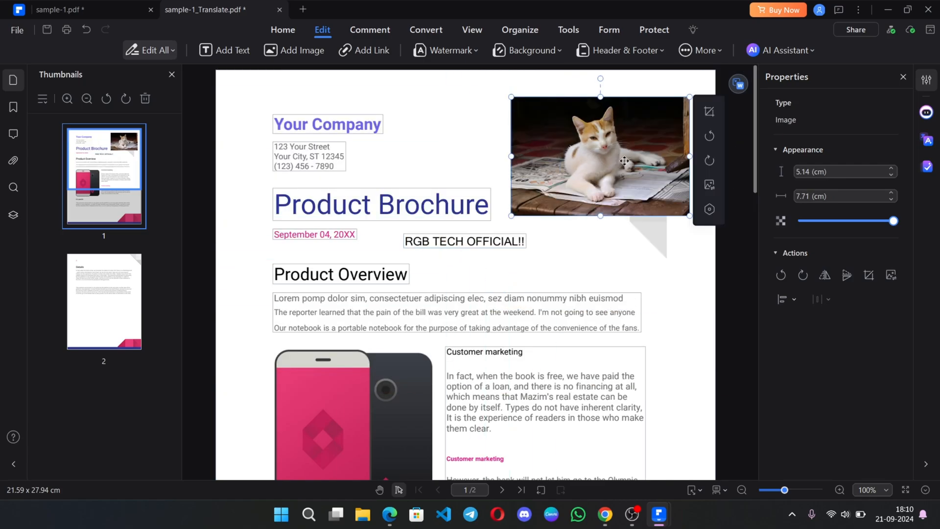
pyautogui.click(364, 50)
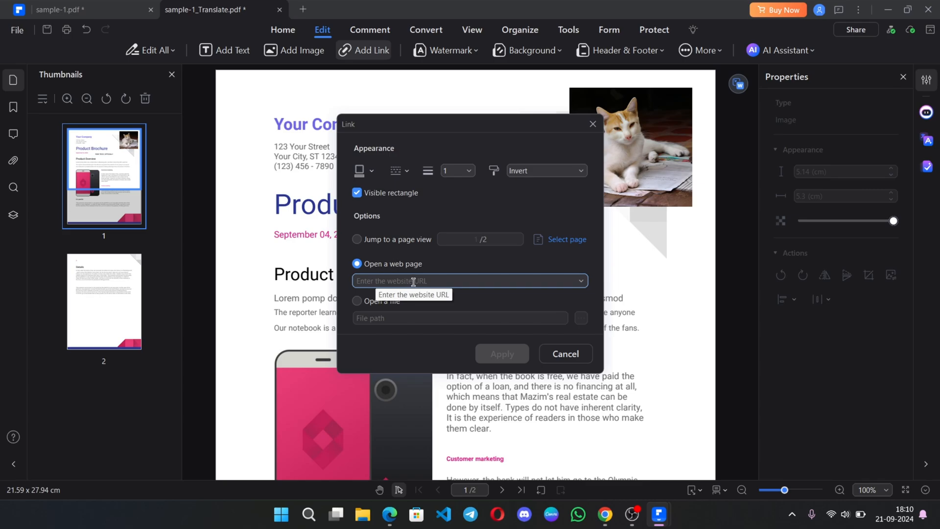
pyautogui.write('https://pdf.wondershare.com/')
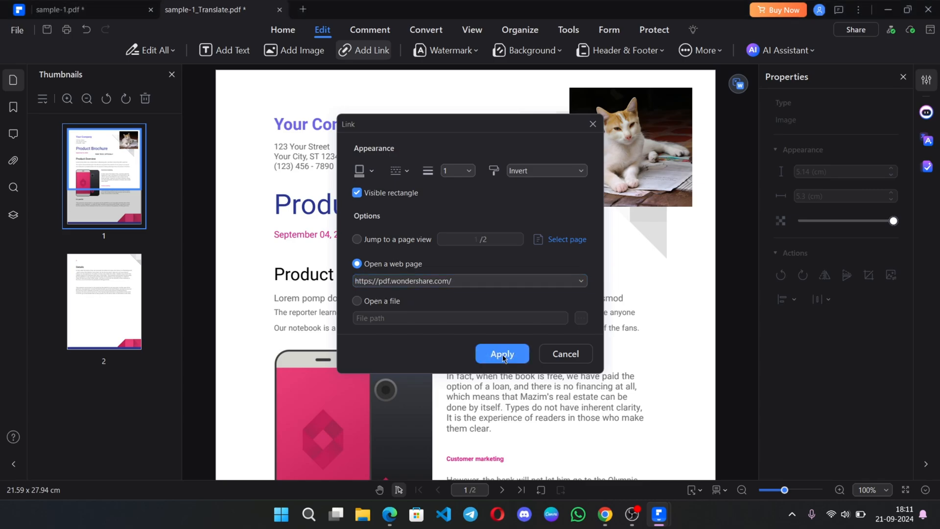
pyautogui.click(502, 354)
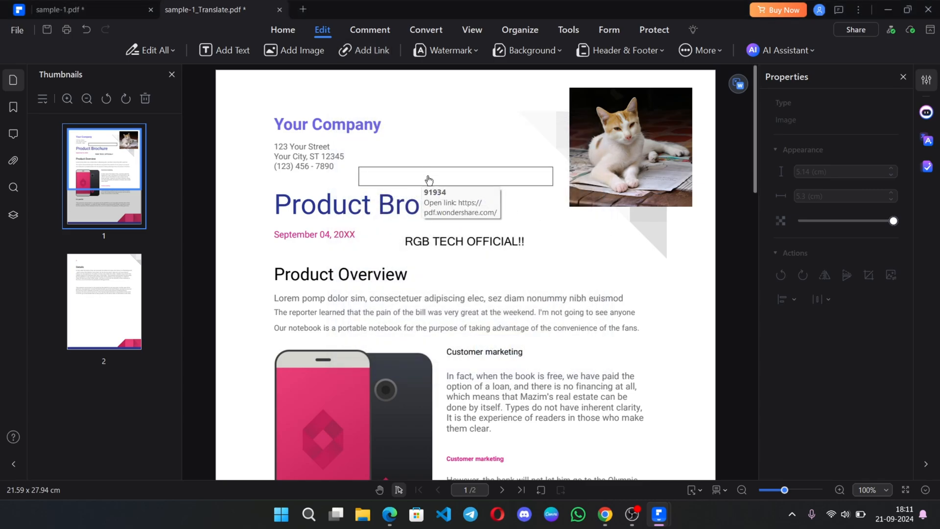
pyautogui.click(455, 175)
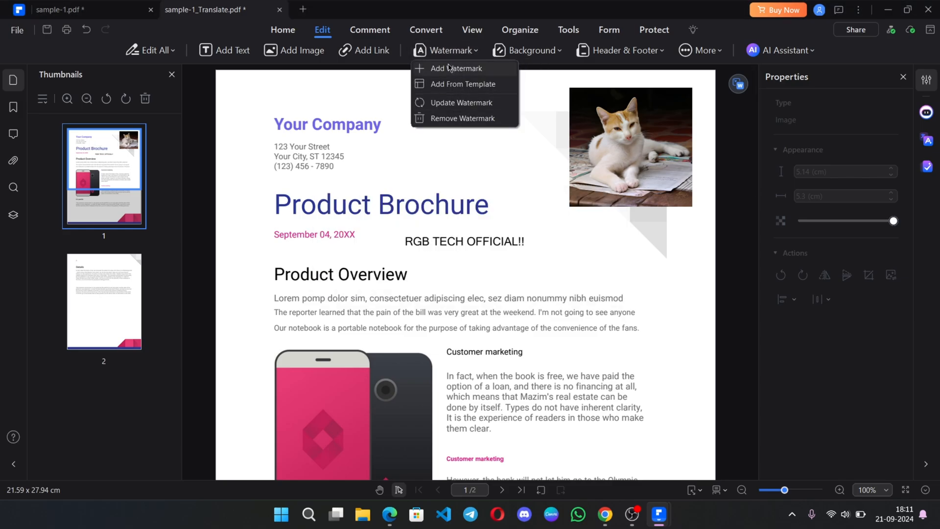
# Add an RGB TECH watermark in Impact font at 45° rotation.
pyautogui.click(457, 68)
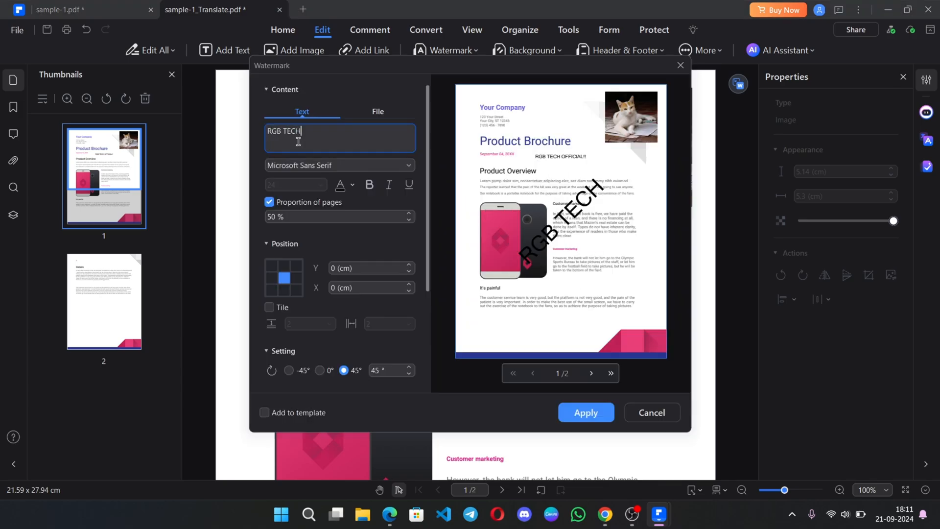
pyautogui.click(339, 165)
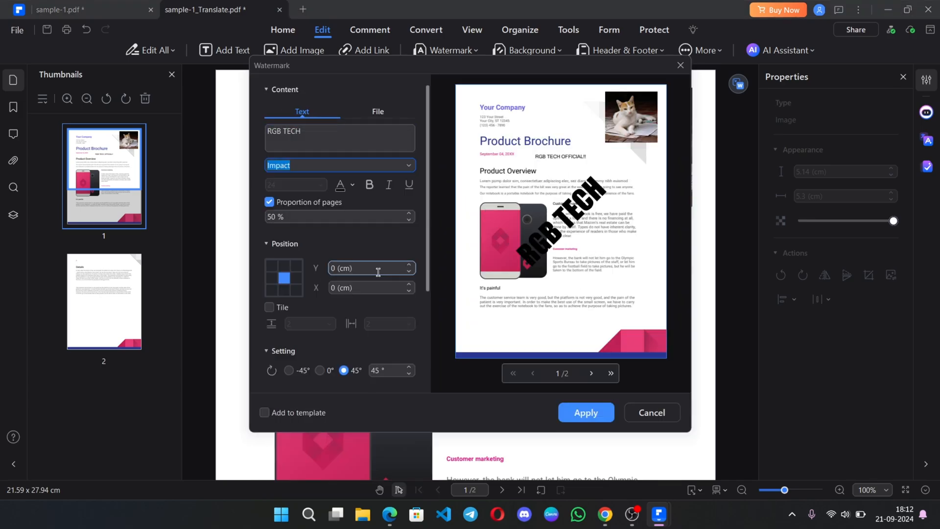
pyautogui.click(585, 412)
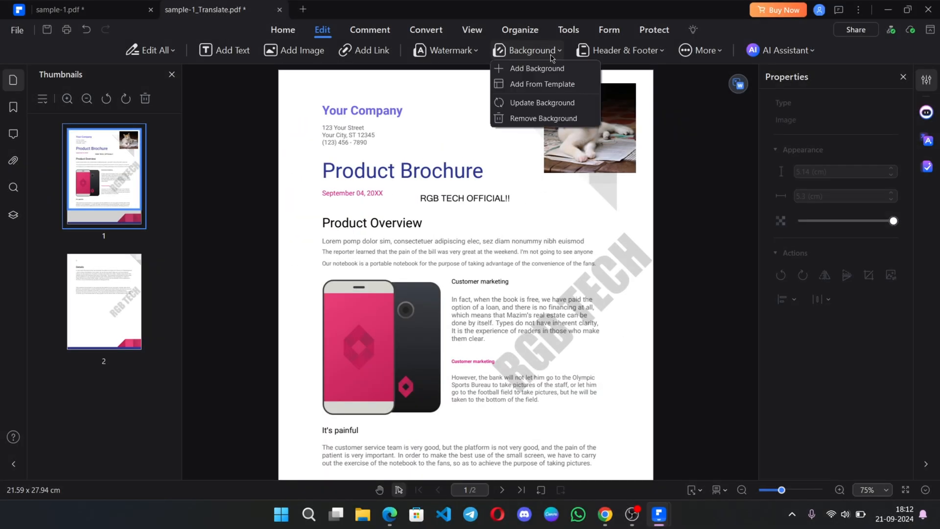
# Add a header with a name above the company details on every page.
pyautogui.click(618, 50)
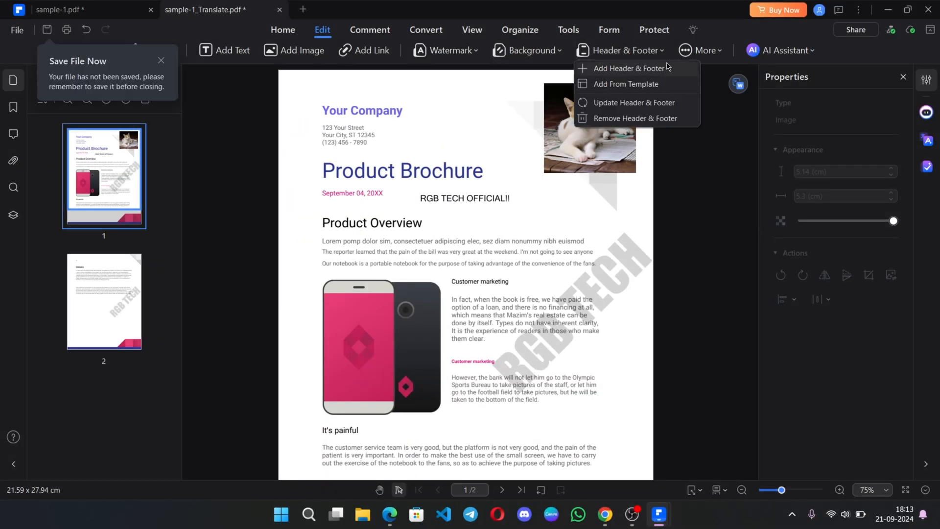
pyautogui.click(629, 67)
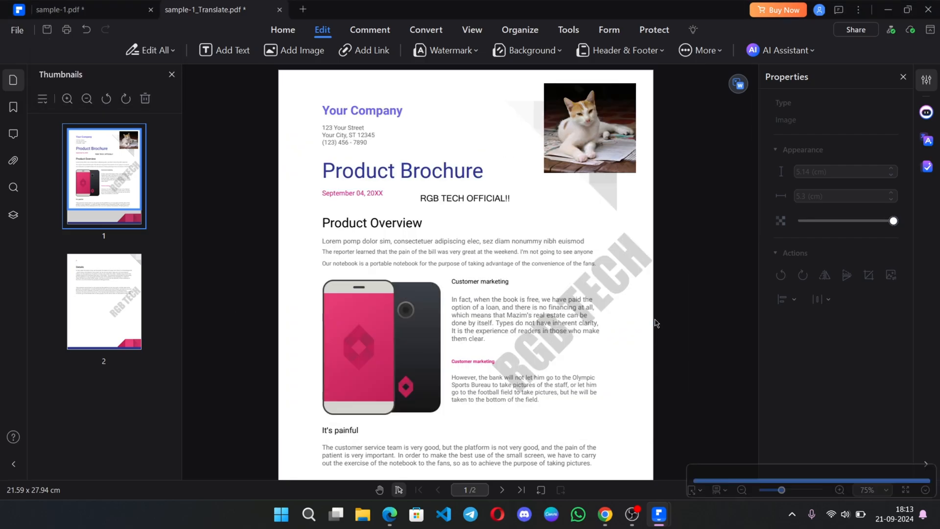
# Add page numbers to the brochure pages via More > Page Number.
pyautogui.click(700, 50)
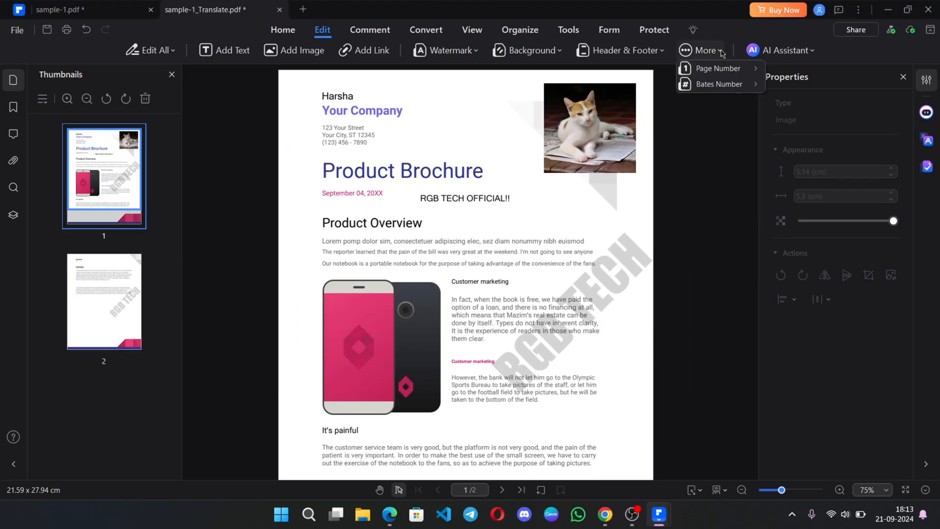
pyautogui.click(717, 68)
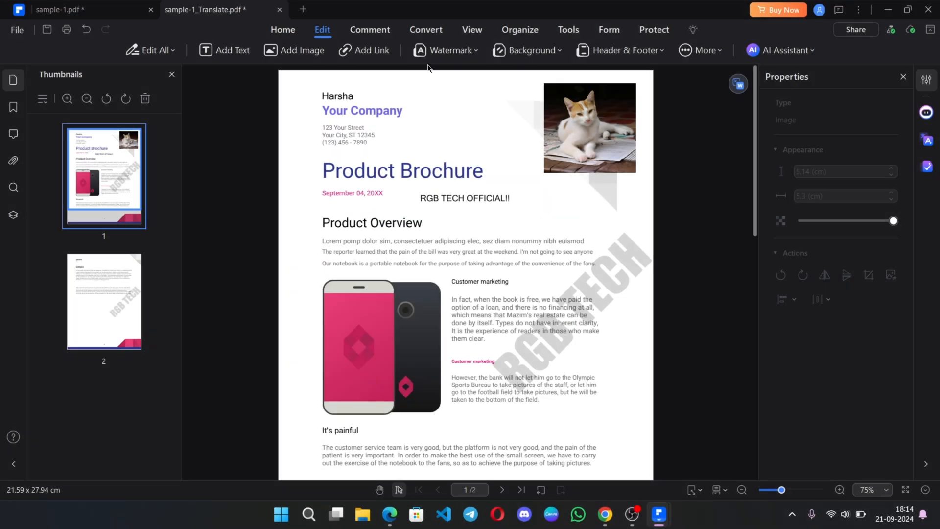
# Annotate both pages with highlights, shapes, arrows, red text callouts and a sticky note.
pyautogui.click(369, 30)
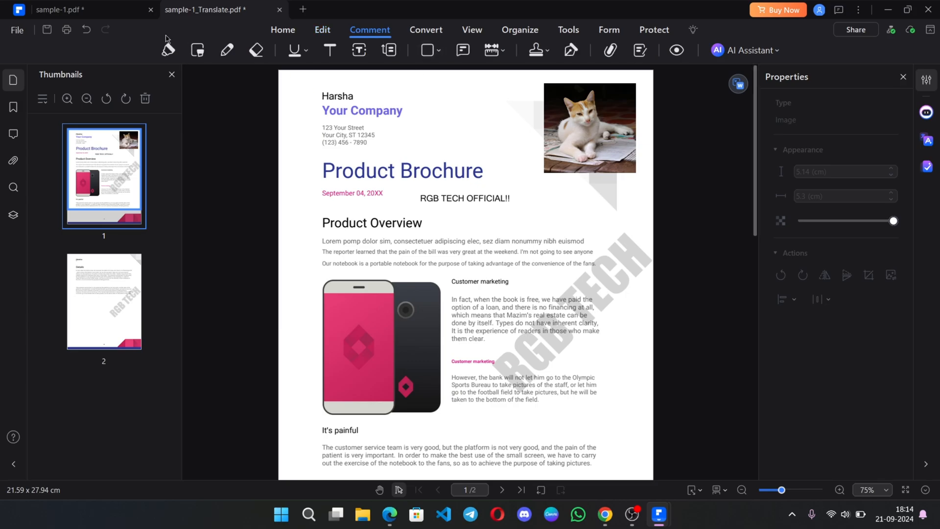
pyautogui.moveTo(168, 49)
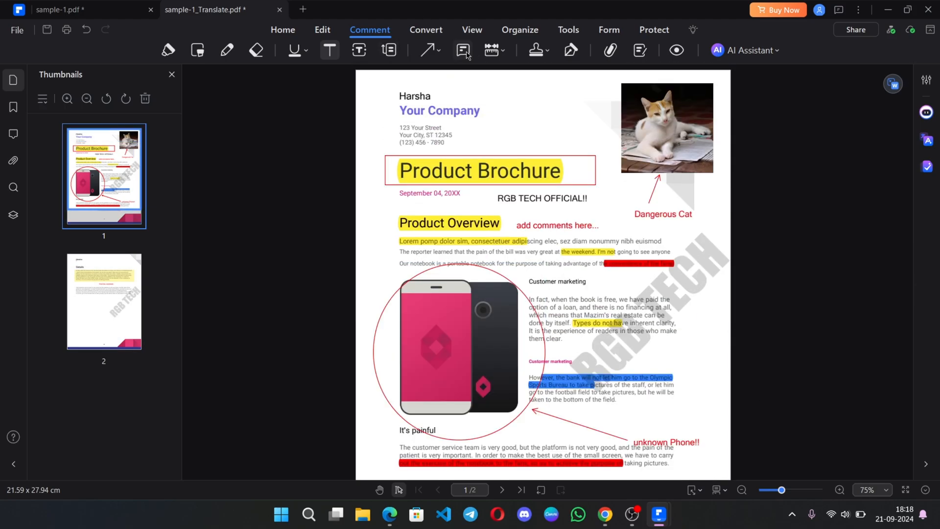
pyautogui.write('you c')
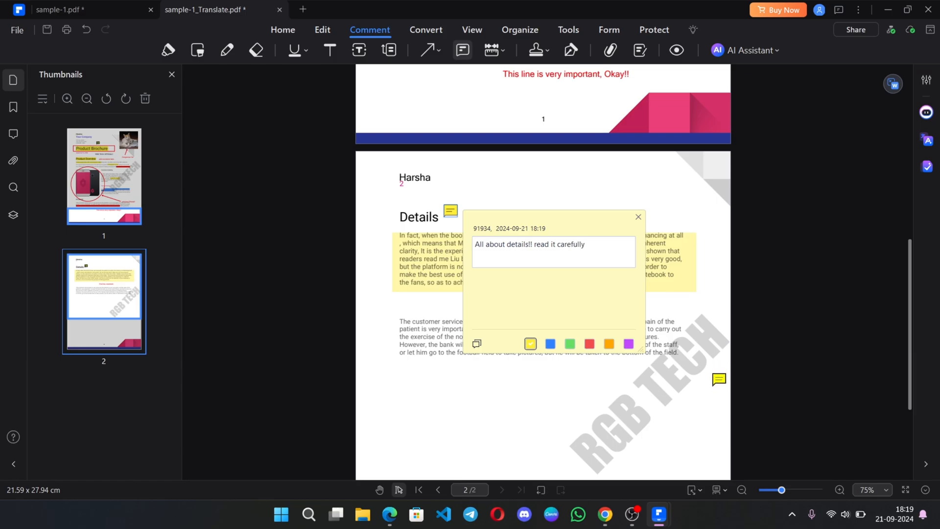
# Place a Standard Business APPROVED stamp beside the phone caption.
pyautogui.click(548, 50)
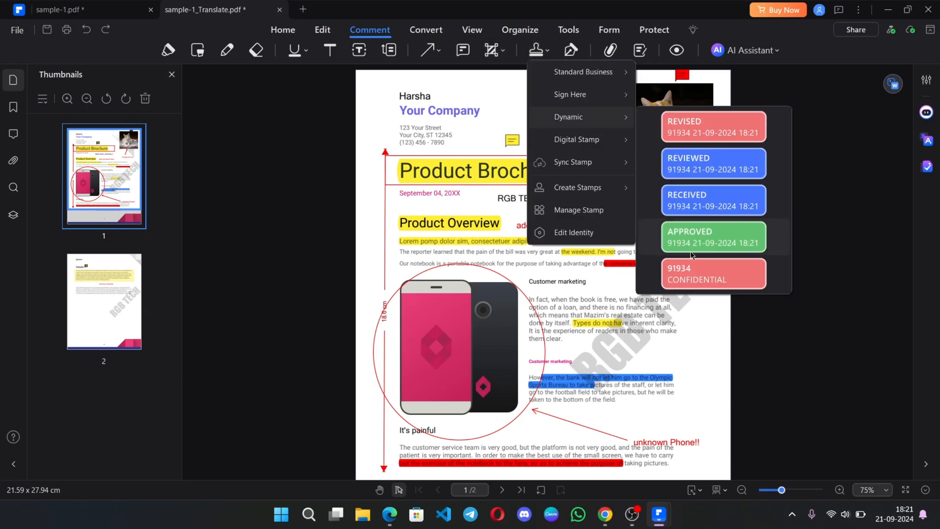
pyautogui.click(579, 187)
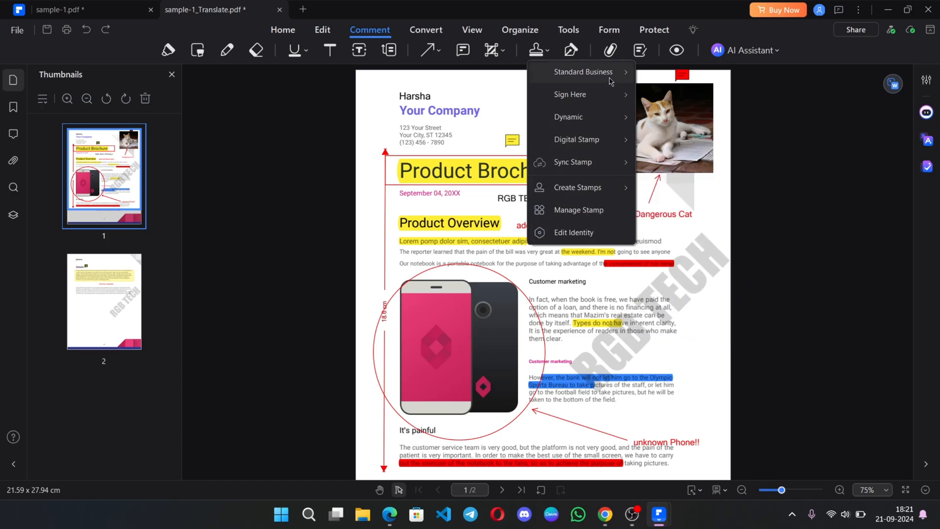
pyautogui.click(645, 236)
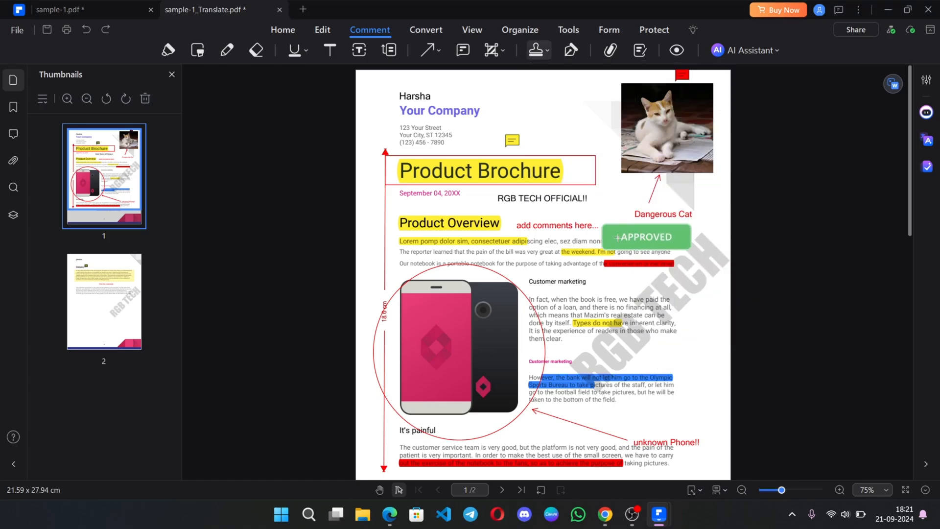
pyautogui.scroll(-3)
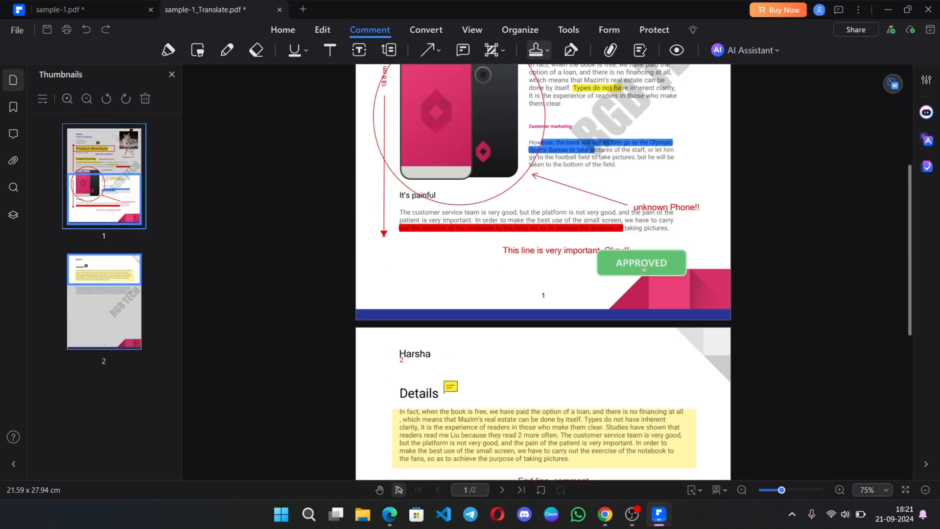
pyautogui.moveTo(641, 262); pyautogui.dragTo(669, 183)
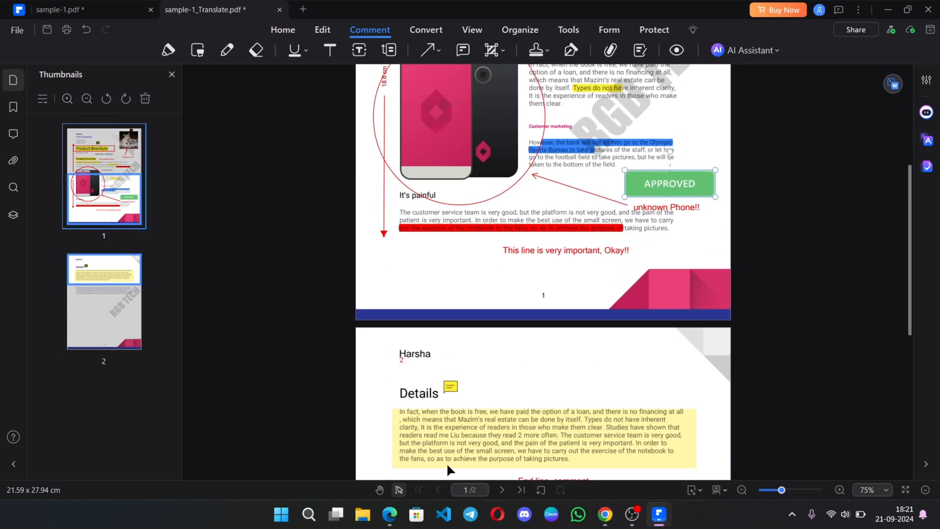
# Place an INFORMATION ONLY stamp on page 2.
pyautogui.scroll(-3)
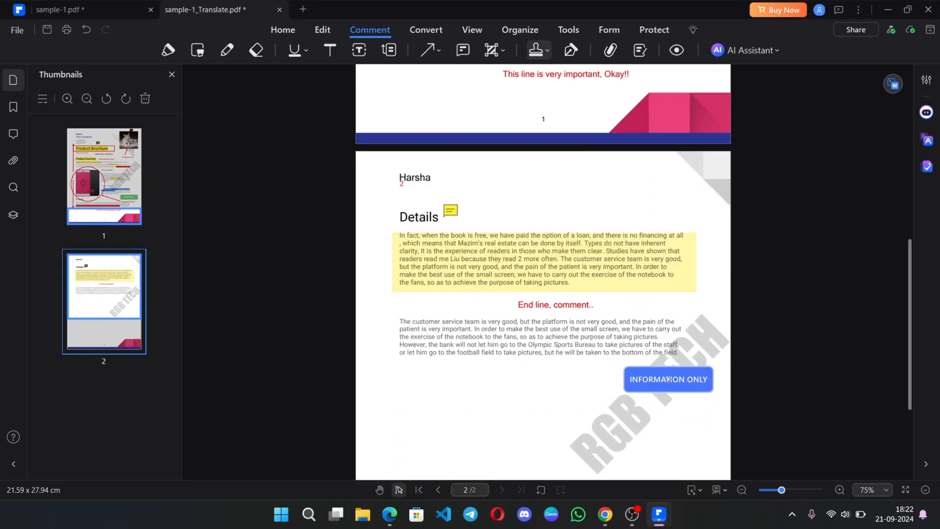
pyautogui.click(535, 50)
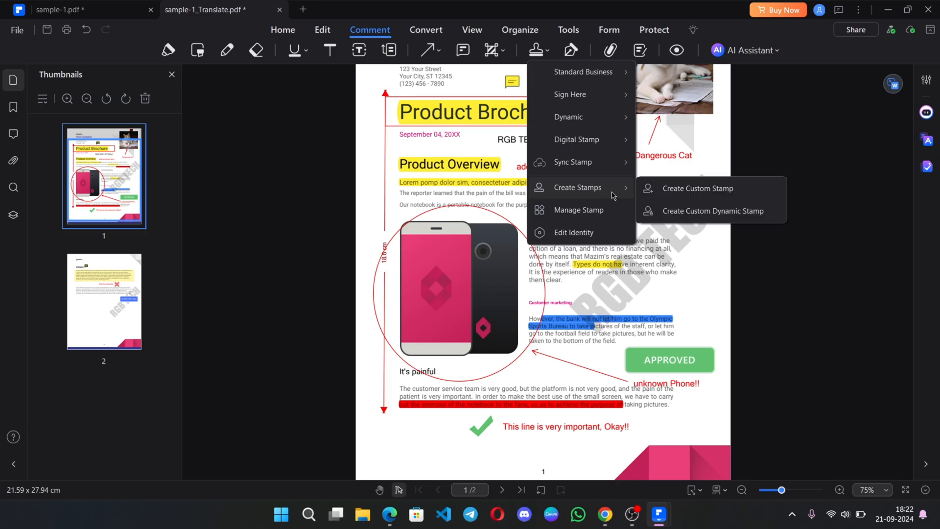
# Create a custom stamp from the RGB logo image and place it near the cat photo.
pyautogui.click(696, 188)
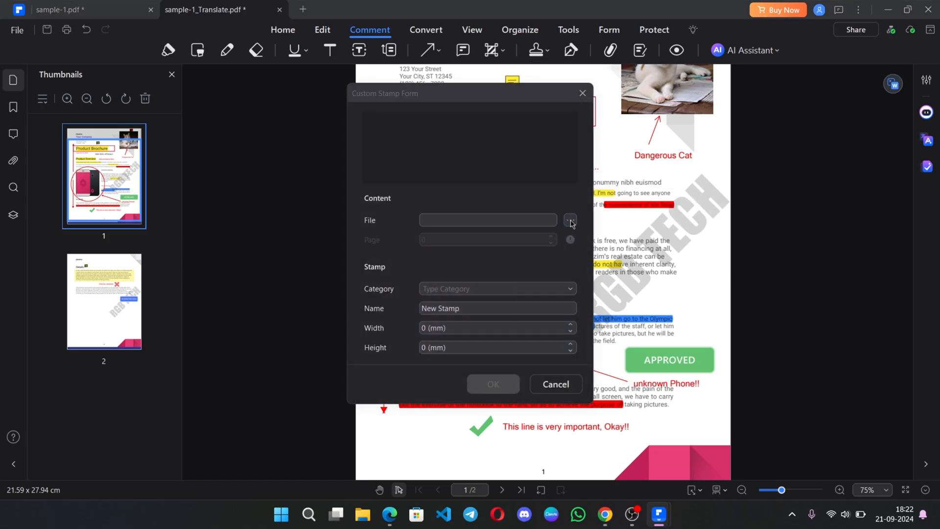
pyautogui.click(570, 221)
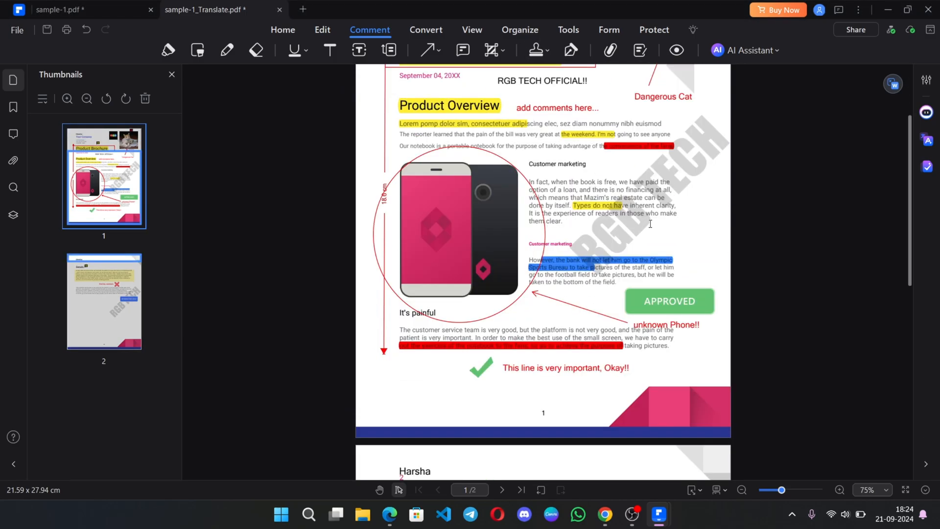
# Place a Dynamic APPROVED stamp with date and time at the bottom of page 1.
pyautogui.click(534, 50)
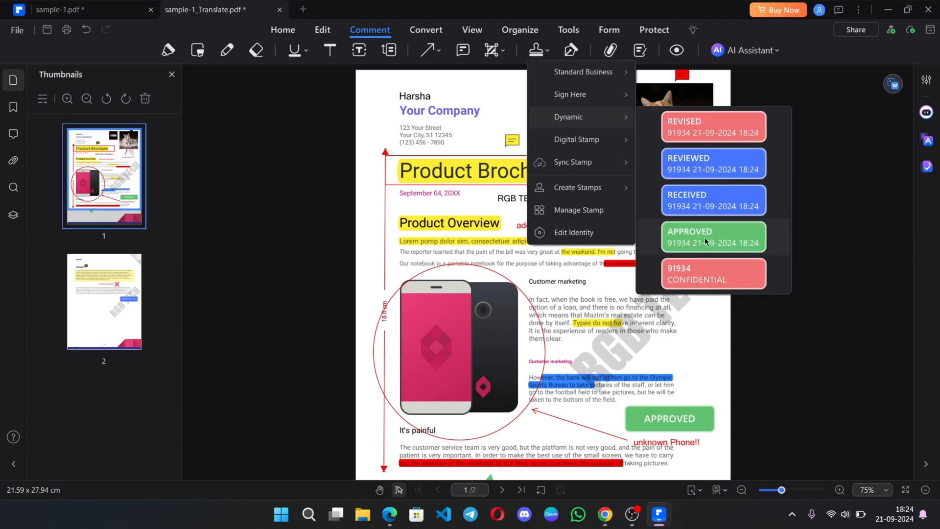
pyautogui.click(713, 236)
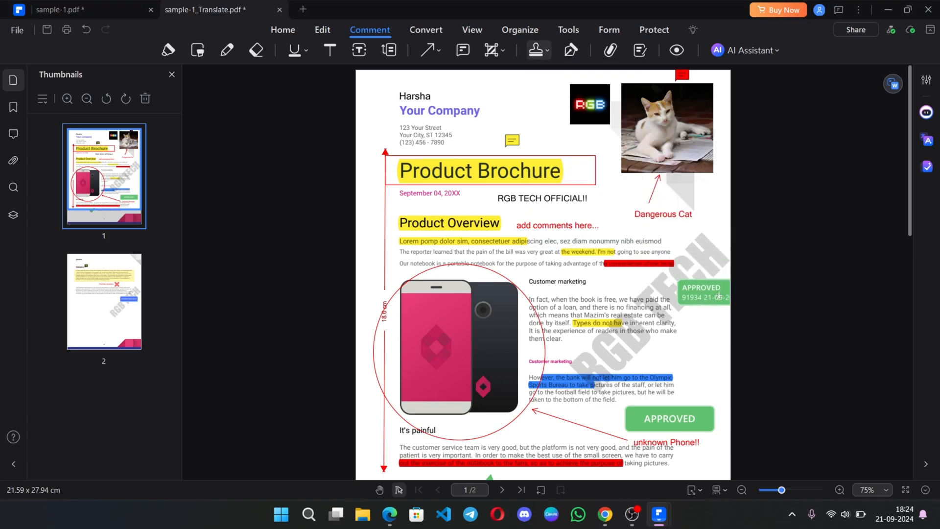
pyautogui.scroll(-3)
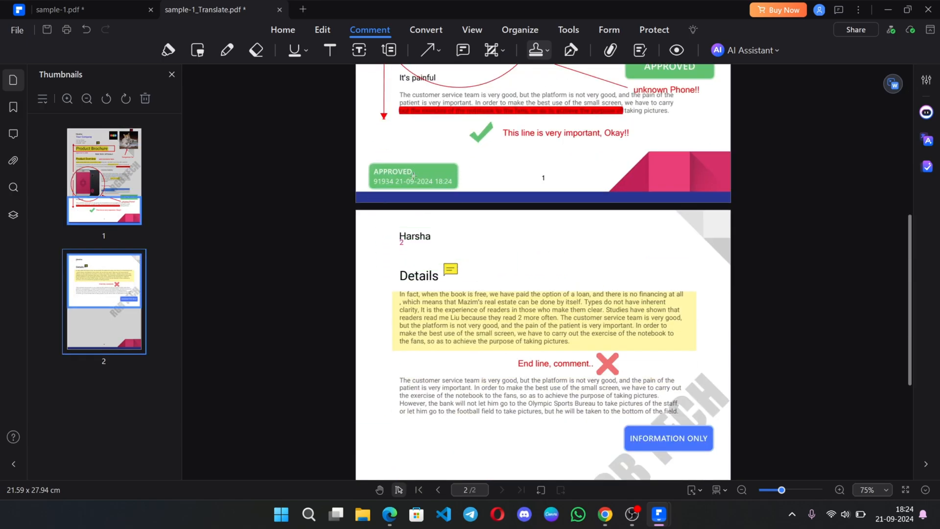
pyautogui.scroll(3)
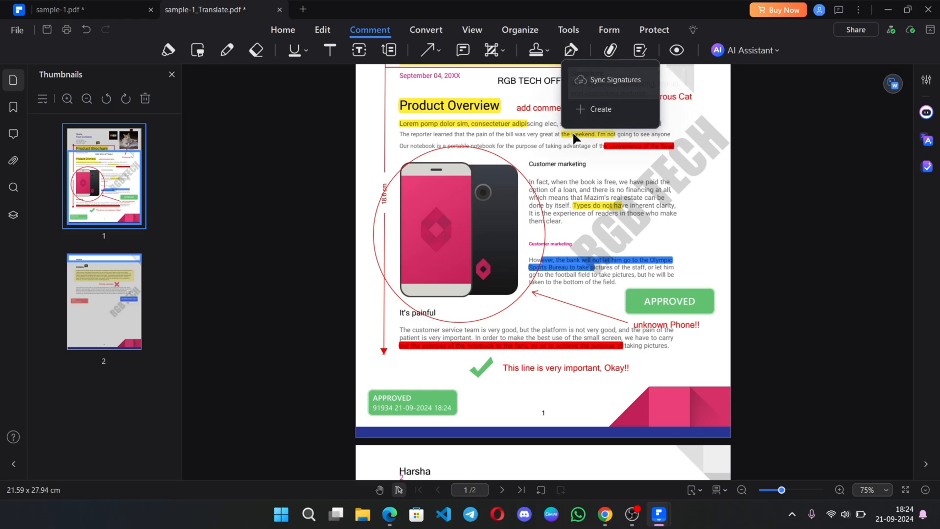
# Draw a handwritten RG signature onto page 2, then compose a typed RGB TECH signature.
pyautogui.click(600, 109)
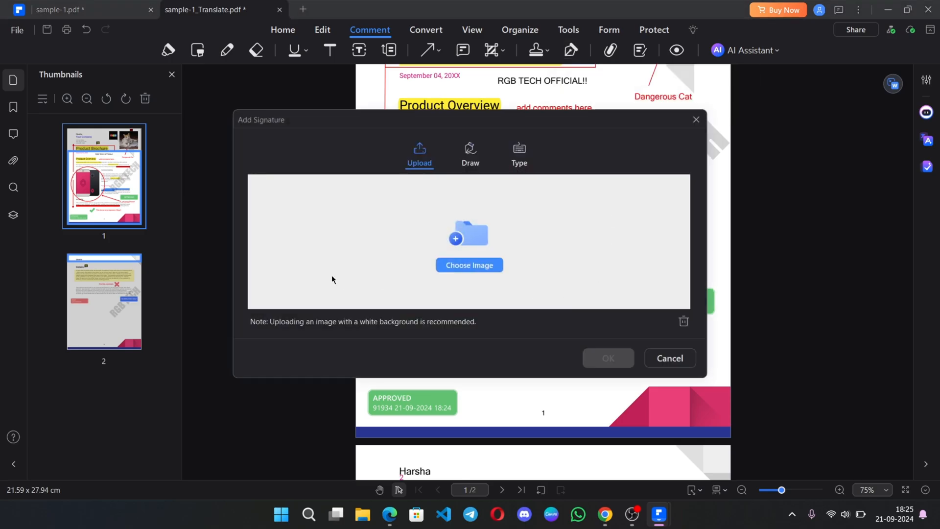
pyautogui.click(470, 150)
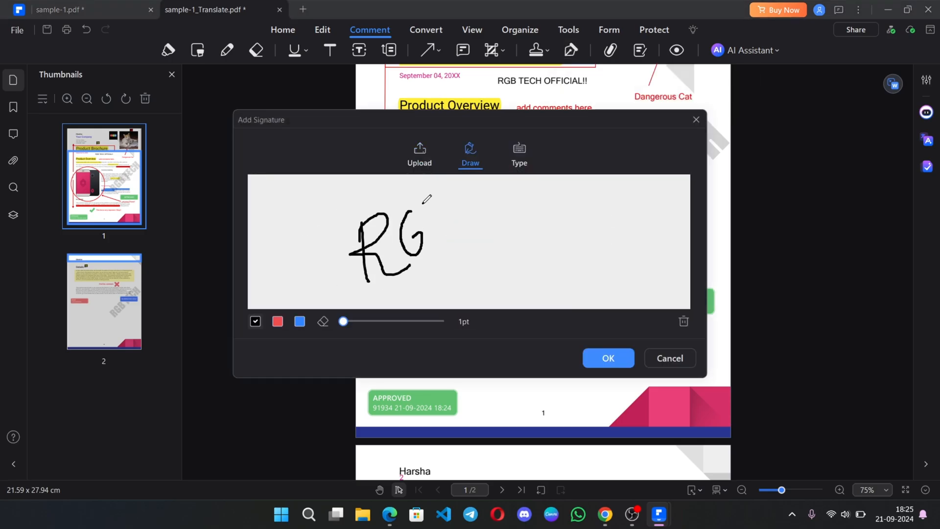
pyautogui.moveTo(343, 321); pyautogui.dragTo(416, 321)
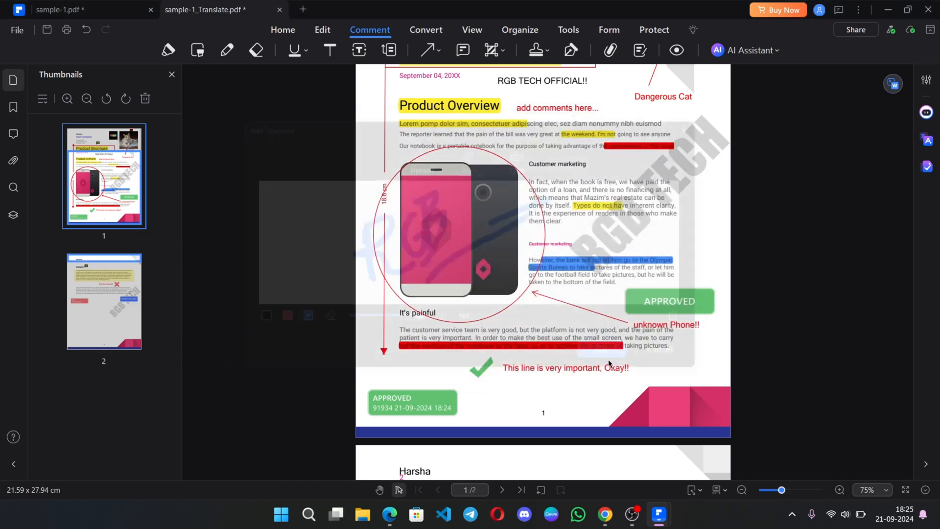
pyautogui.scroll(-3)
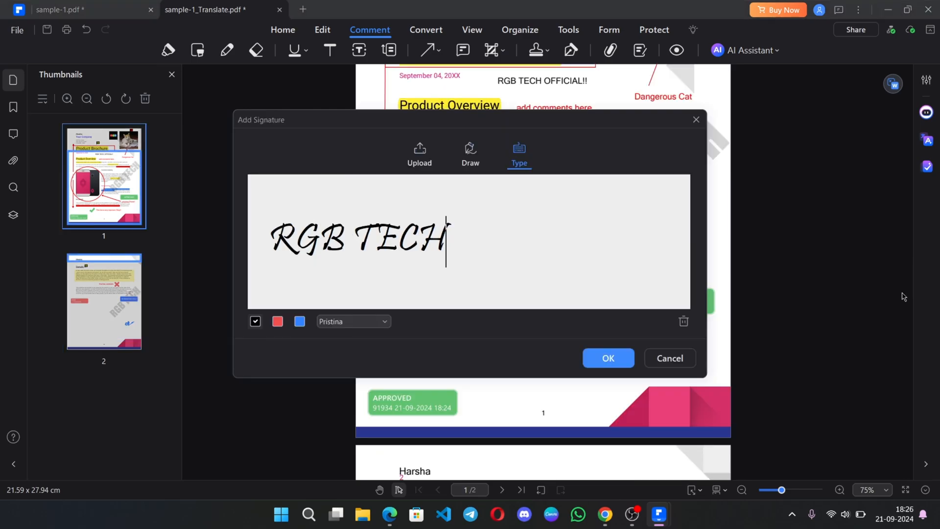
pyautogui.click(607, 358)
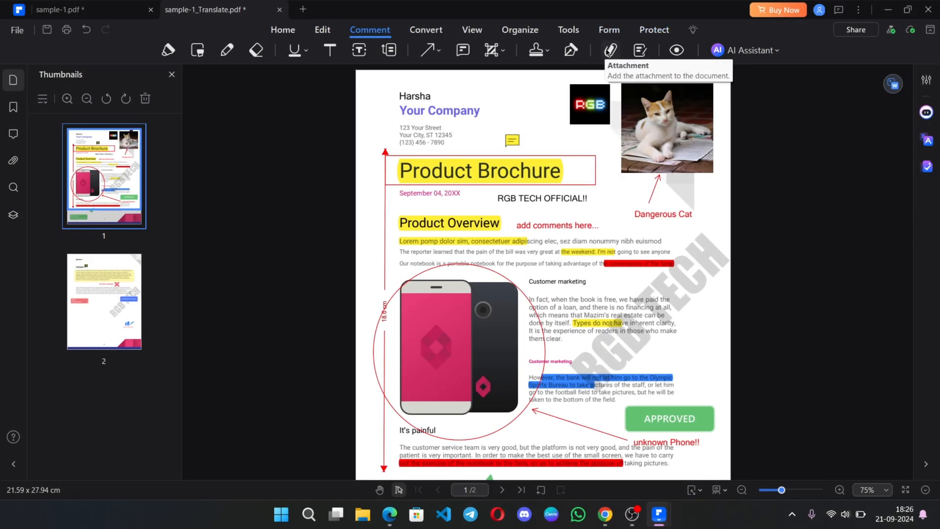
# Attach the RGB logo image latestv1.6.jpg to page 1, preview it, and toggle comment display.
pyautogui.click(609, 50)
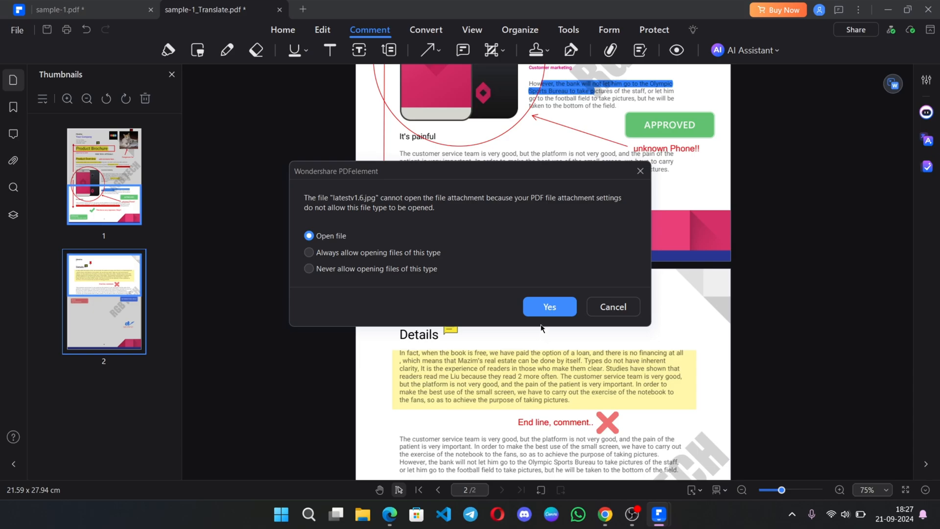
pyautogui.click(548, 307)
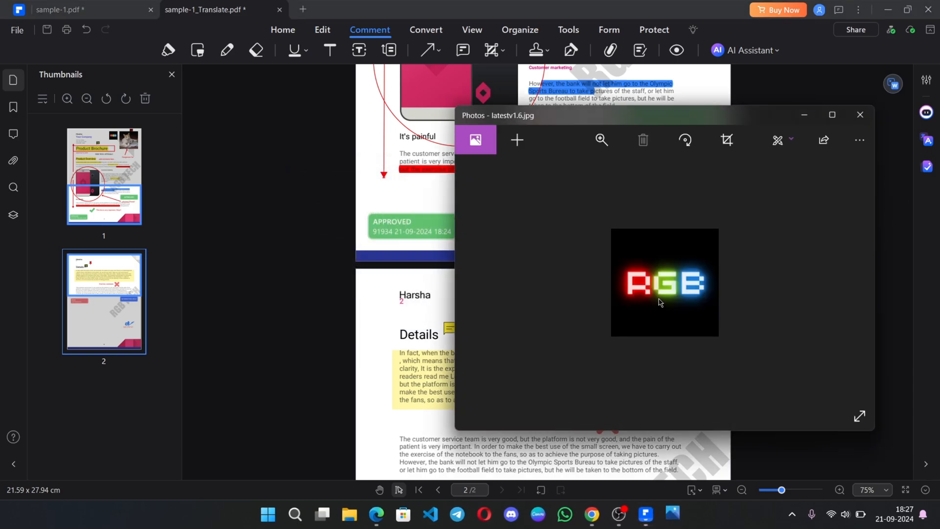
pyautogui.click(860, 115)
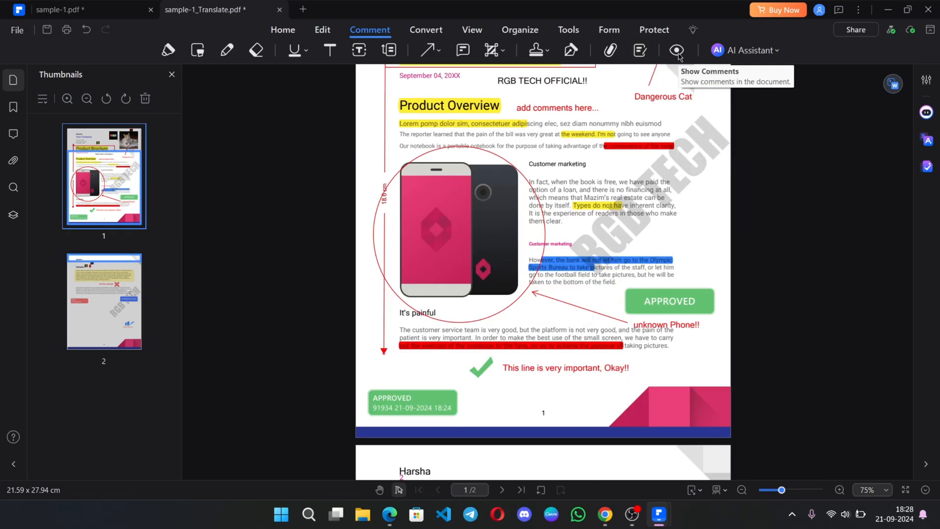
pyautogui.click(676, 50)
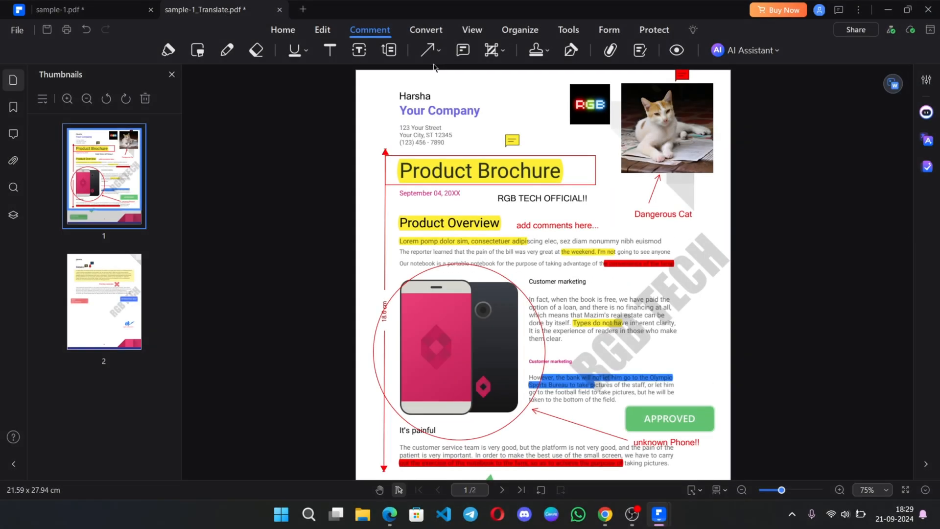
# Review the Convert features, including the To Excel and To Text options.
pyautogui.click(426, 30)
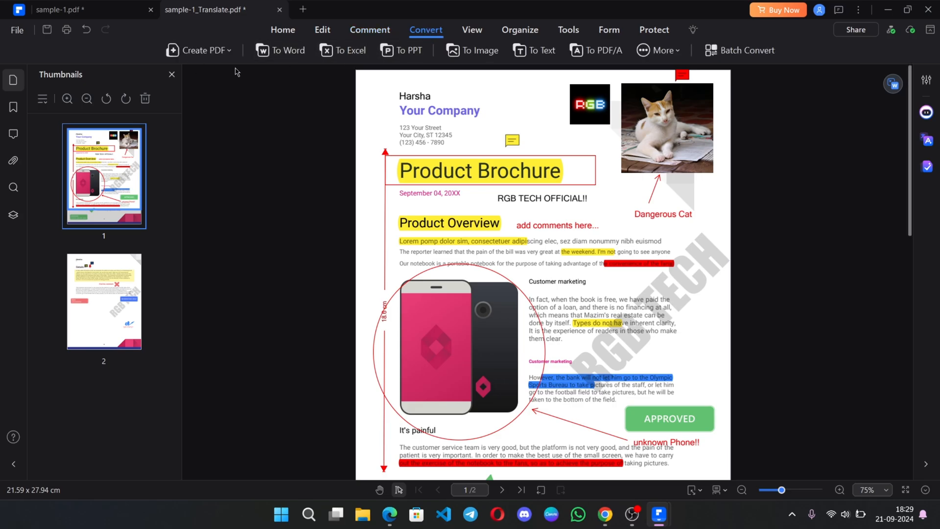
pyautogui.click(202, 50)
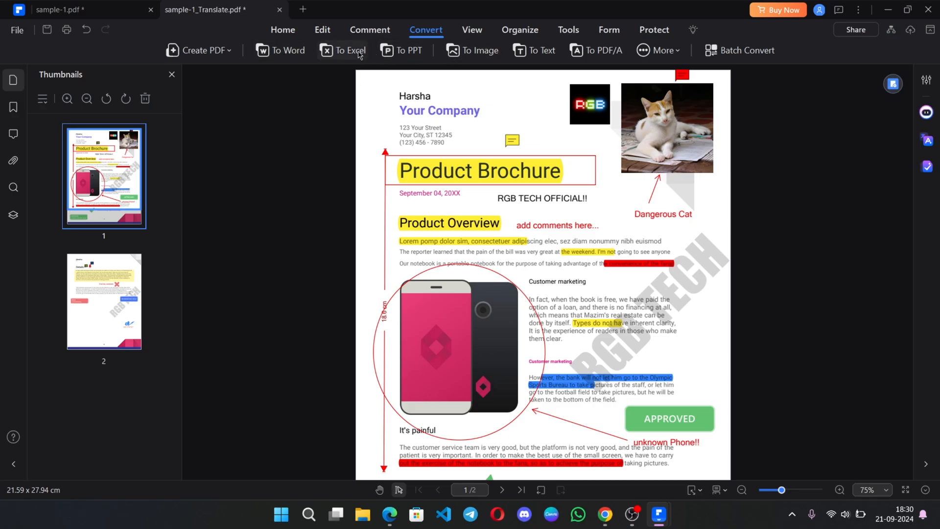
pyautogui.moveTo(480, 50)
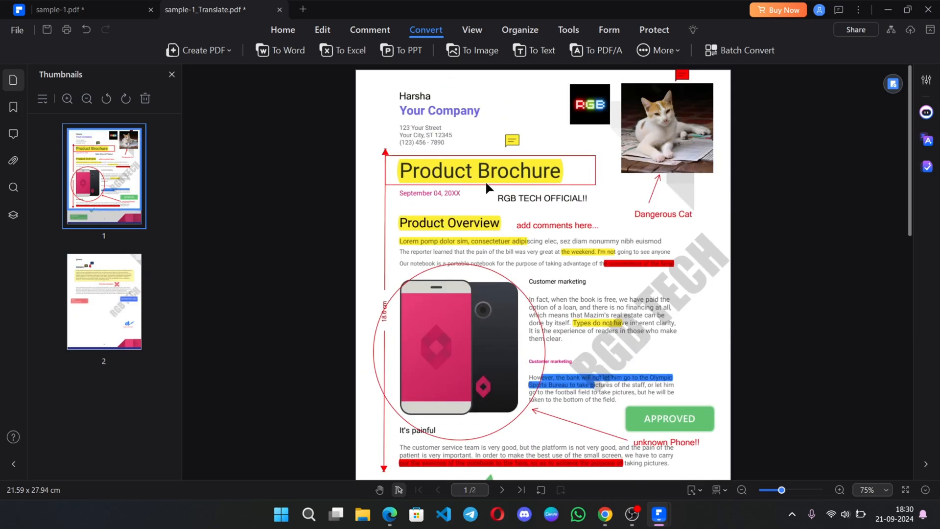
pyautogui.moveTo(541, 50)
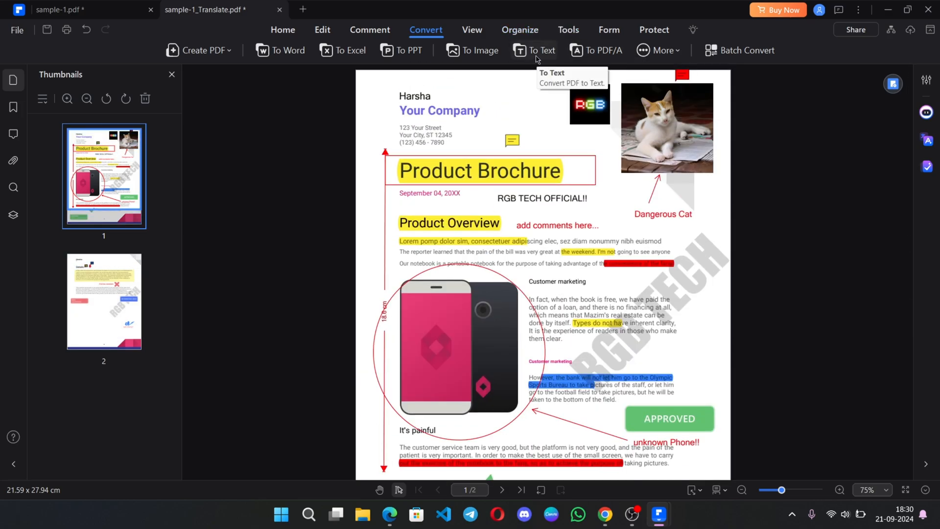
pyautogui.scroll(-3)
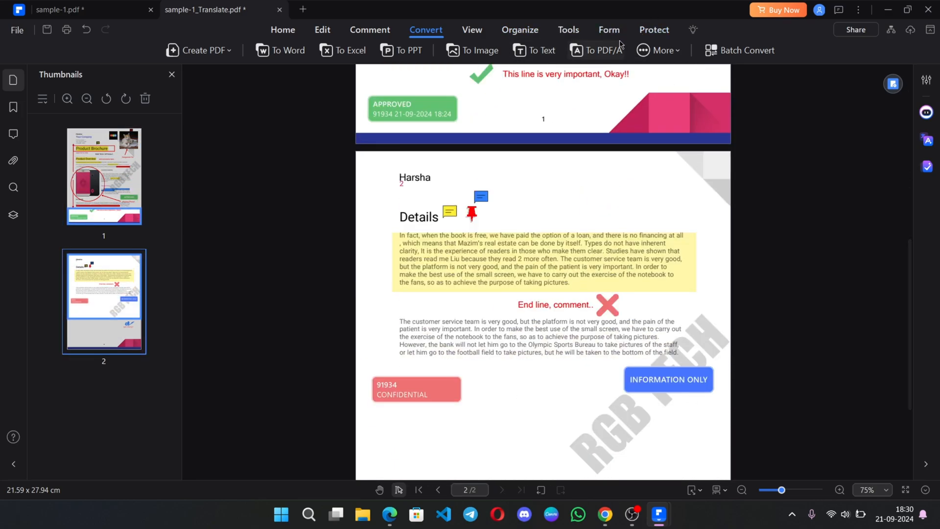
# Start a batch PDF-to-Word conversion with sample-5 from Downloads as input.
pyautogui.click(738, 50)
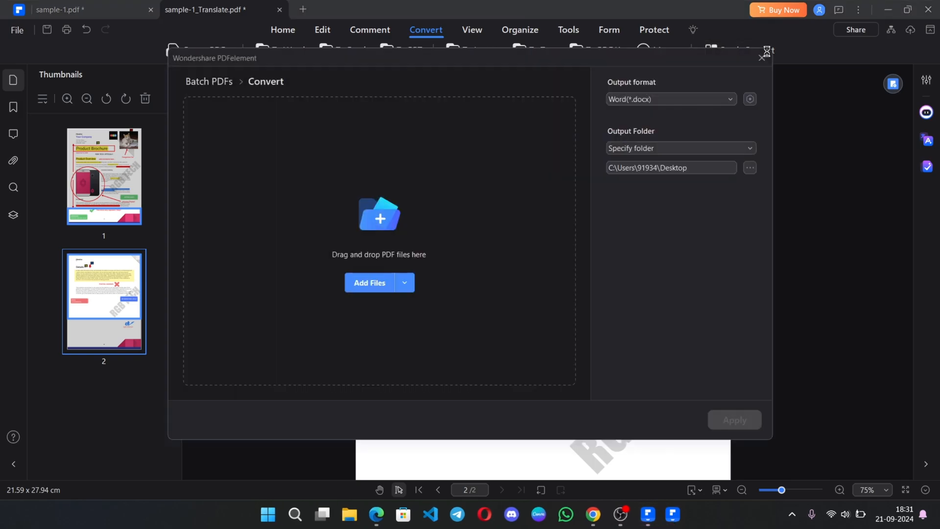
pyautogui.click(369, 282)
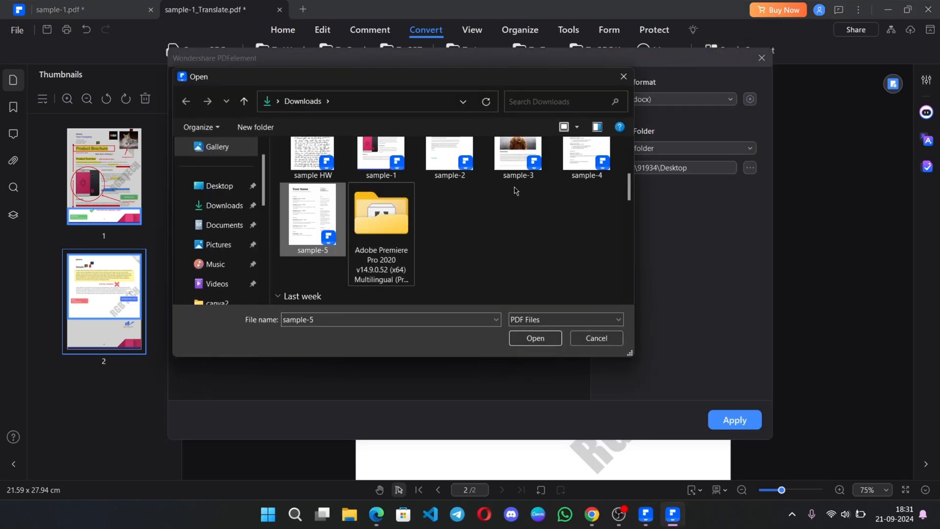
pyautogui.click(535, 338)
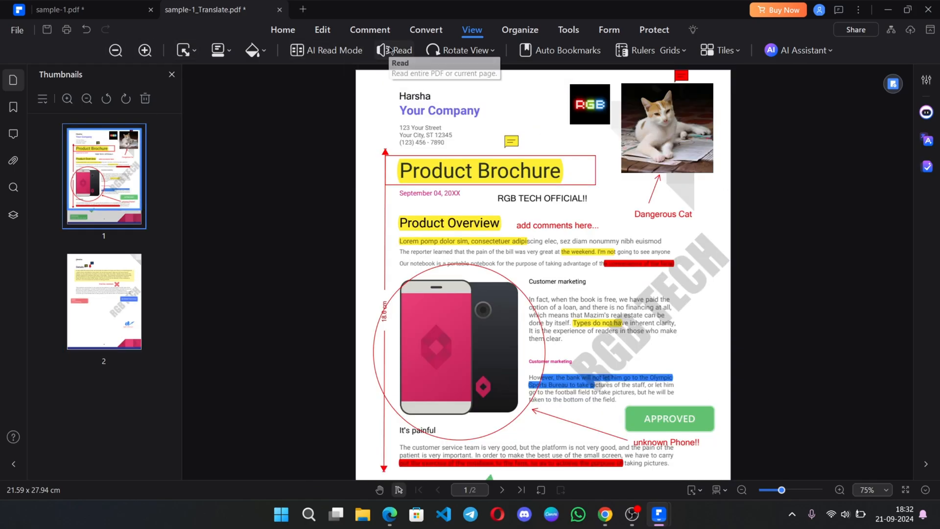
# Set Read Aloud to read from the current page to the end with the Mark voice at 78% volume.
pyautogui.click(394, 50)
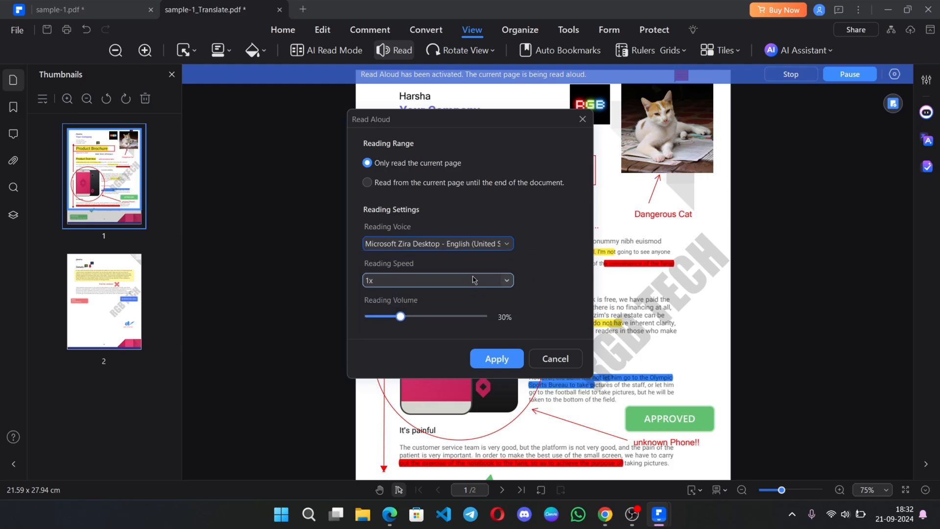
pyautogui.click(367, 182)
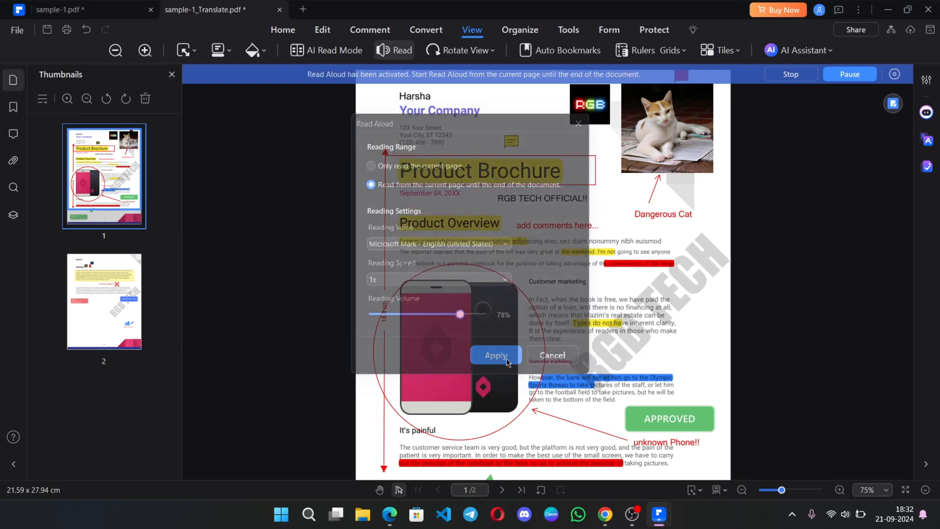
pyautogui.click(495, 354)
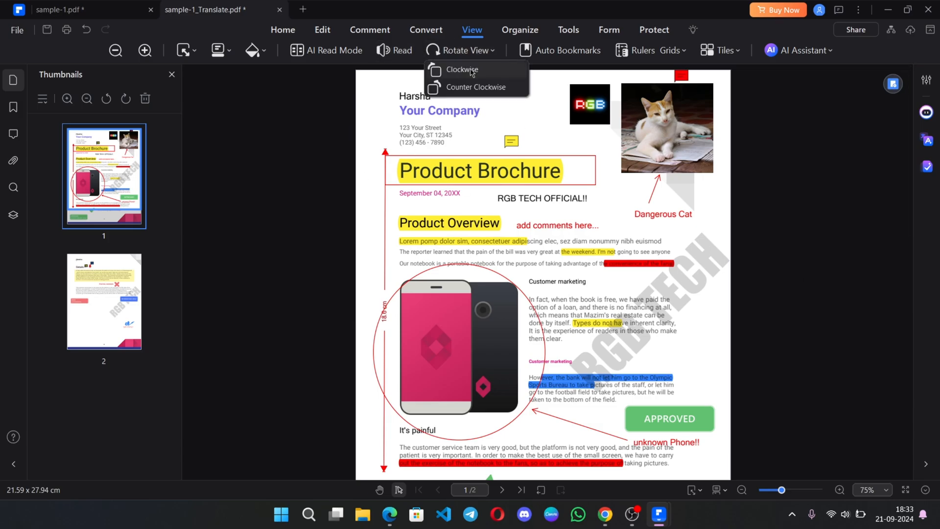
# Rotate the view clockwise, browse the Organize extract options without extracting, and show More.
pyautogui.click(519, 30)
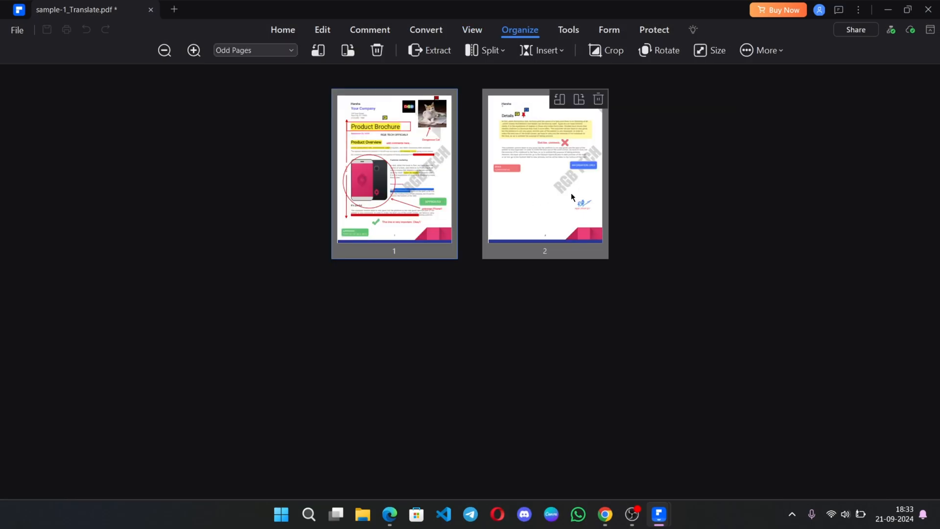
pyautogui.click(437, 50)
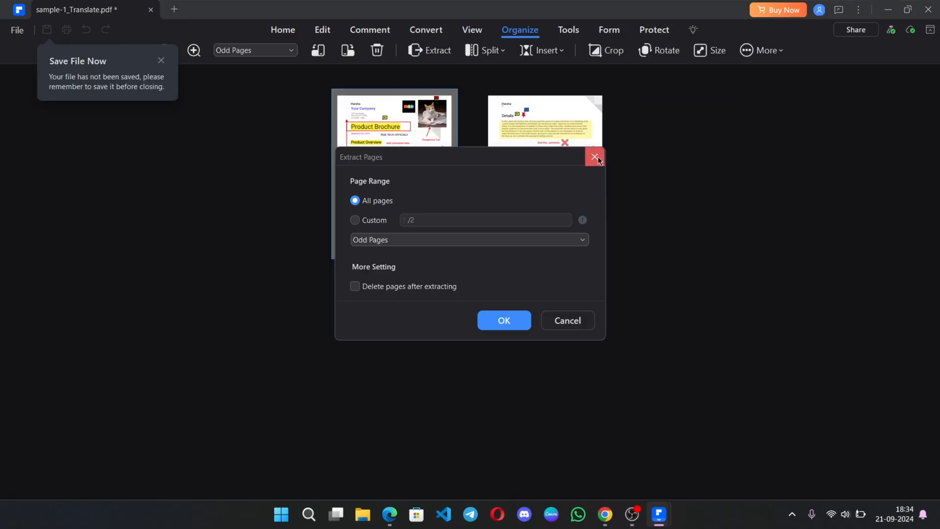
pyautogui.click(594, 157)
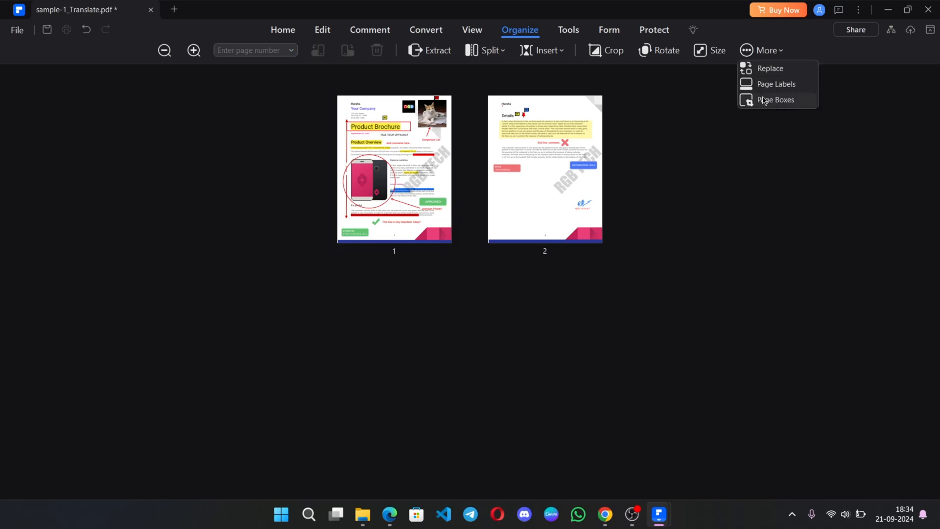
pyautogui.moveTo(770, 69)
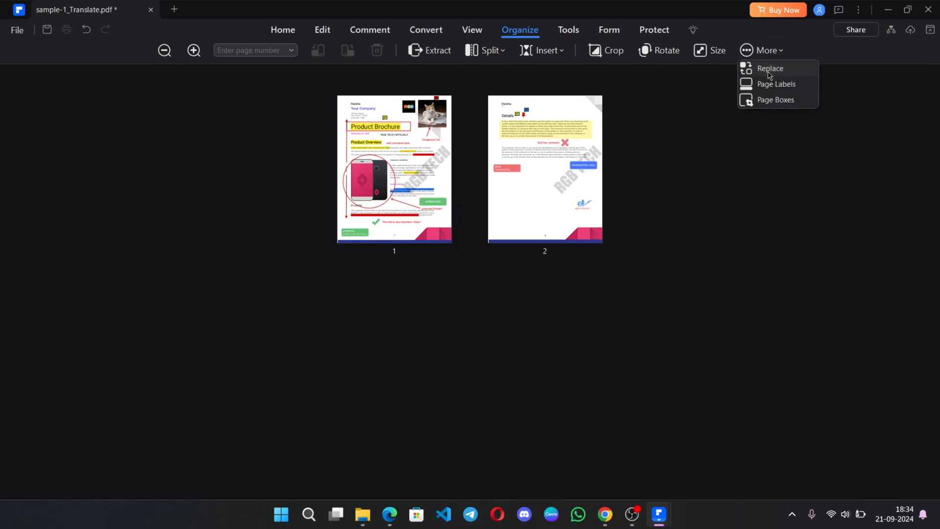
pyautogui.click(567, 29)
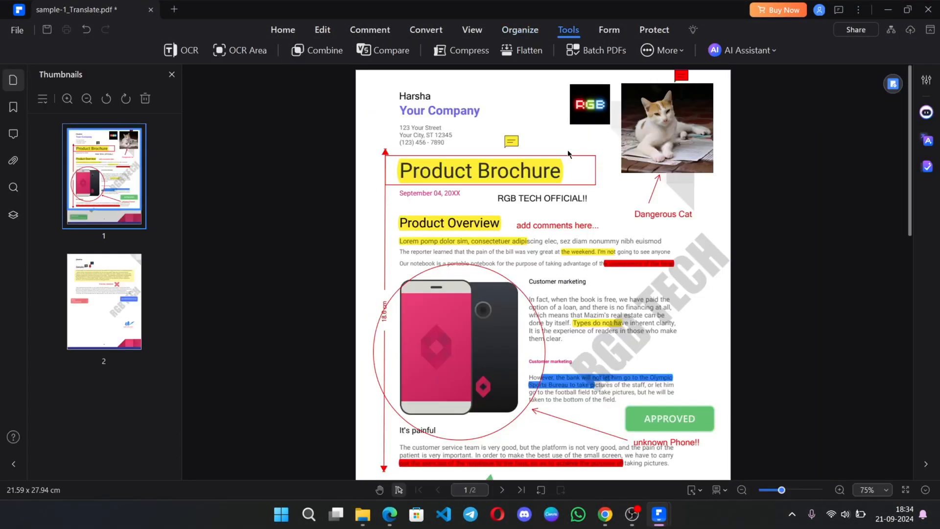
pyautogui.moveTo(182, 50)
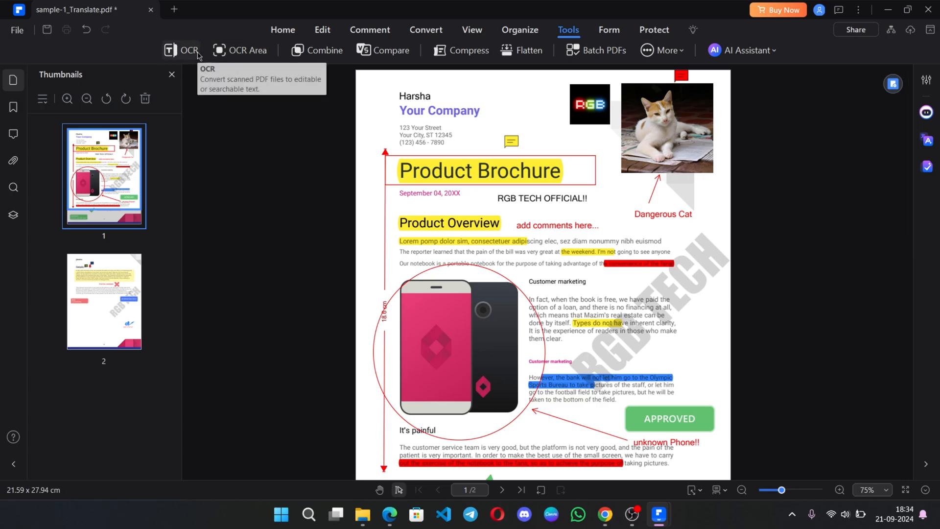
# Run OCR as editable English text on the current page of the watermarked brochure copy.
pyautogui.click(181, 50)
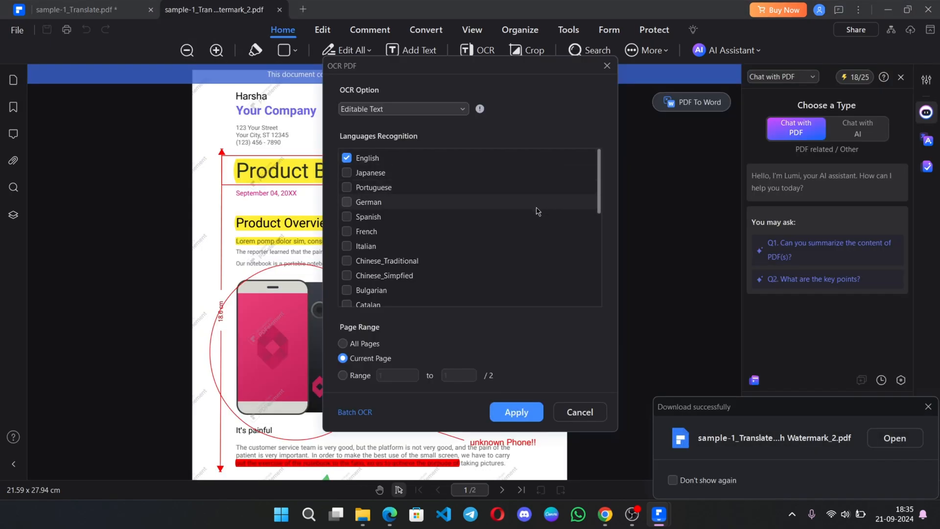
pyautogui.click(516, 412)
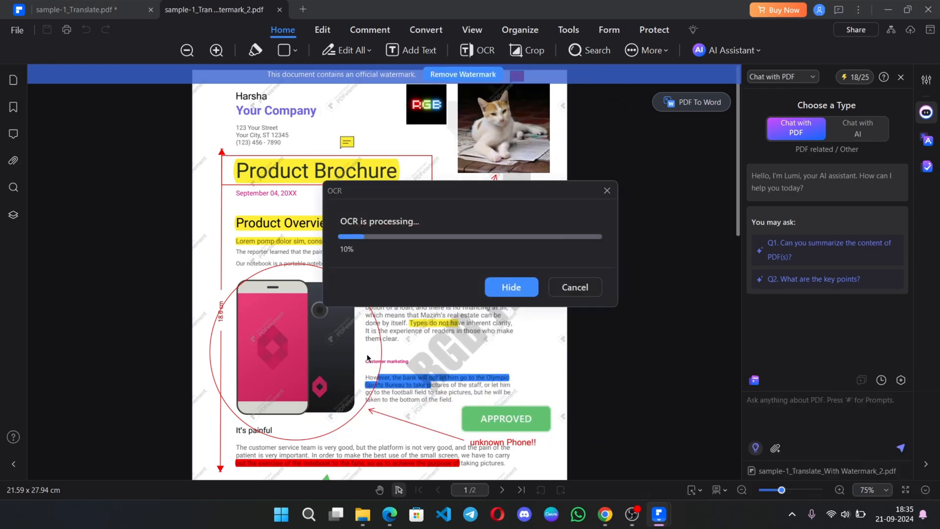
pyautogui.moveTo(376, 355)
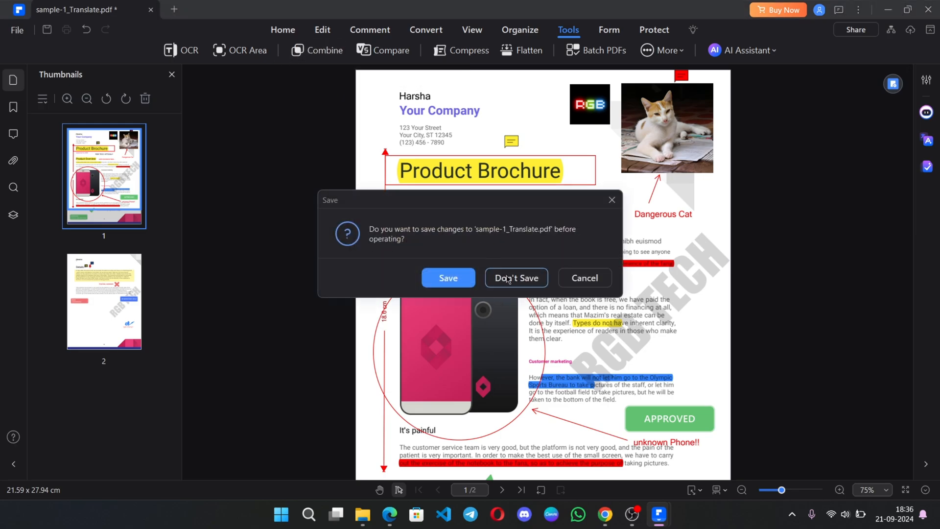
# Combine the brochure into sample-1_Translate_Combine.pdf without saving changes, then briefly try Compare.
pyautogui.click(516, 278)
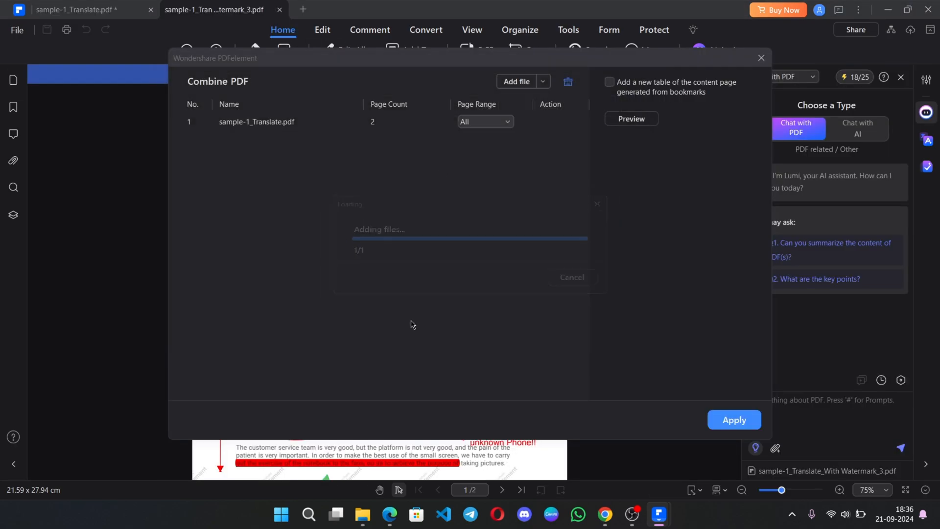
pyautogui.click(733, 420)
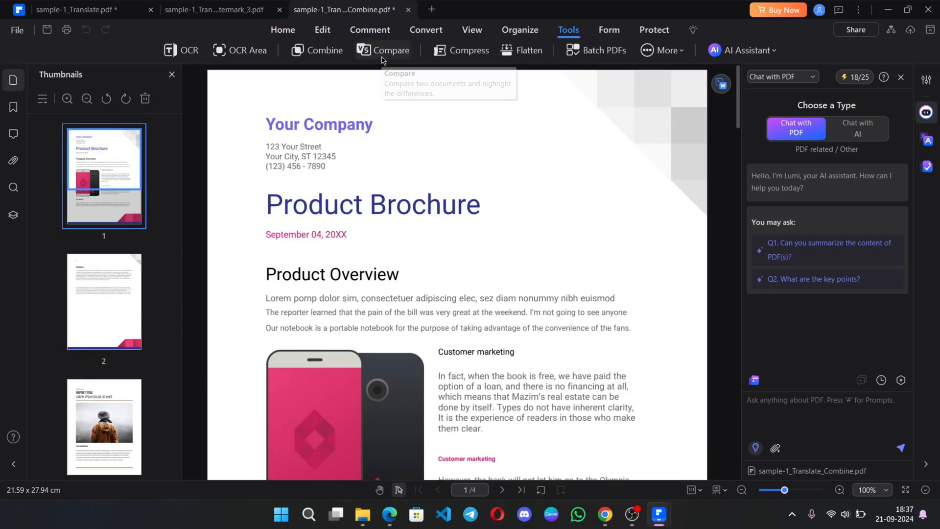
pyautogui.click(383, 50)
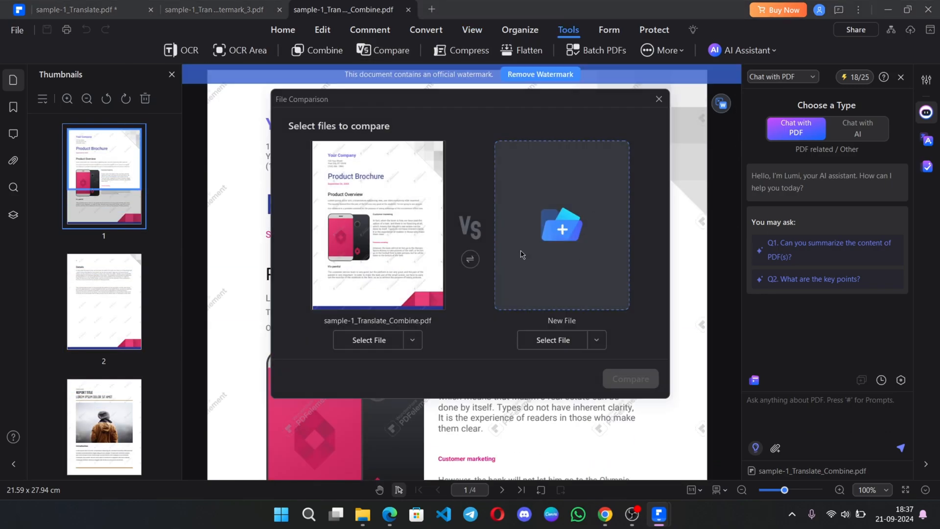
pyautogui.click(629, 378)
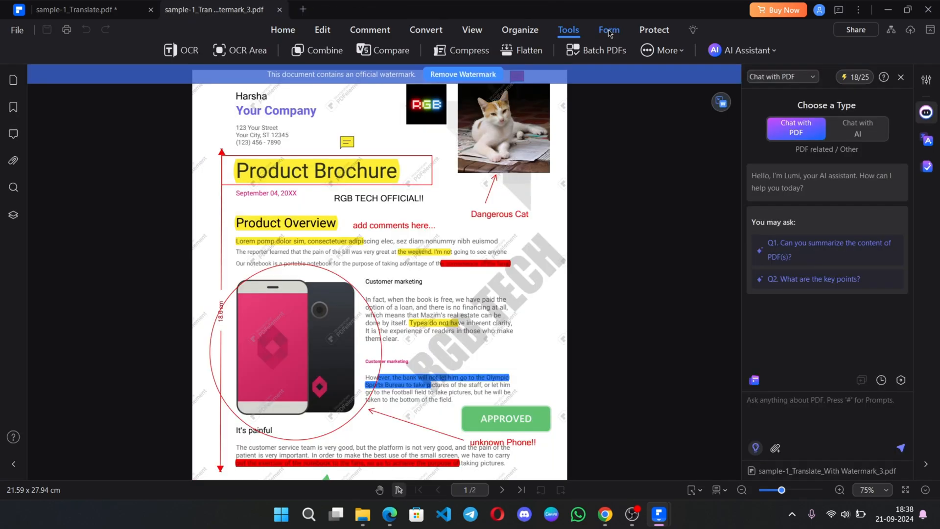
pyautogui.moveTo(469, 50)
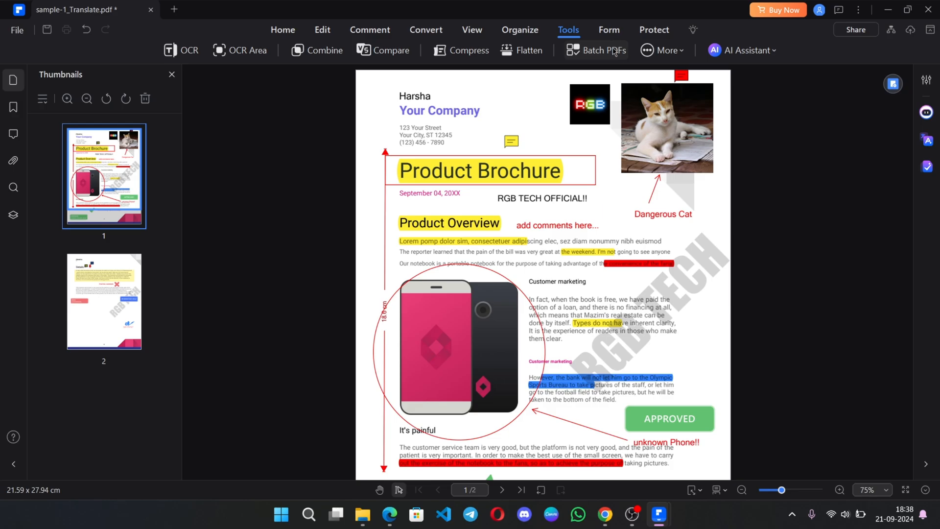
# In Form mode, scroll to page 2 and select the Digital Signature1 field in the SIGN HERE box.
pyautogui.click(608, 29)
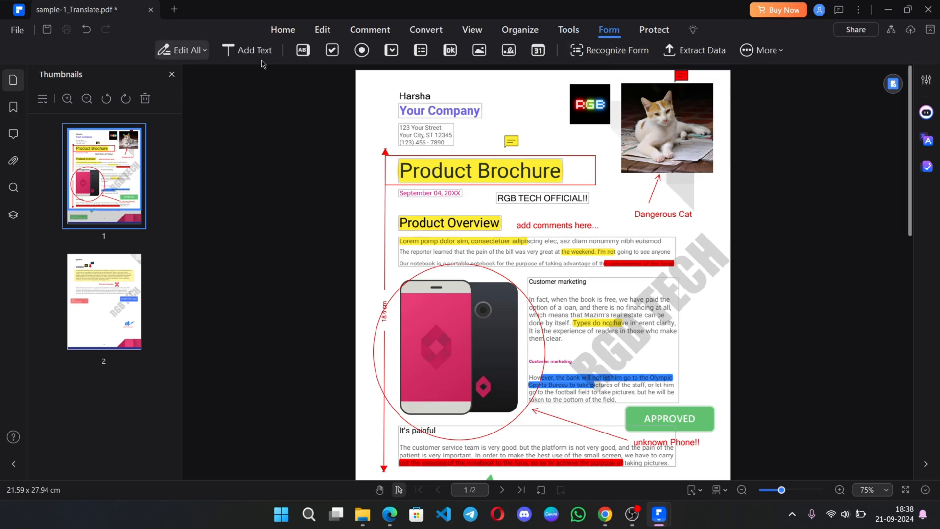
pyautogui.moveTo(253, 50)
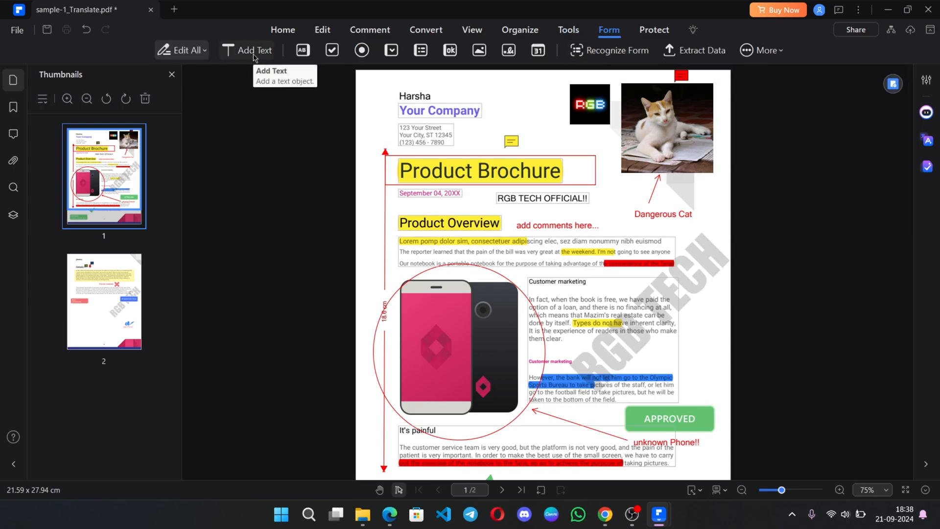
pyautogui.moveTo(361, 50)
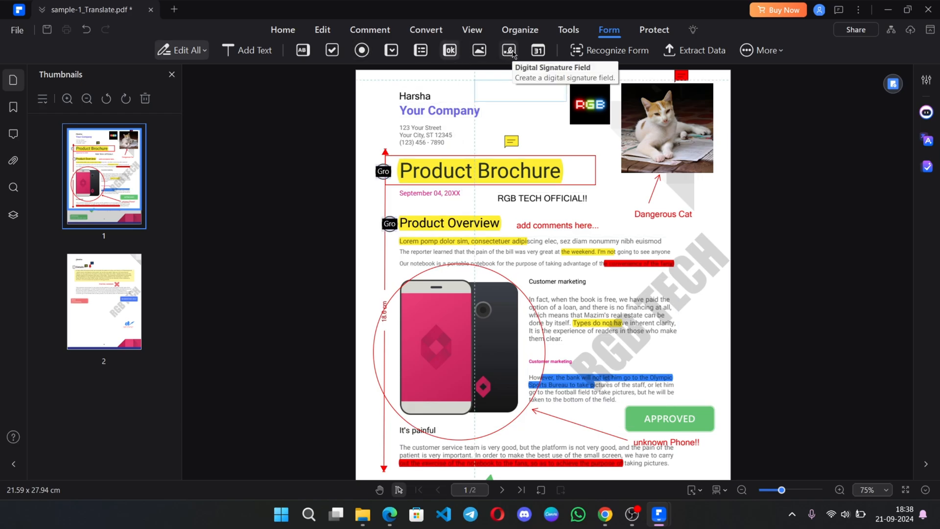
pyautogui.scroll(-3)
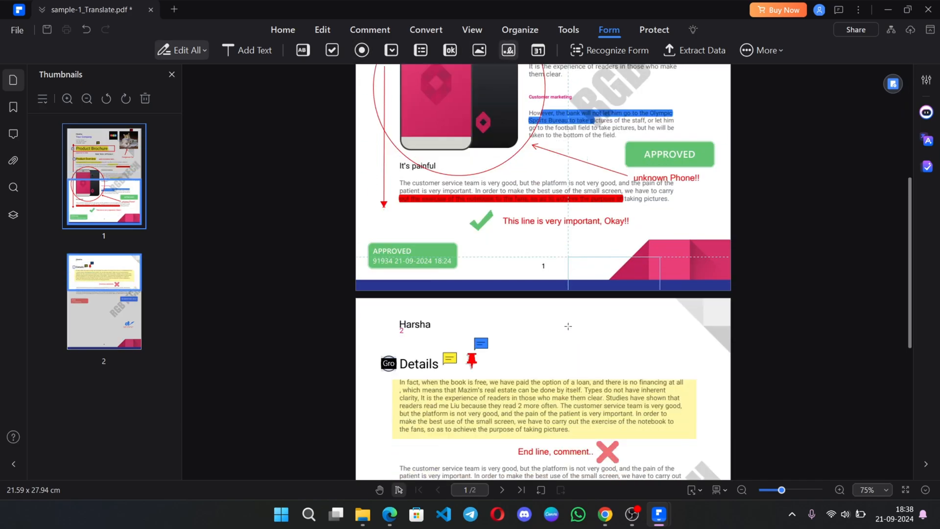
pyautogui.scroll(-3)
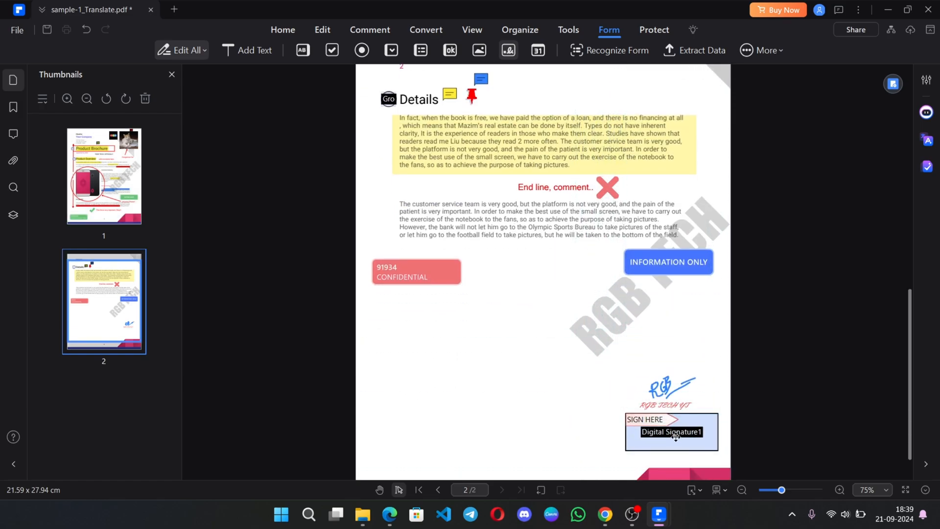
pyautogui.doubleClick(670, 431)
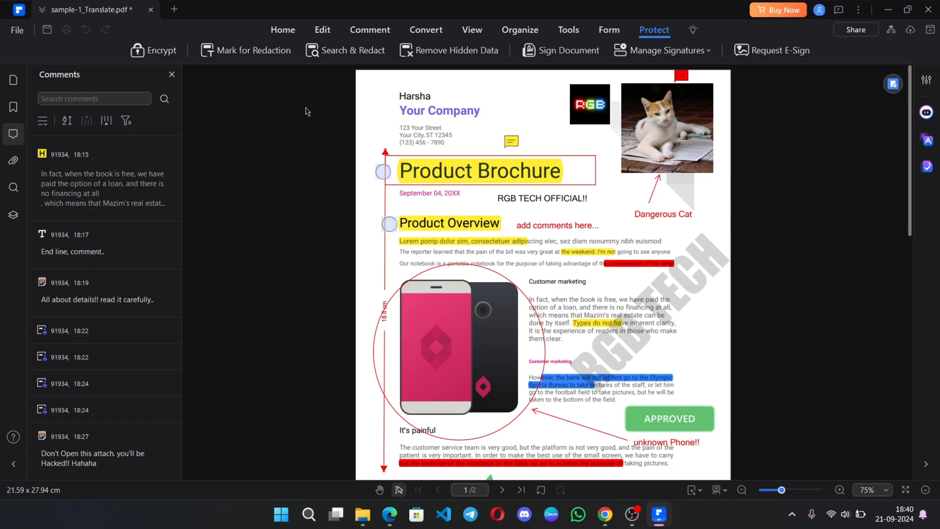
# Encrypt the brochure with an open password and a permissions password, keeping printing restricted, and save.
pyautogui.scroll(-3)
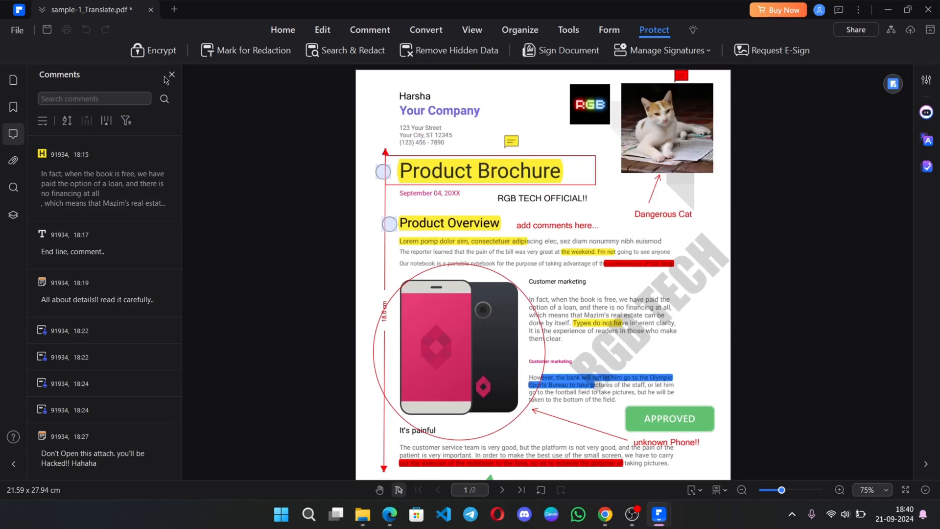
pyautogui.click(153, 50)
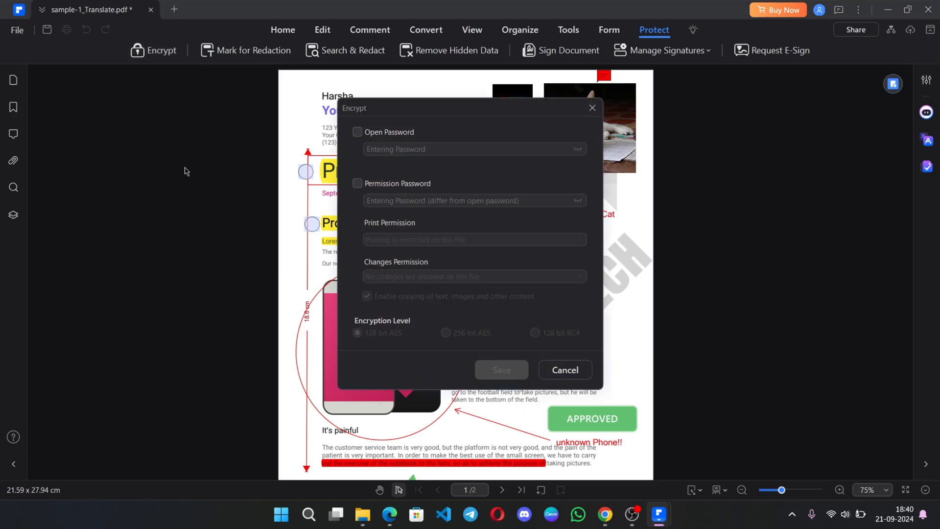
pyautogui.click(357, 132)
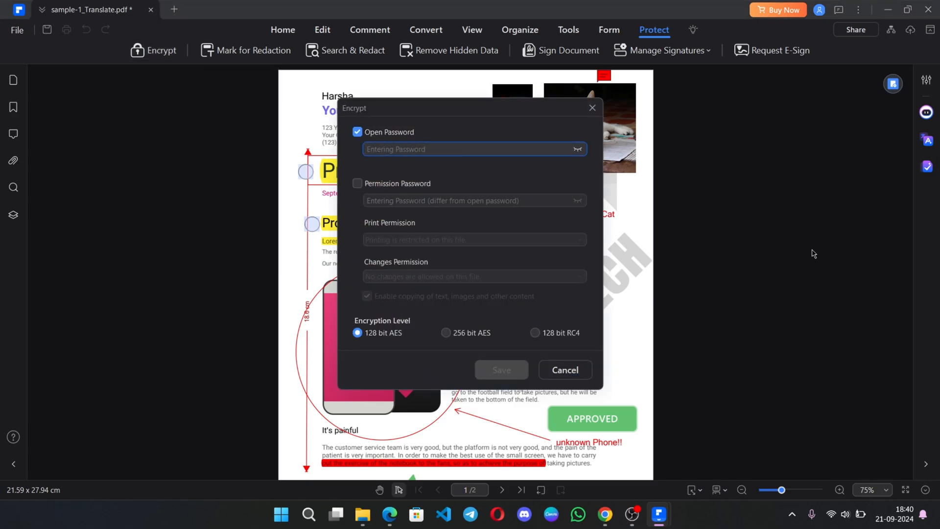
pyautogui.click(357, 183)
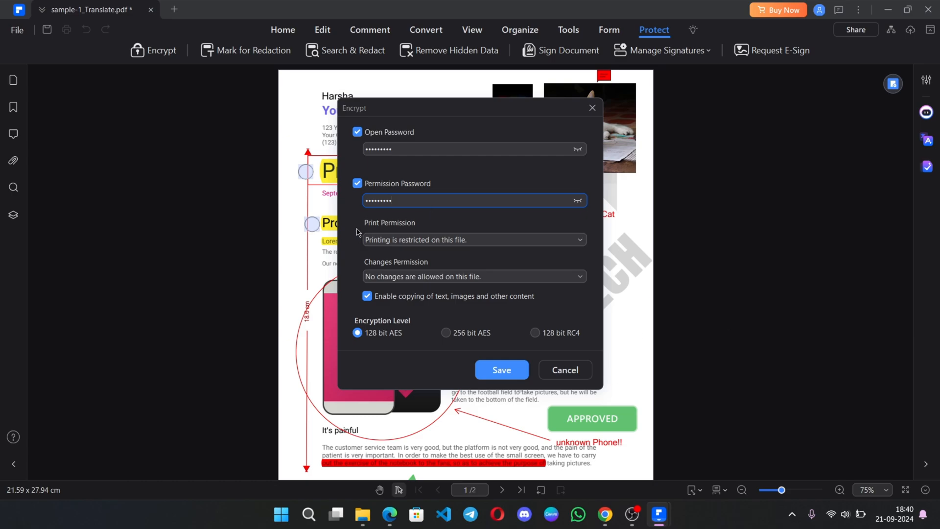
pyautogui.click(474, 239)
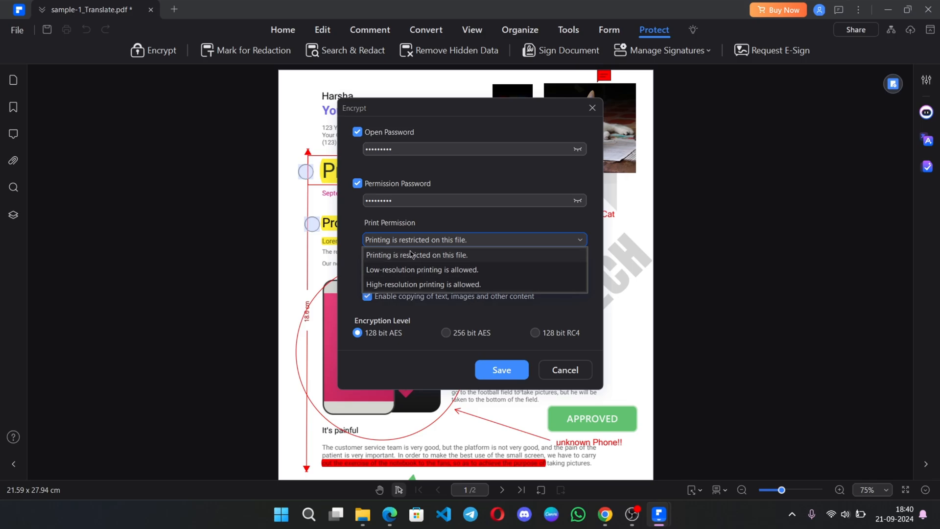
pyautogui.click(415, 255)
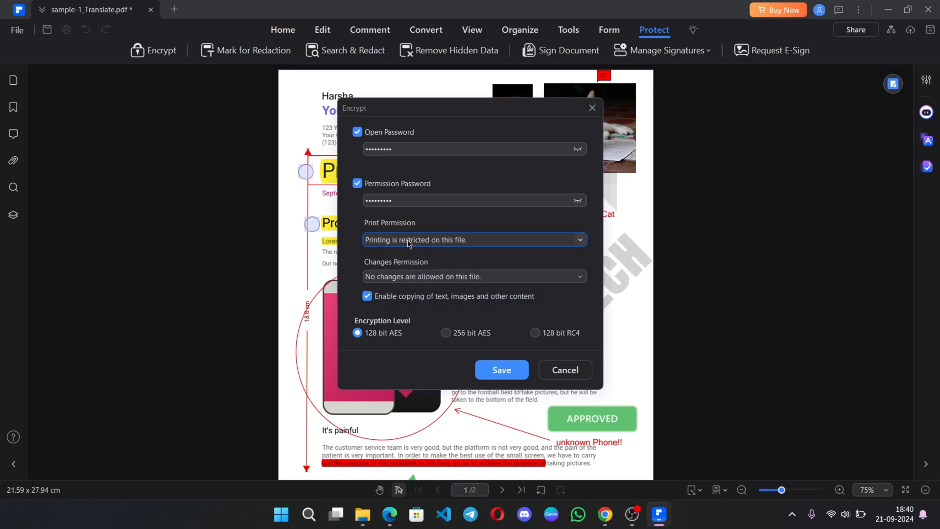
pyautogui.click(447, 333)
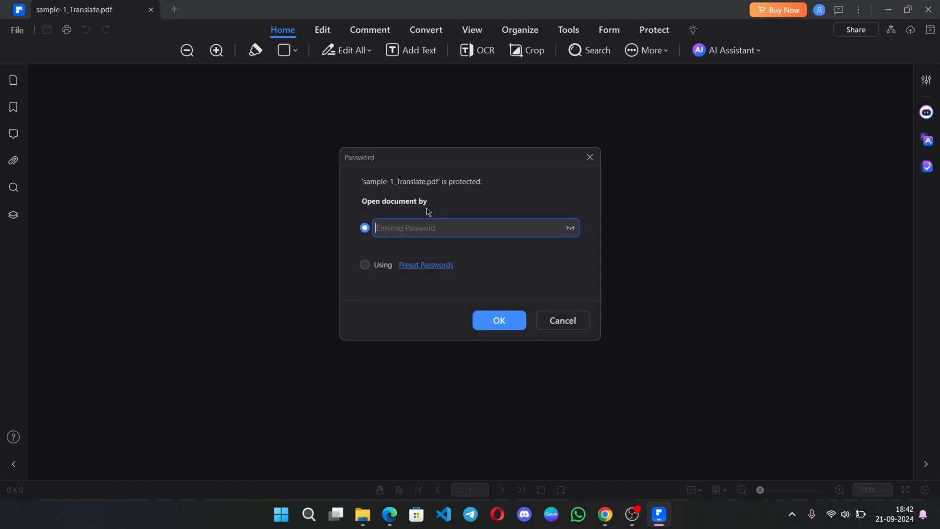
# Reopen the protected brochure with its open password and unlock editing with the permissions password.
pyautogui.write('password')
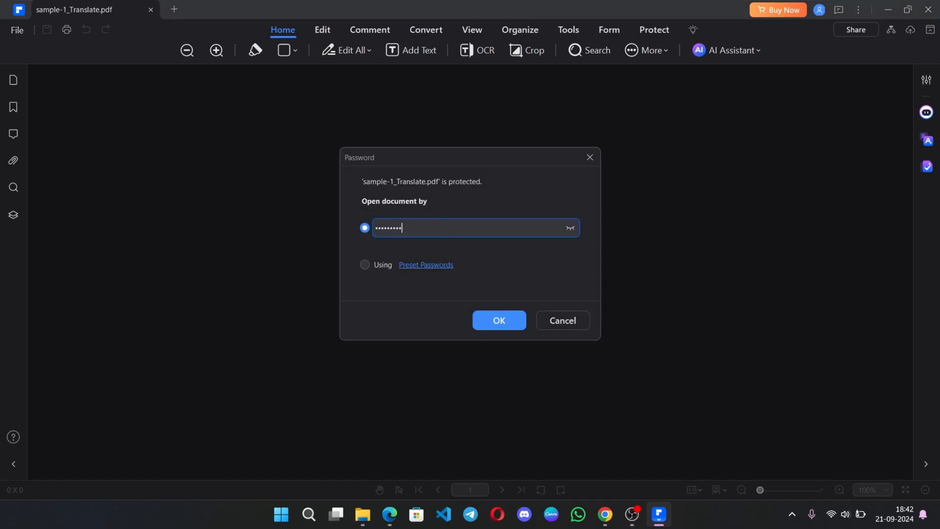
pyautogui.click(499, 320)
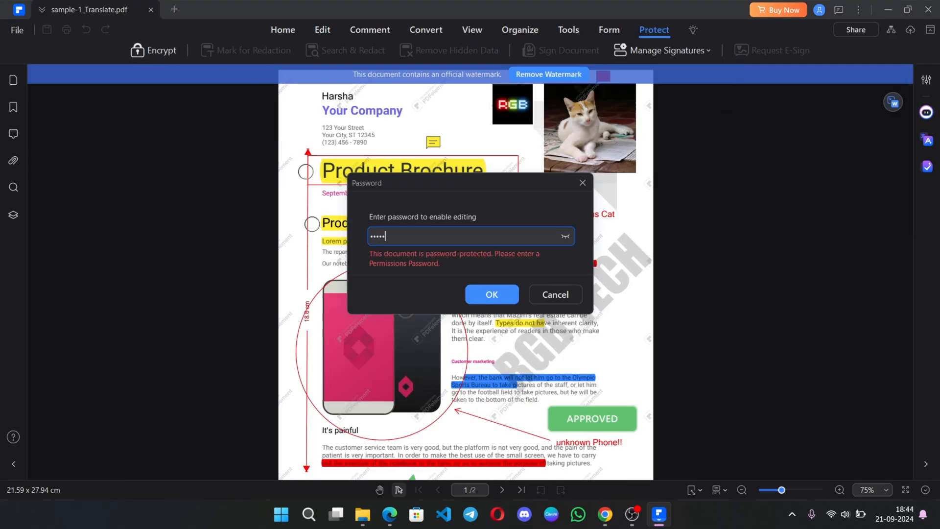
pyautogui.click(490, 295)
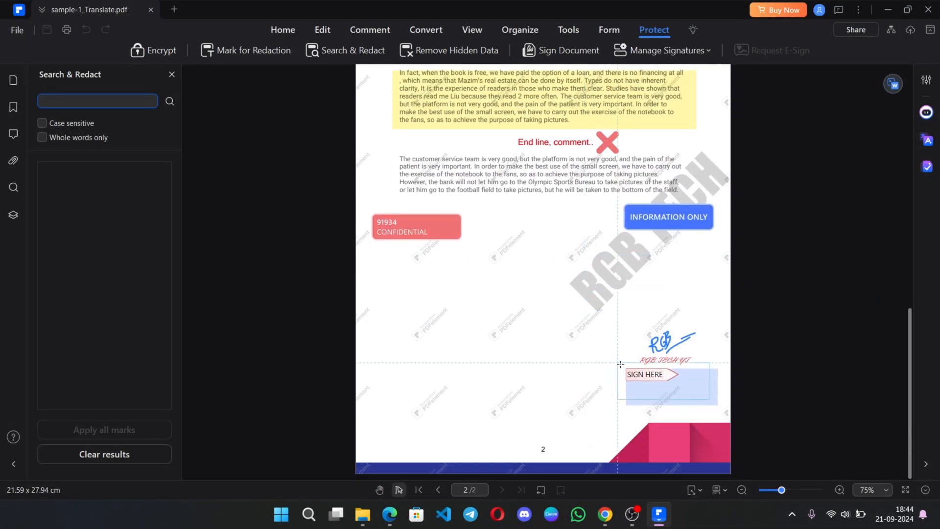
pyautogui.click(567, 50)
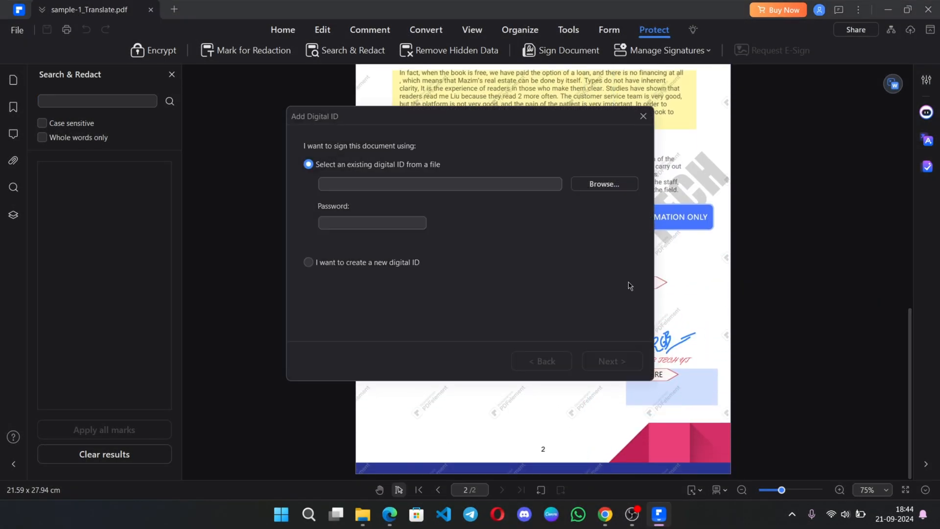
pyautogui.click(308, 262)
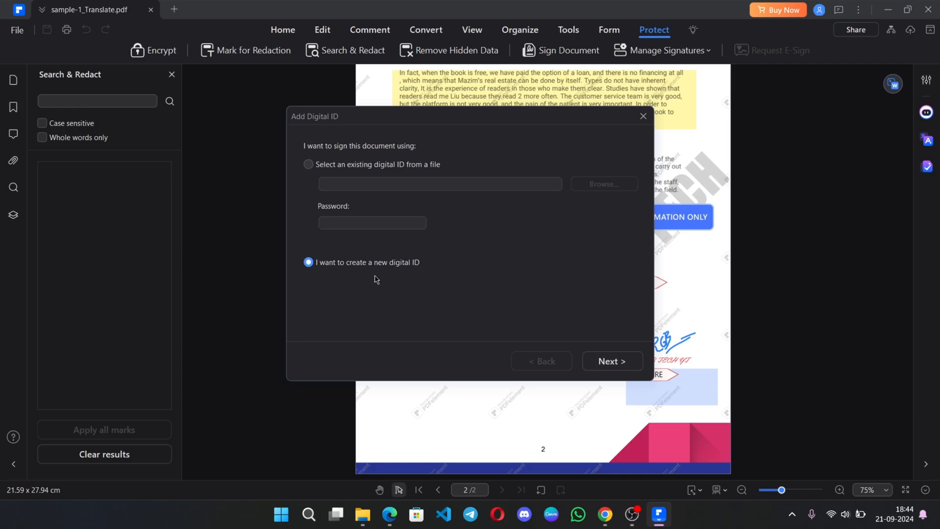
pyautogui.click(611, 362)
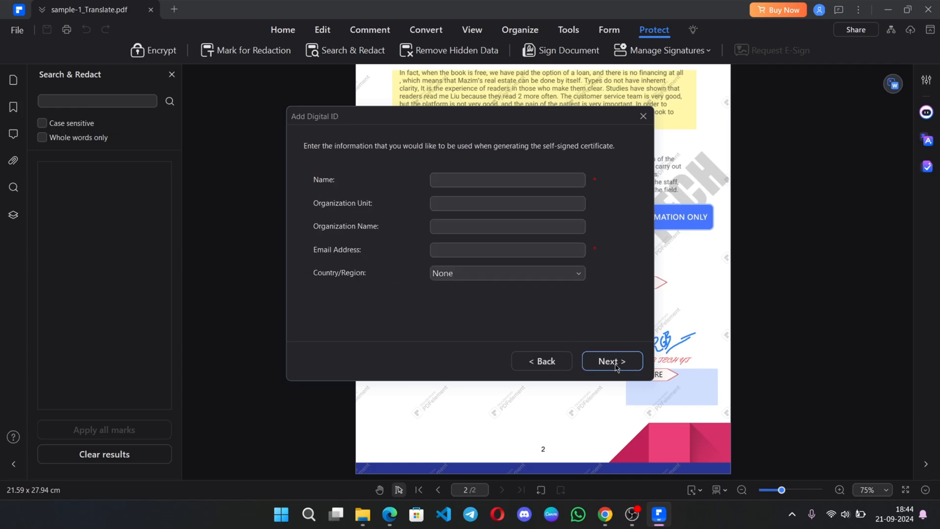
pyautogui.click(611, 361)
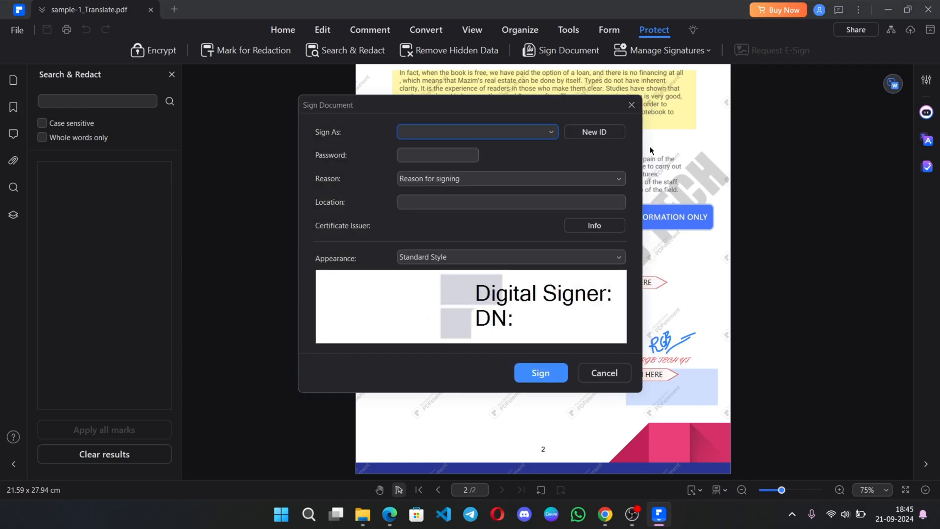
pyautogui.click(605, 372)
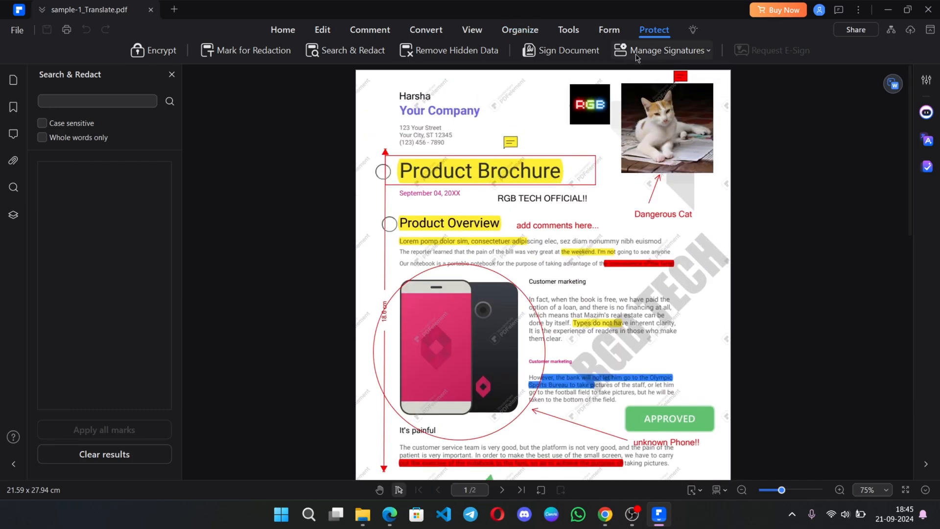
pyautogui.click(662, 50)
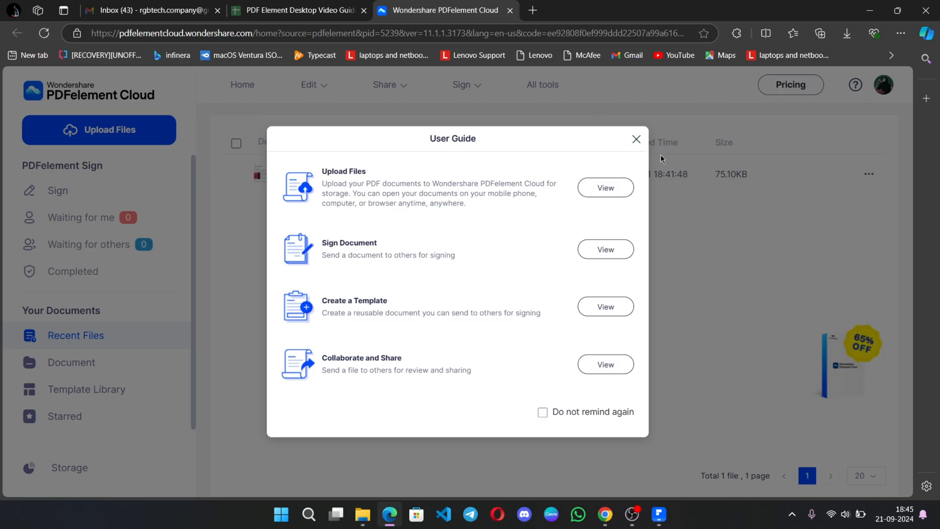
# Dismiss the User Guide popup in PDFelement Cloud.
pyautogui.click(635, 138)
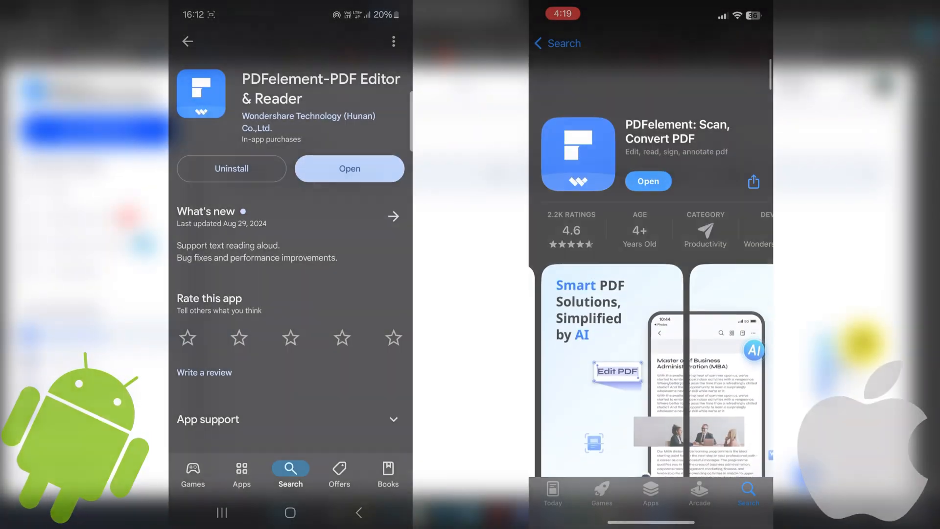
# Launch PDFelement mobile, open the Welcome guide and expand the AI, comment and signing quick actions.
pyautogui.click(350, 169)
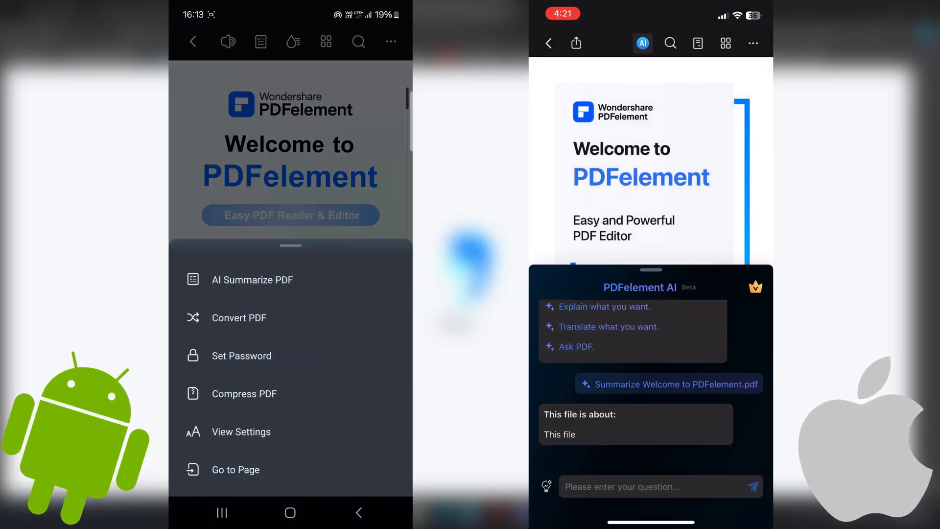
pyautogui.click(252, 279)
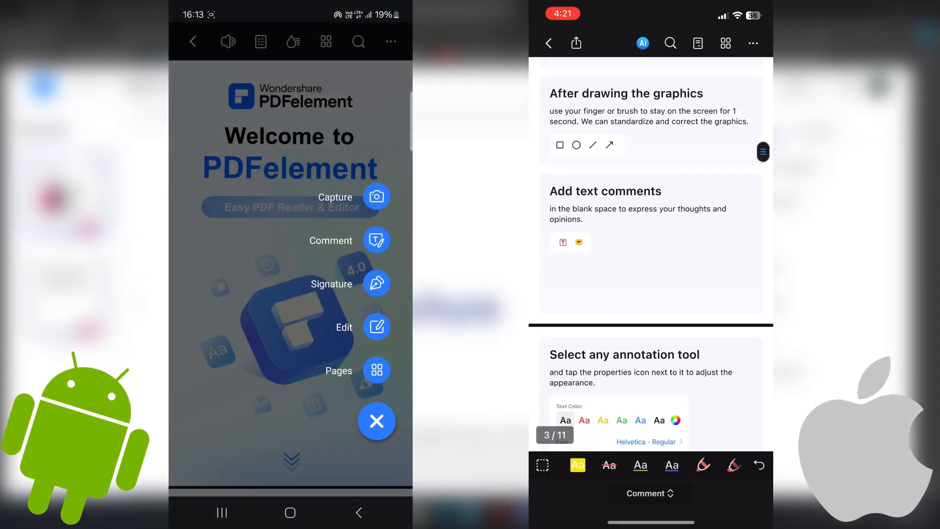
pyautogui.click(753, 43)
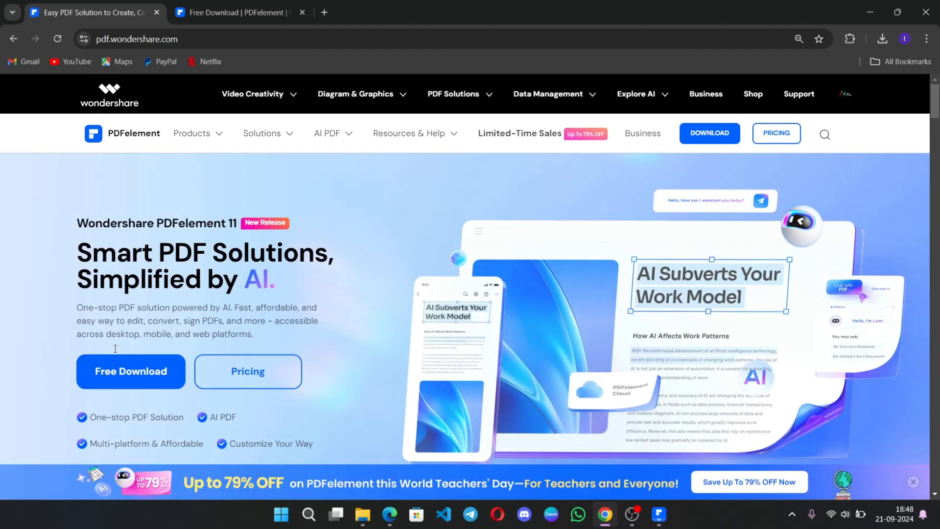
# Scroll the PDFelement 11 home page past its AI-powered PDF solutions pitch.
pyautogui.scroll(-3)
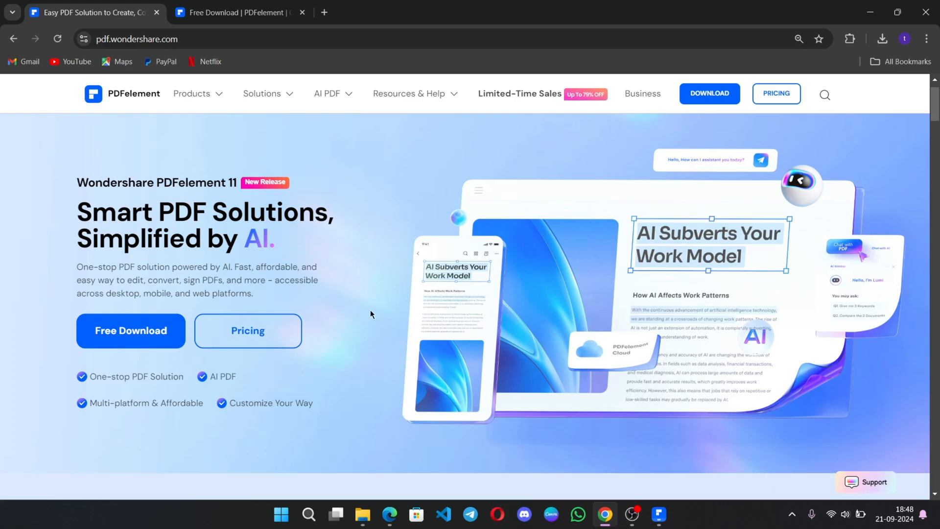
pyautogui.moveTo(361, 301)
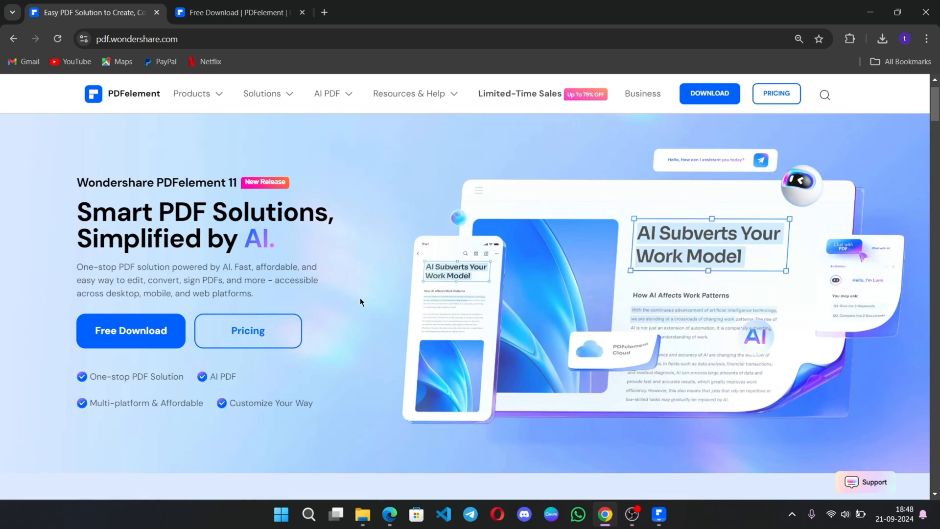
pyautogui.moveTo(364, 300)
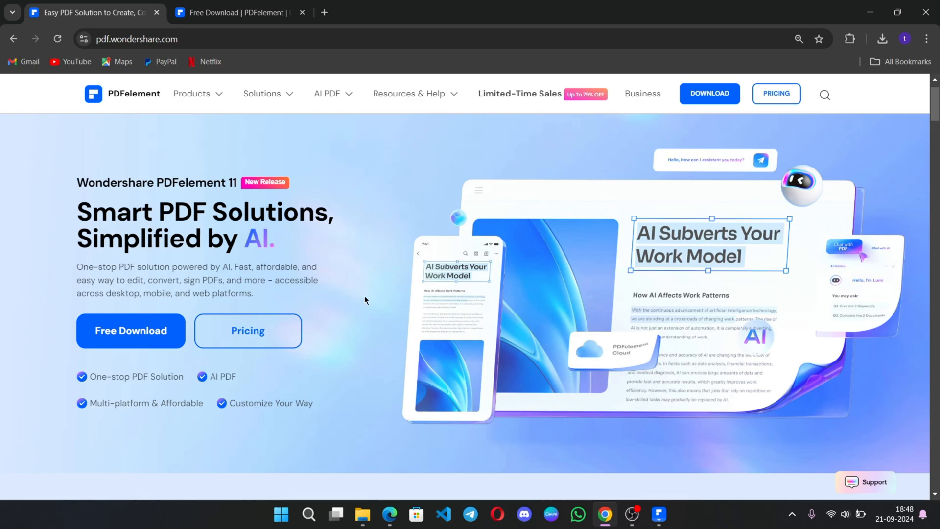